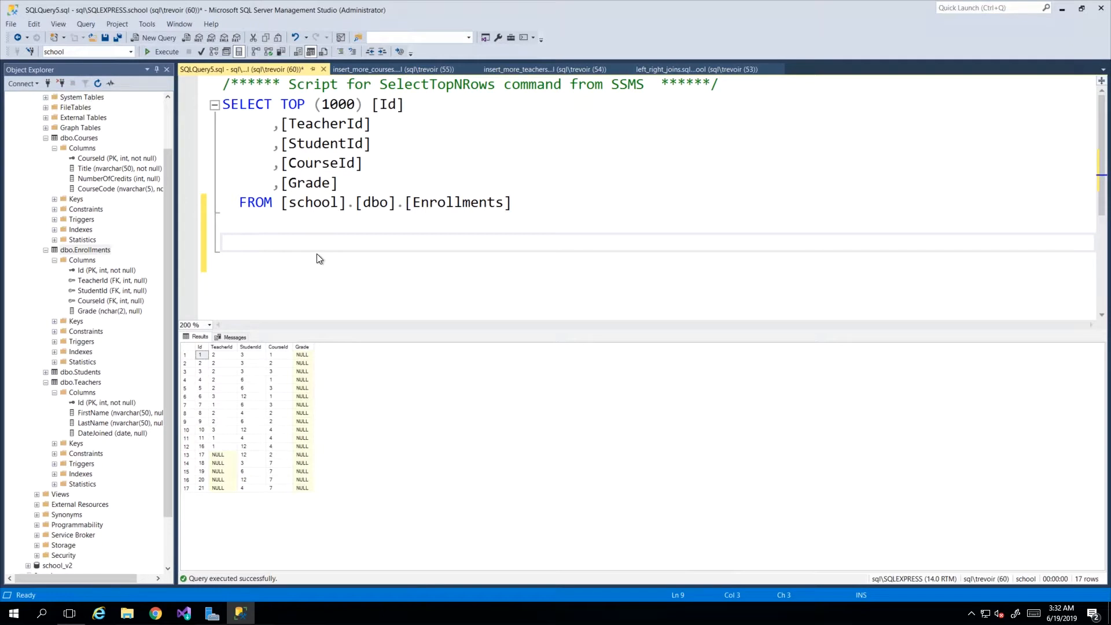
mouse_move(327, 250)
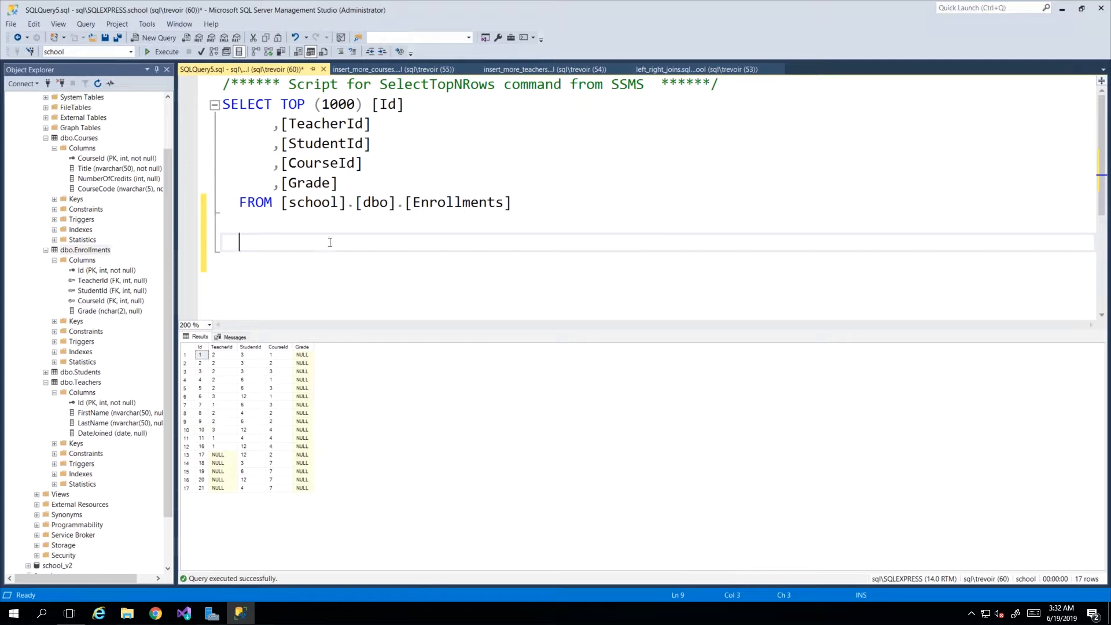
Begin a new query line reading 'select distinct' beneath the Enrollments query
type("se")
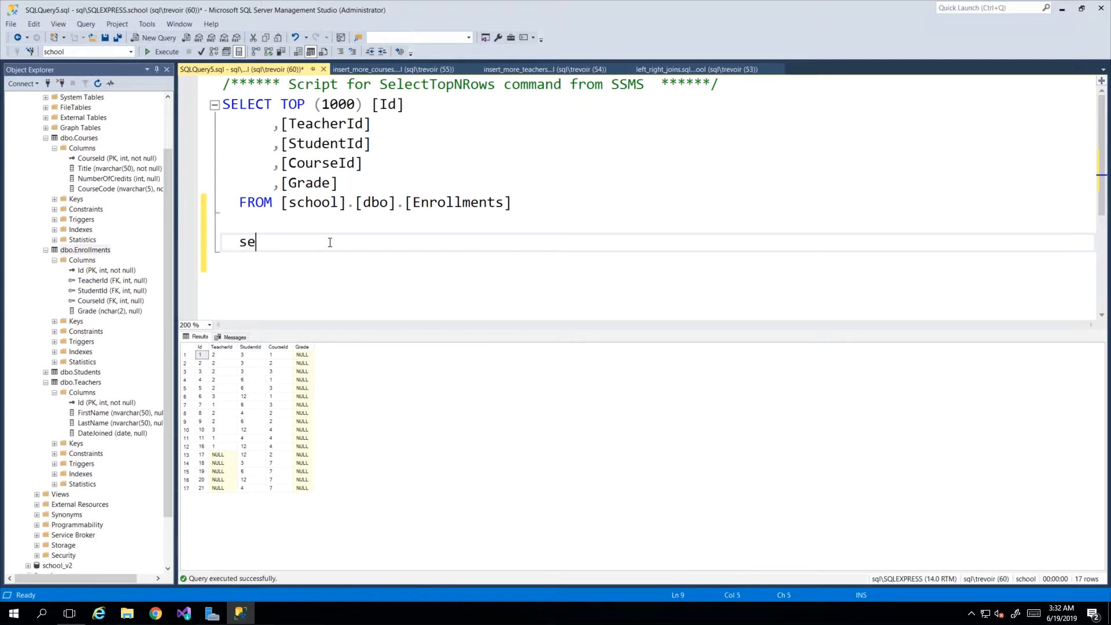
type("lect distinct")
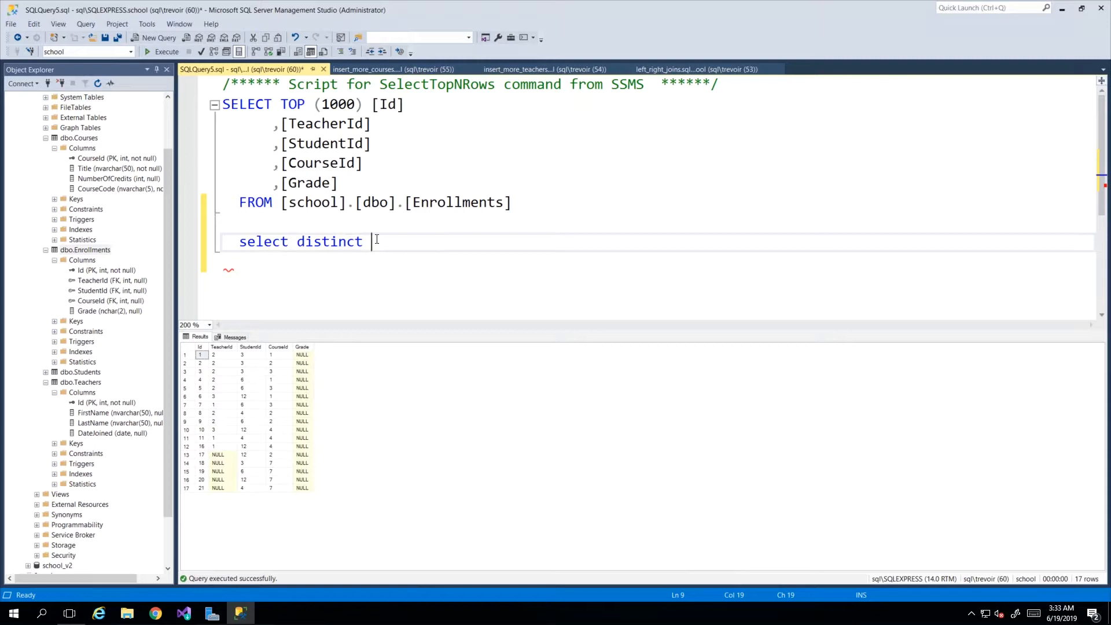
mouse_move(308, 287)
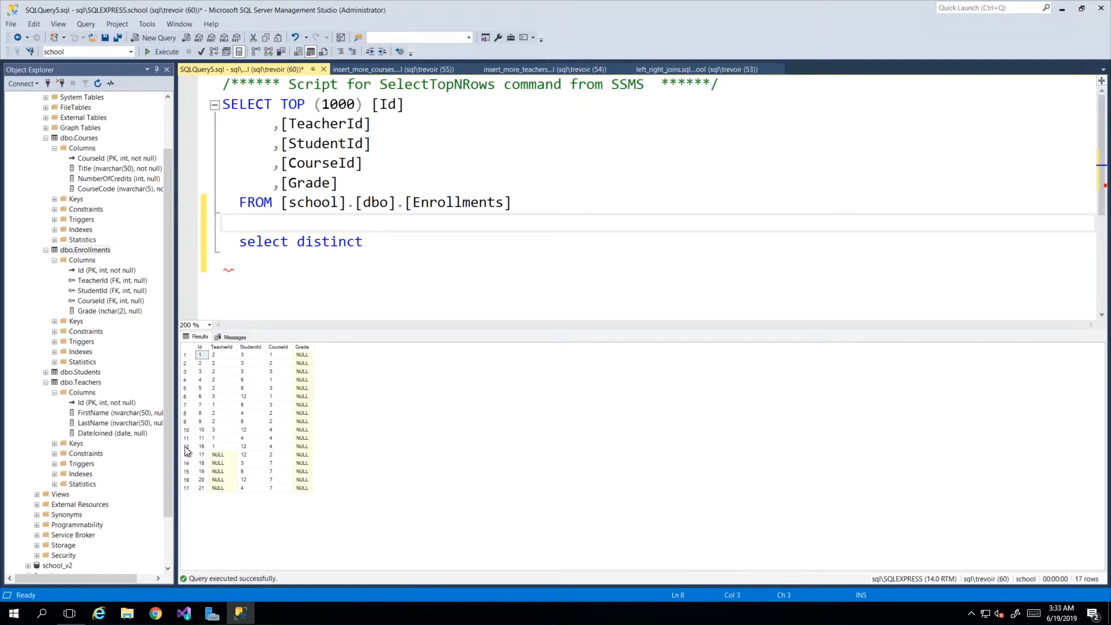
Review the Enrollments results: Id, TeacherId and CourseId of row 1, then rows 11 and 16
left_click(201, 446)
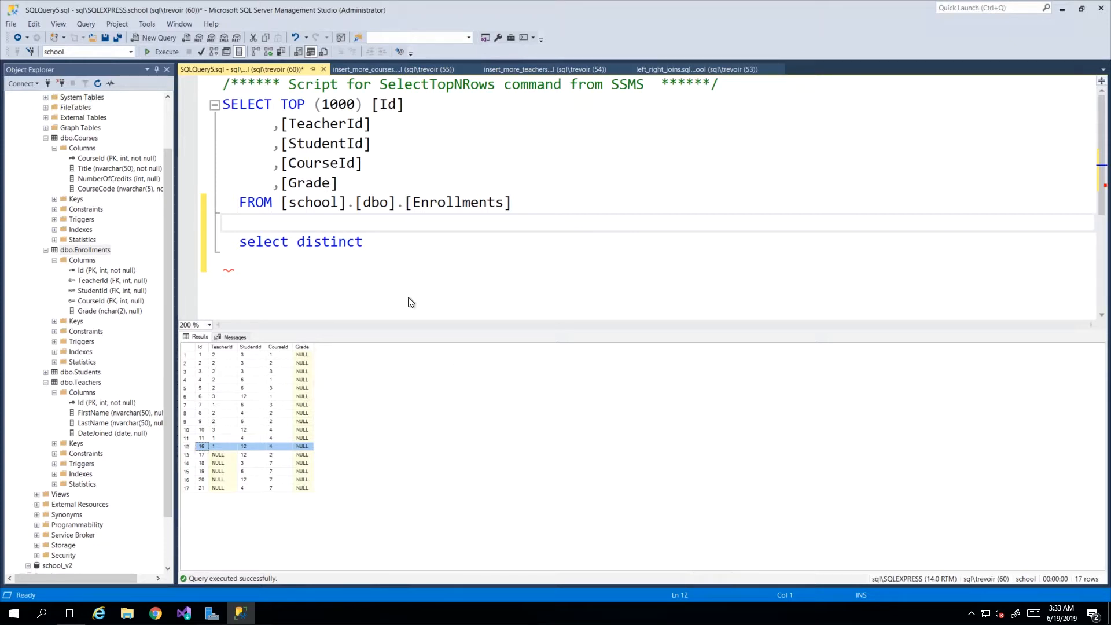
mouse_move(254, 430)
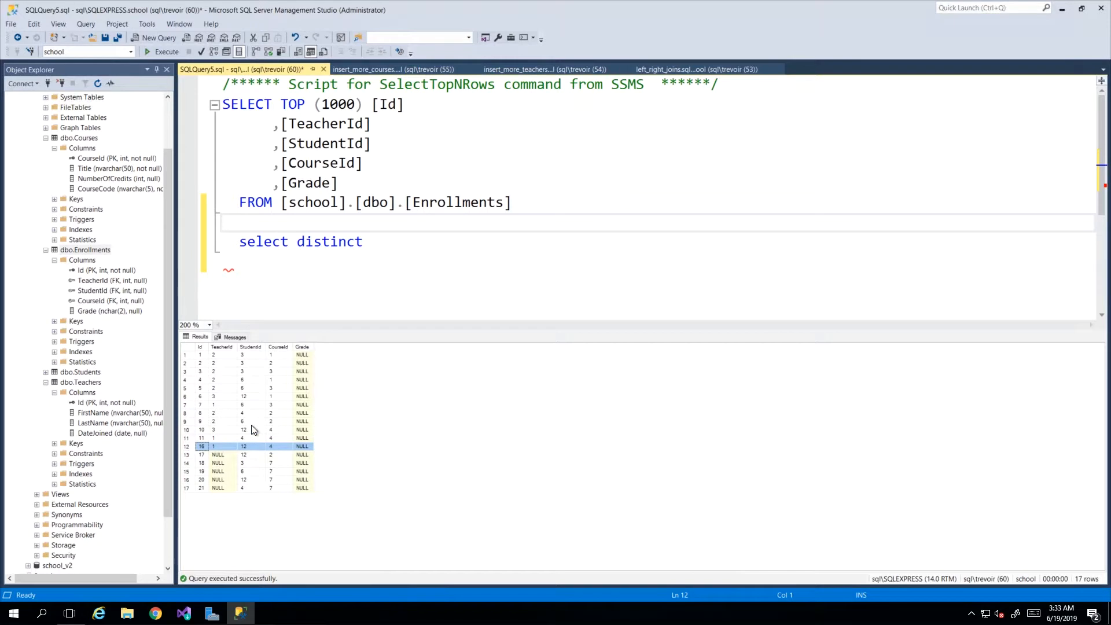
mouse_move(186, 358)
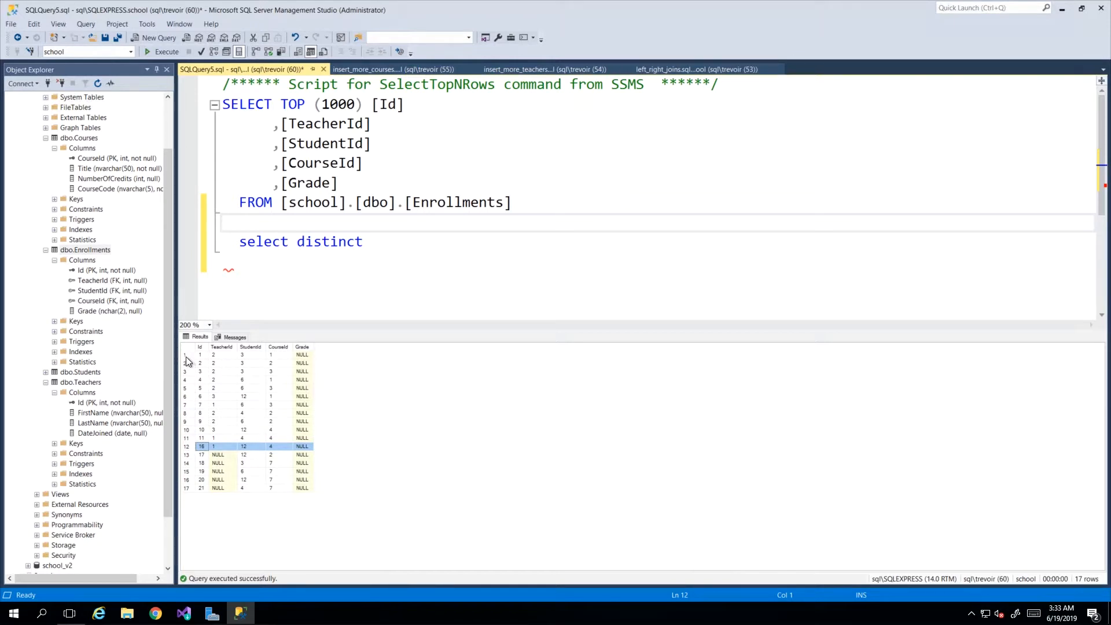
left_click(199, 355)
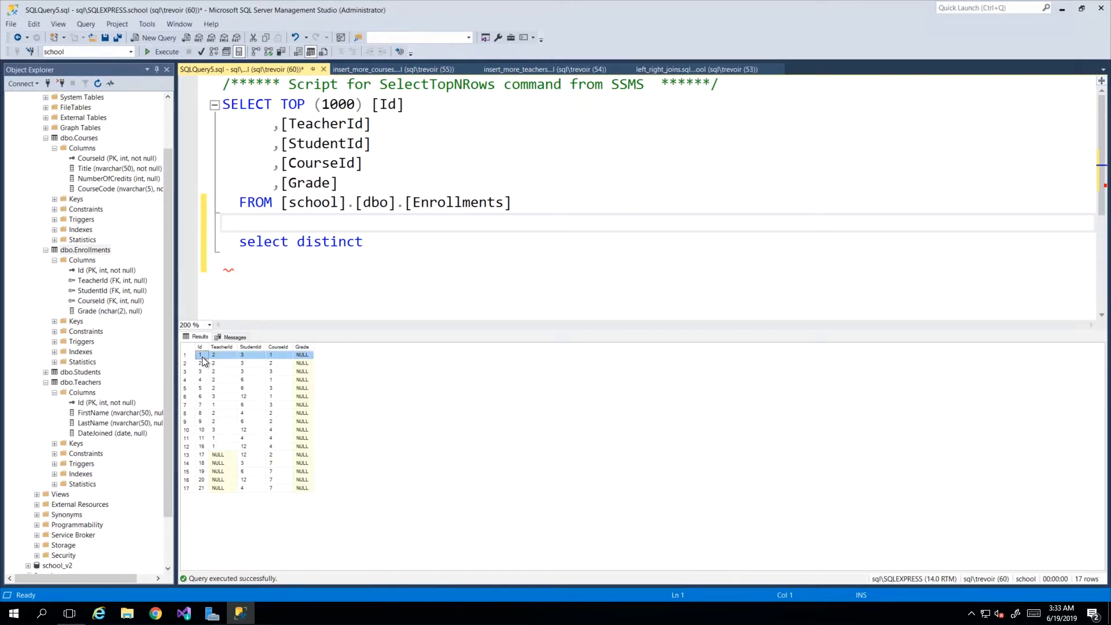
left_click(222, 355)
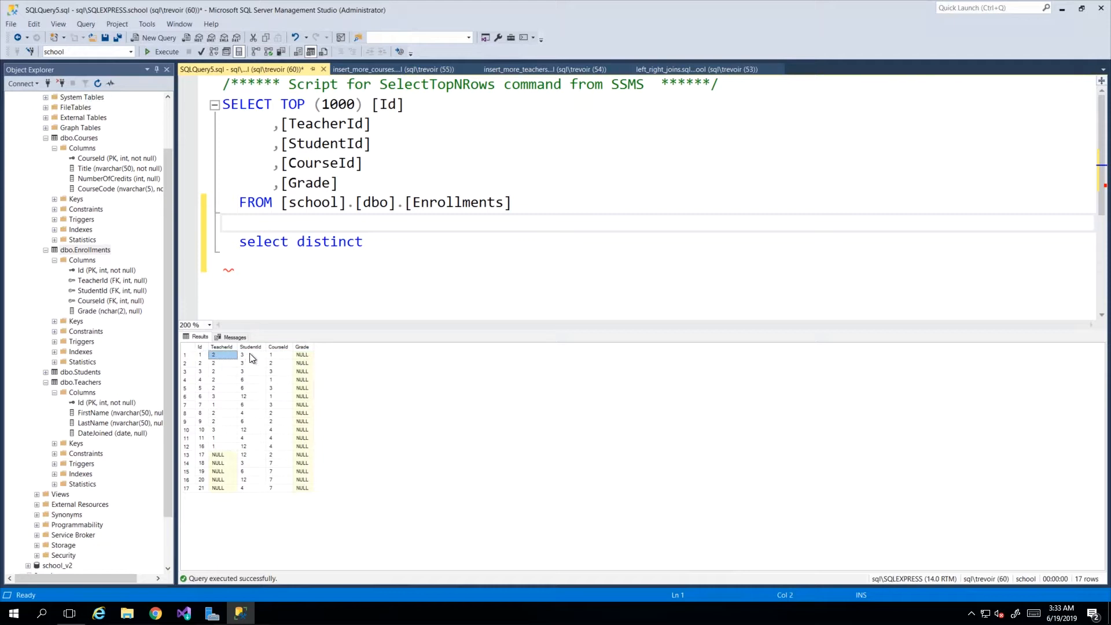
left_click(278, 355)
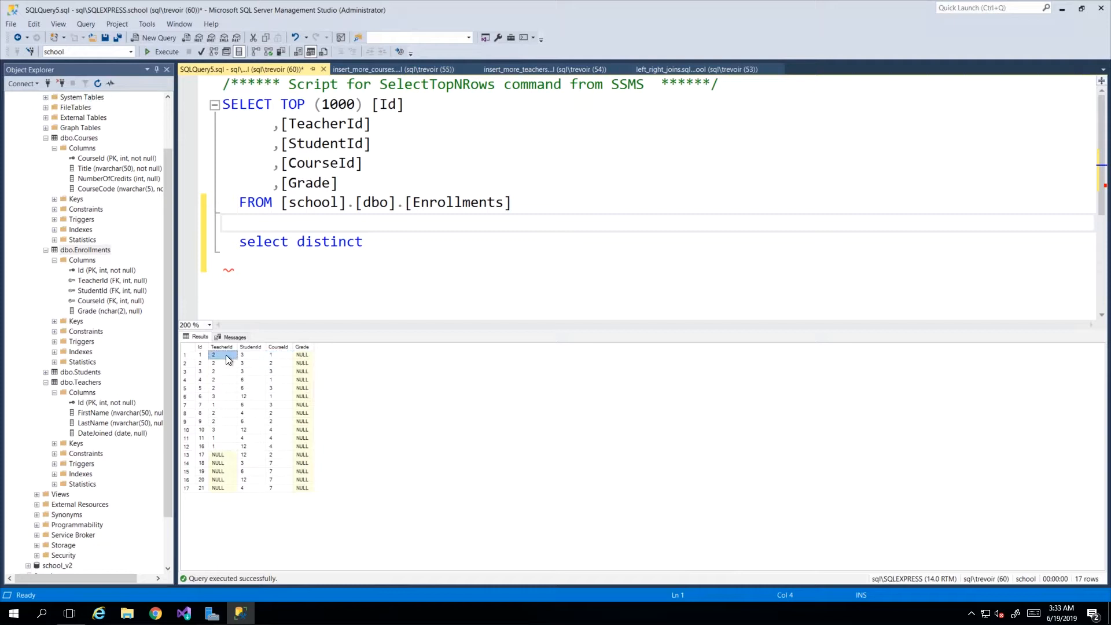
left_click(277, 354)
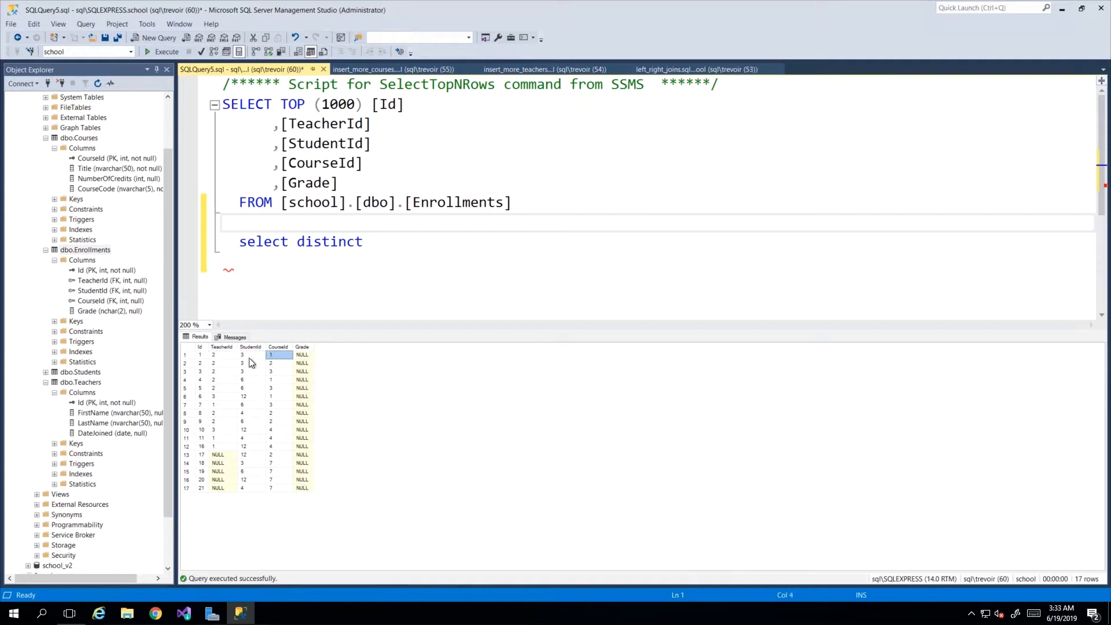
mouse_move(213, 407)
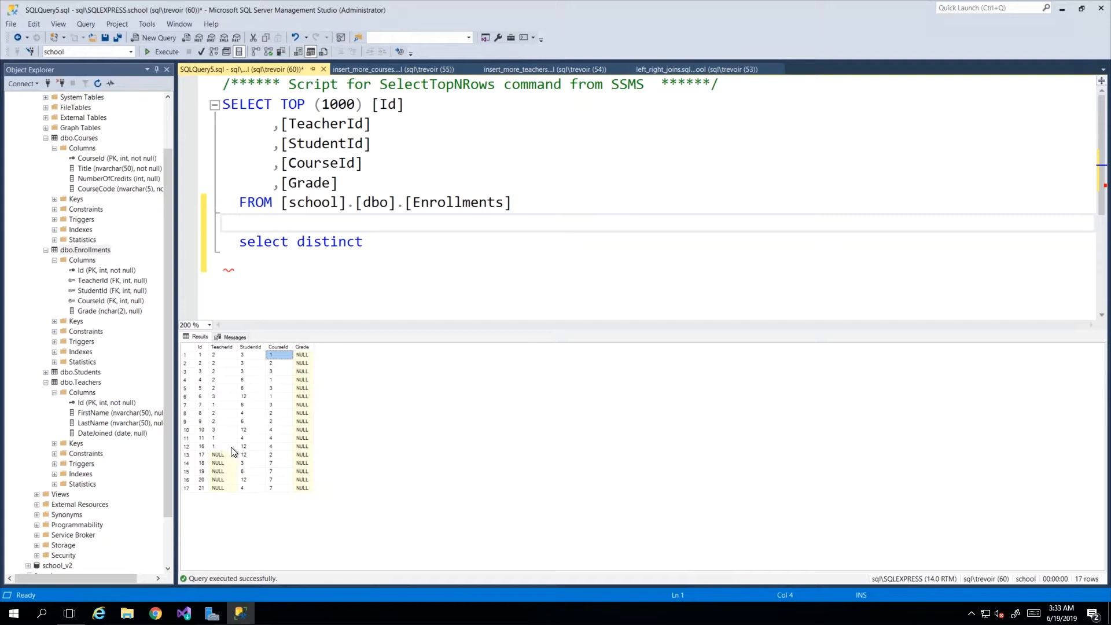
mouse_move(188, 451)
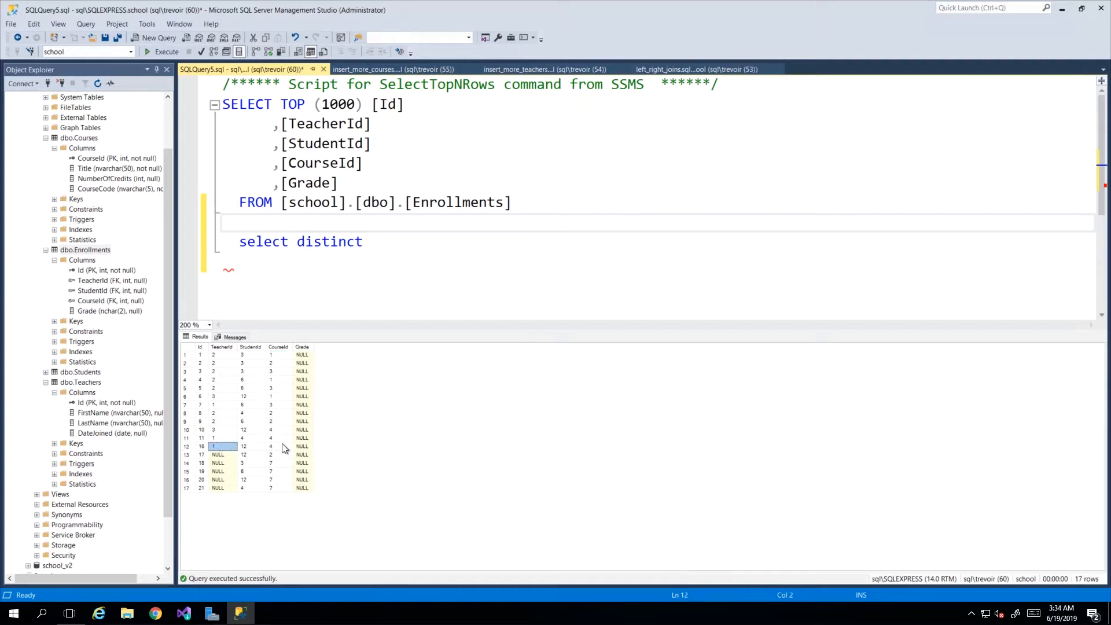
left_click(223, 437)
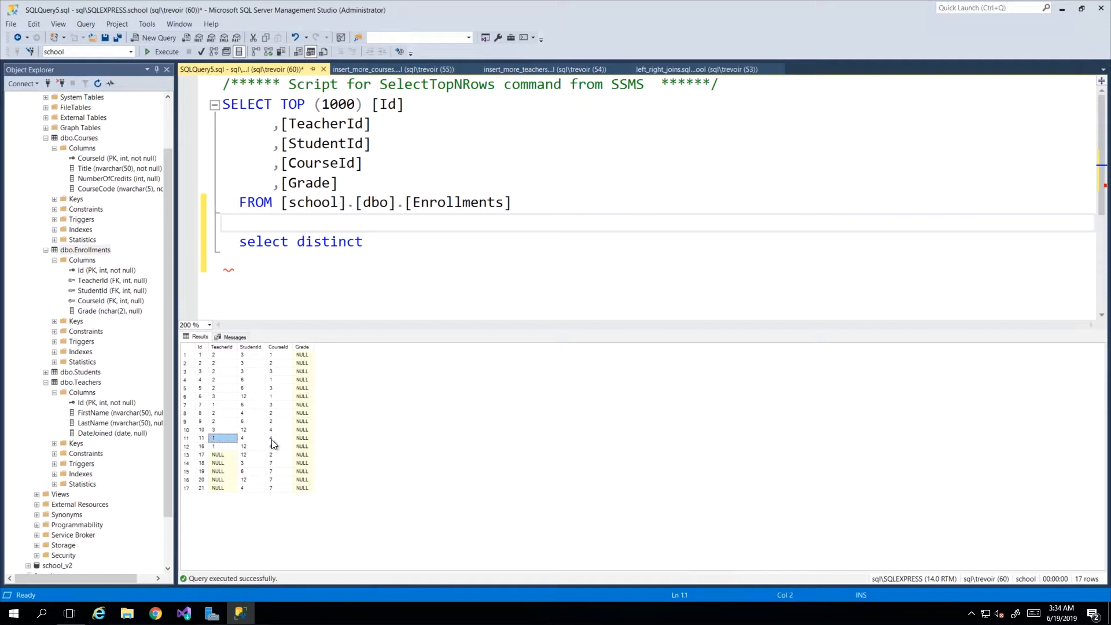
left_click(278, 446)
type(" teacherid, courseid from enrollments")
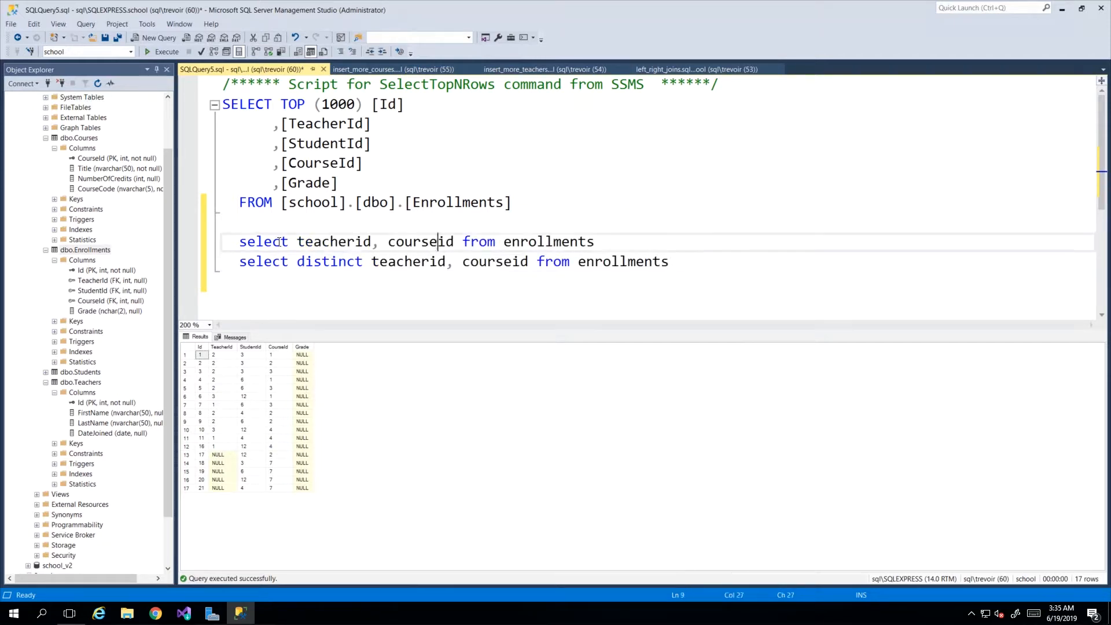
Highlight teacherid, courseid and enrollments in the plain query to emphasise them
double_click(332, 241)
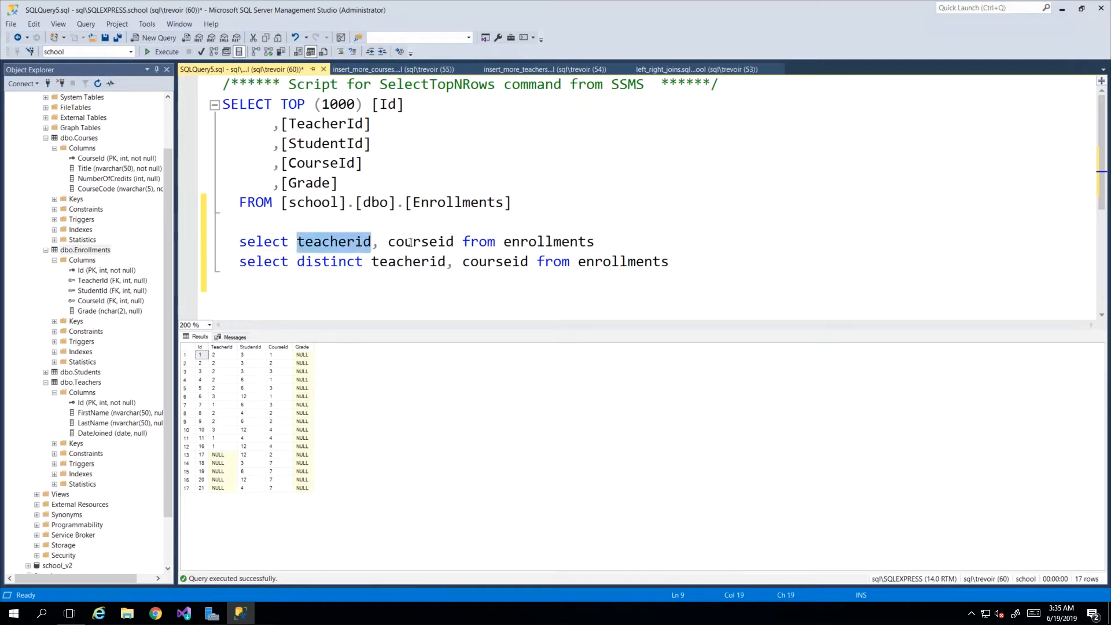
double_click(548, 241)
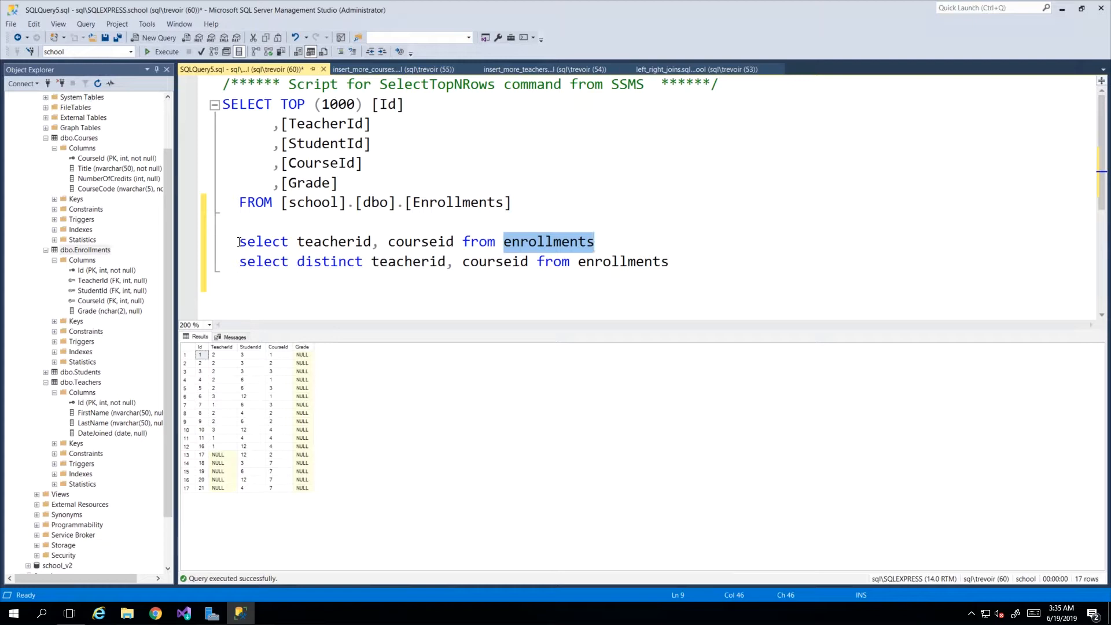
double_click(421, 241)
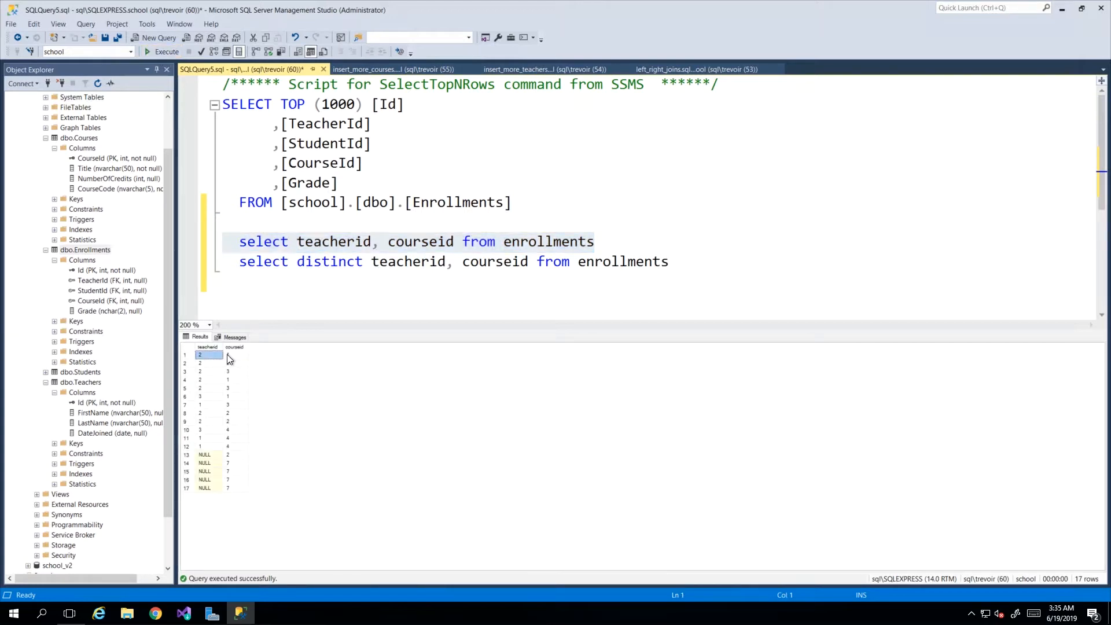
Point out the repeated teacher 2, course 2 pair in rows 2 and 8, then select the distinct query
left_click(234, 355)
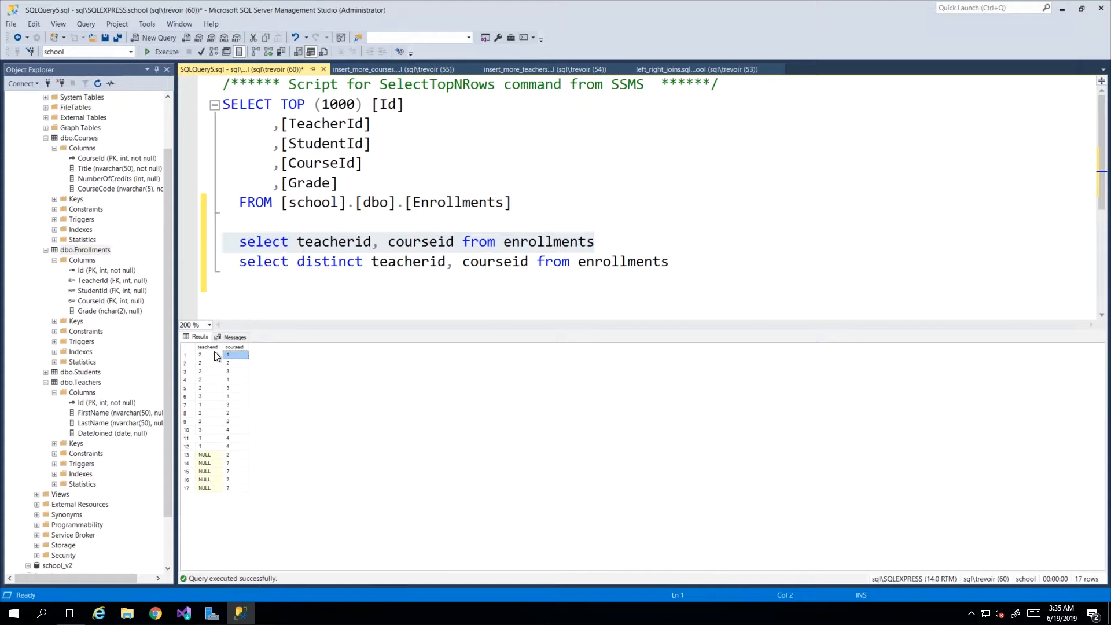
mouse_move(211, 372)
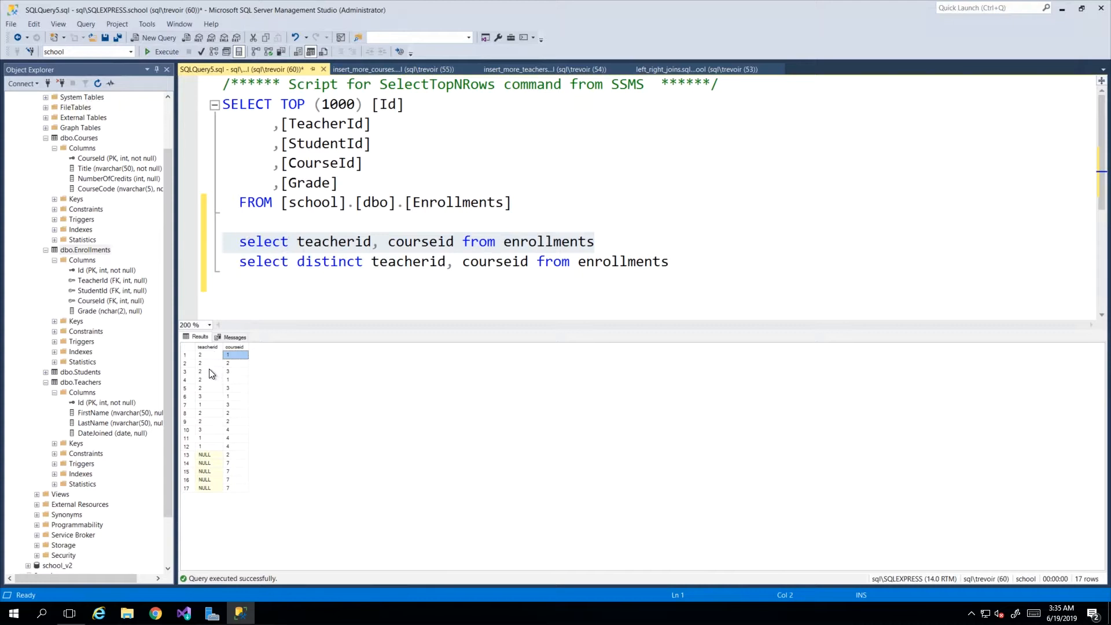
left_click(208, 421)
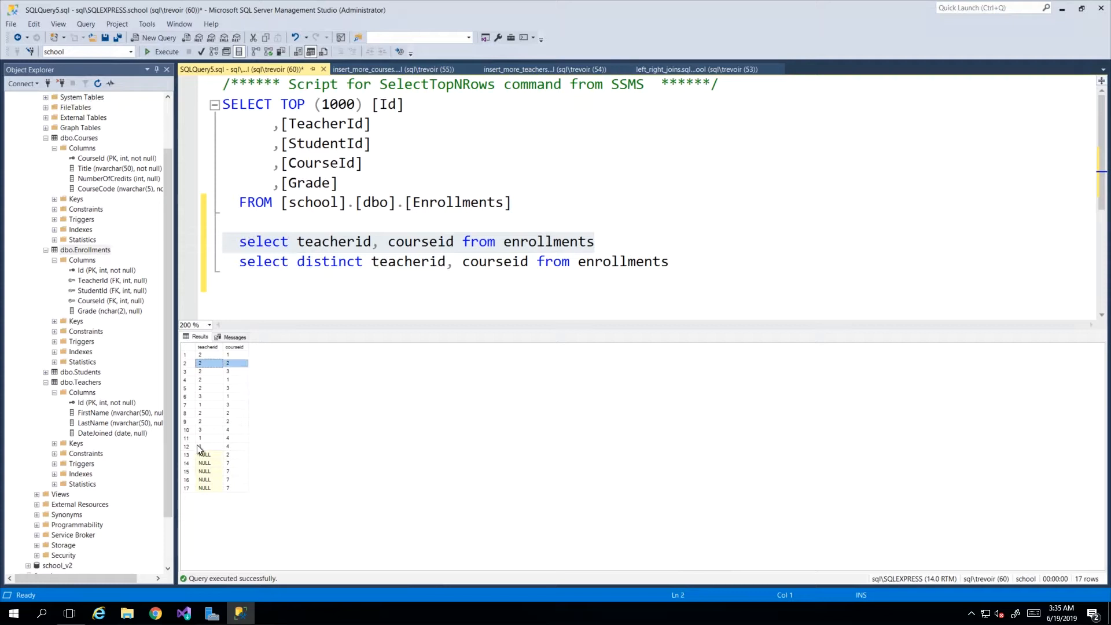
left_click(202, 437)
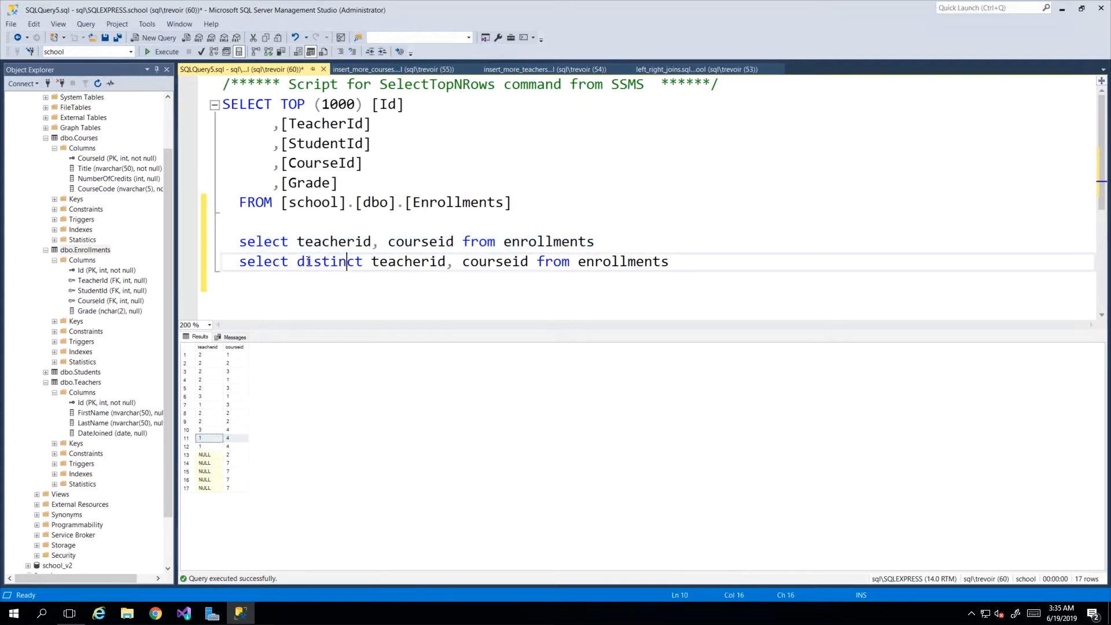
mouse_move(204, 359)
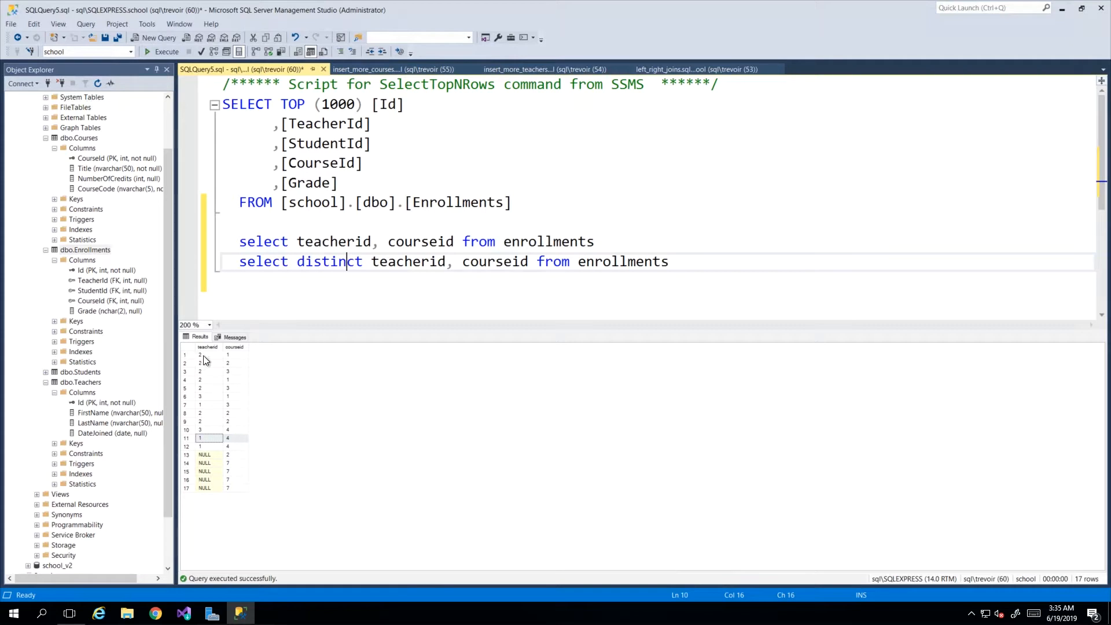
left_click(208, 354)
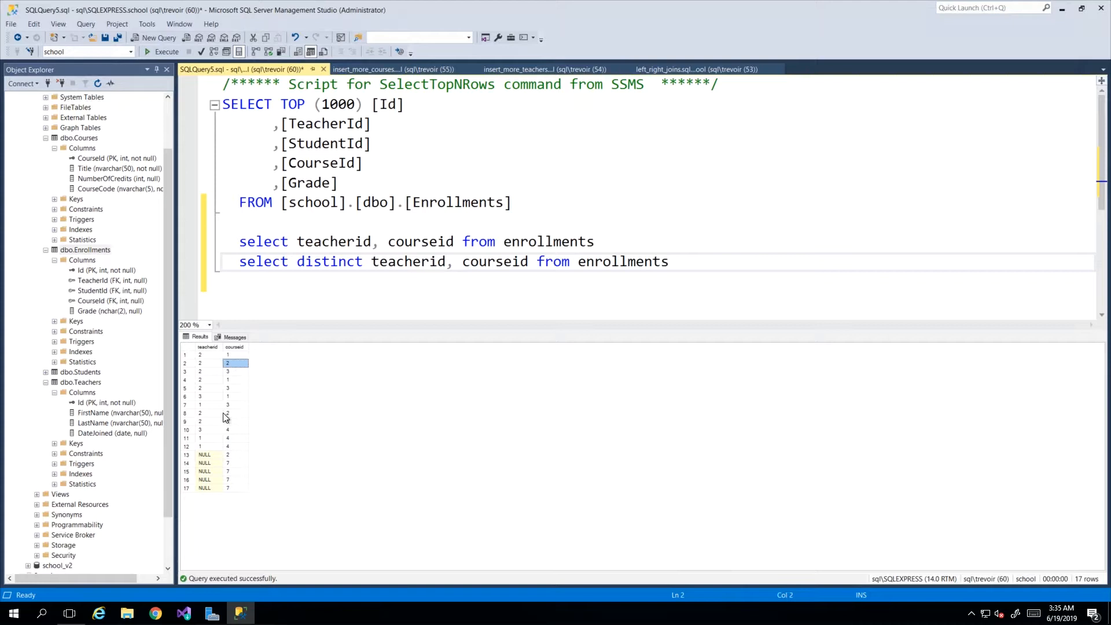
left_click(222, 412)
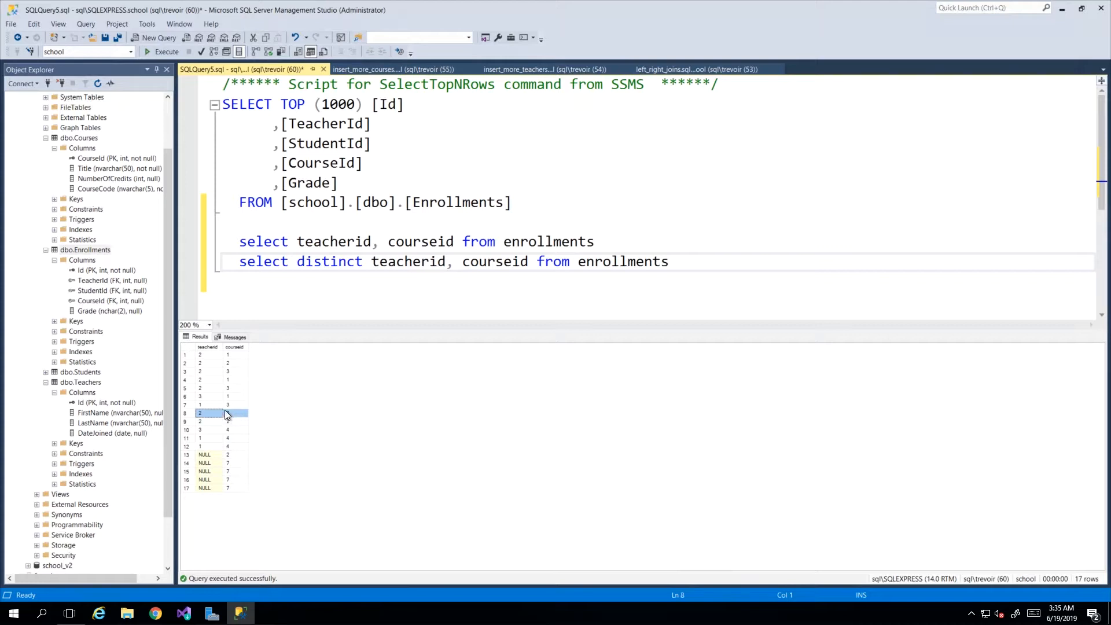
left_click_drag(239, 261, 667, 261)
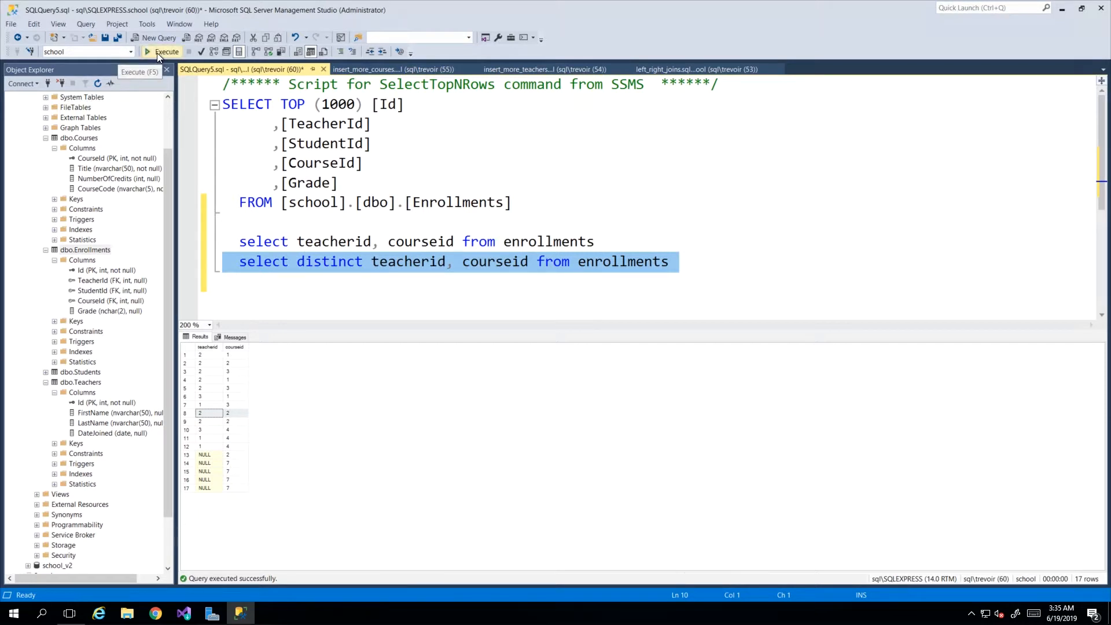
left_click(164, 52)
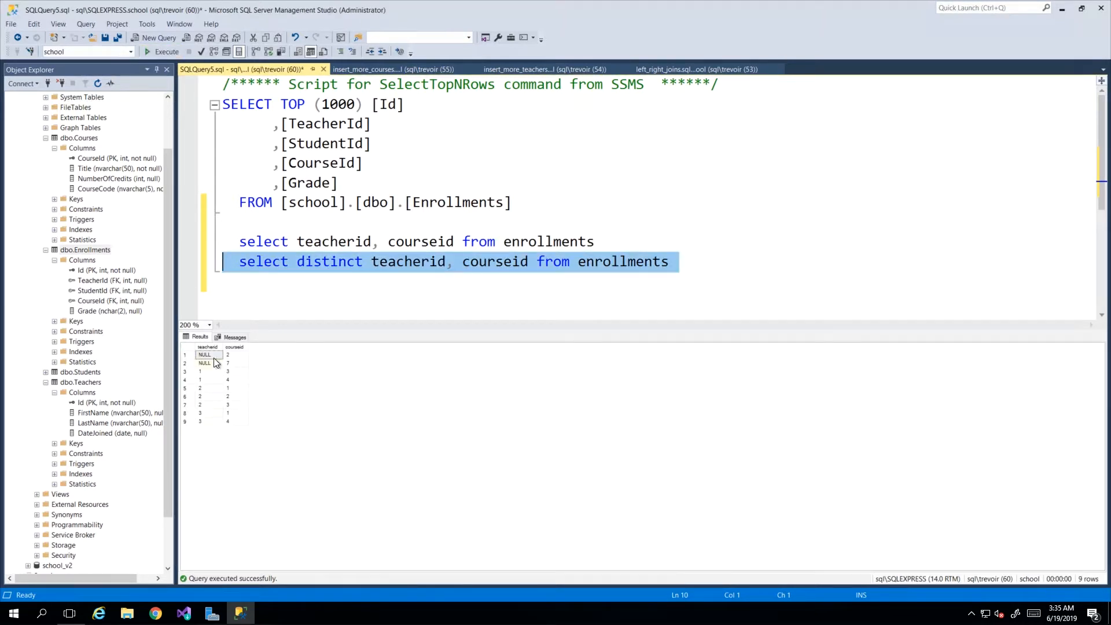
mouse_move(208, 379)
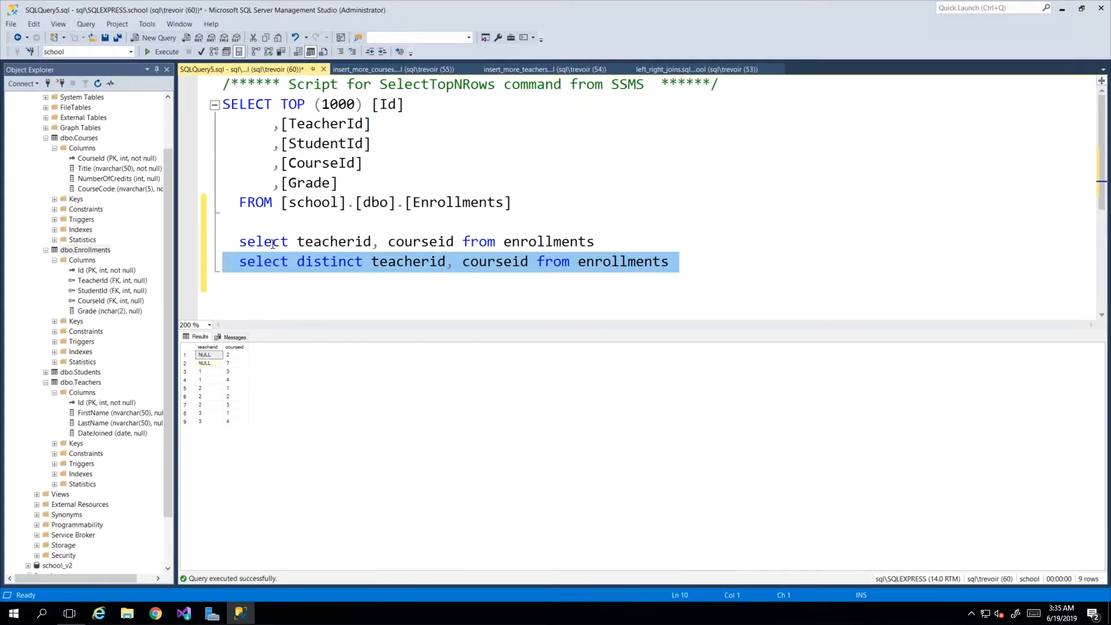
left_click(261, 241)
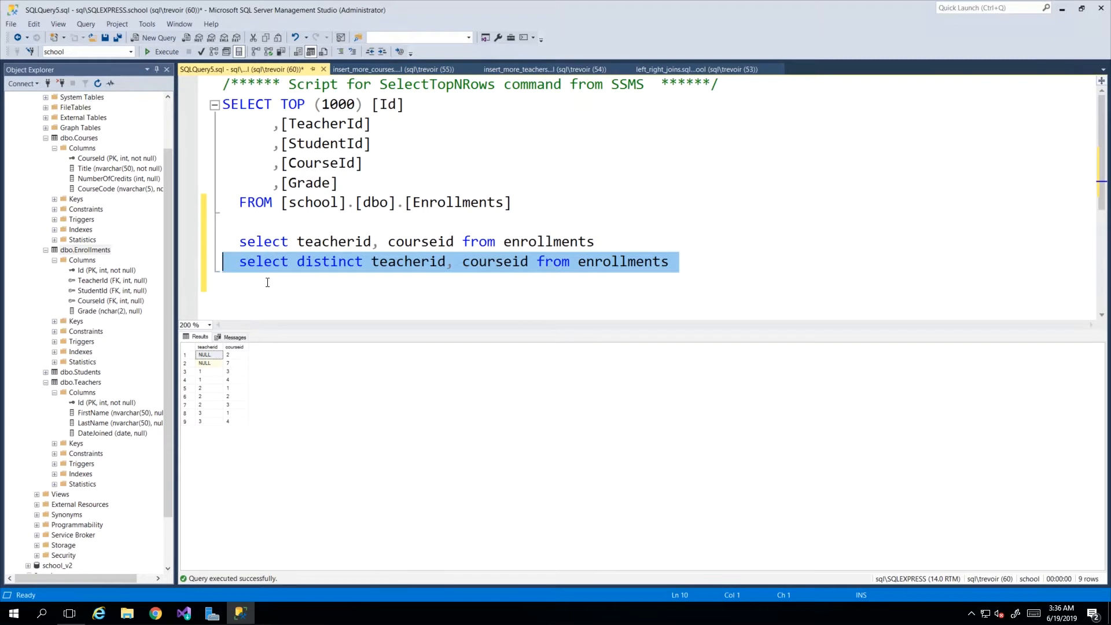
double_click(329, 262)
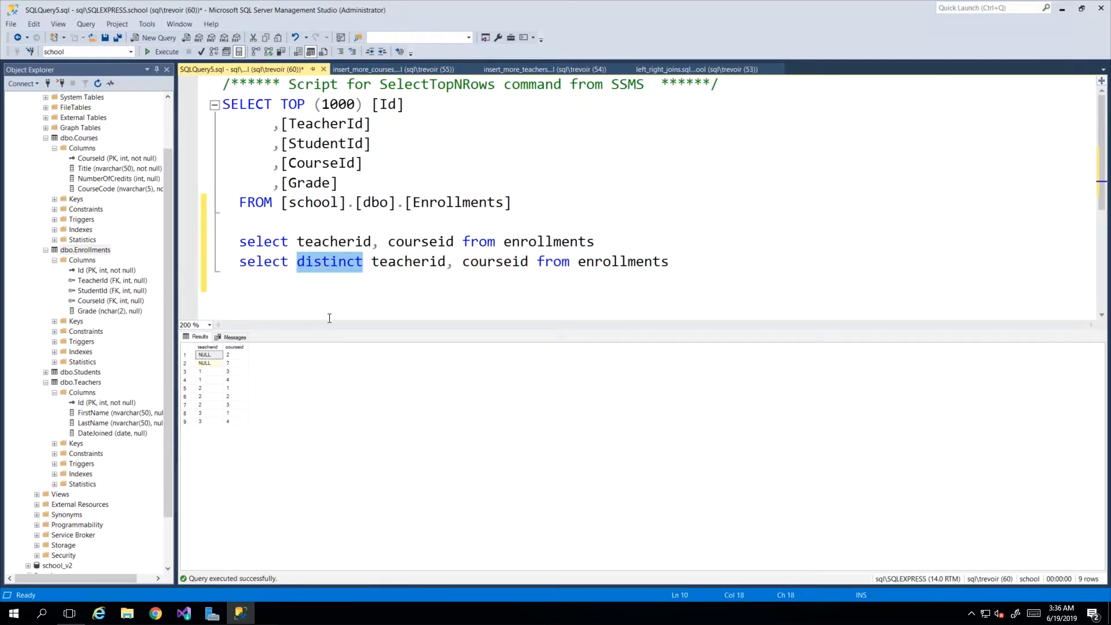
mouse_move(207, 375)
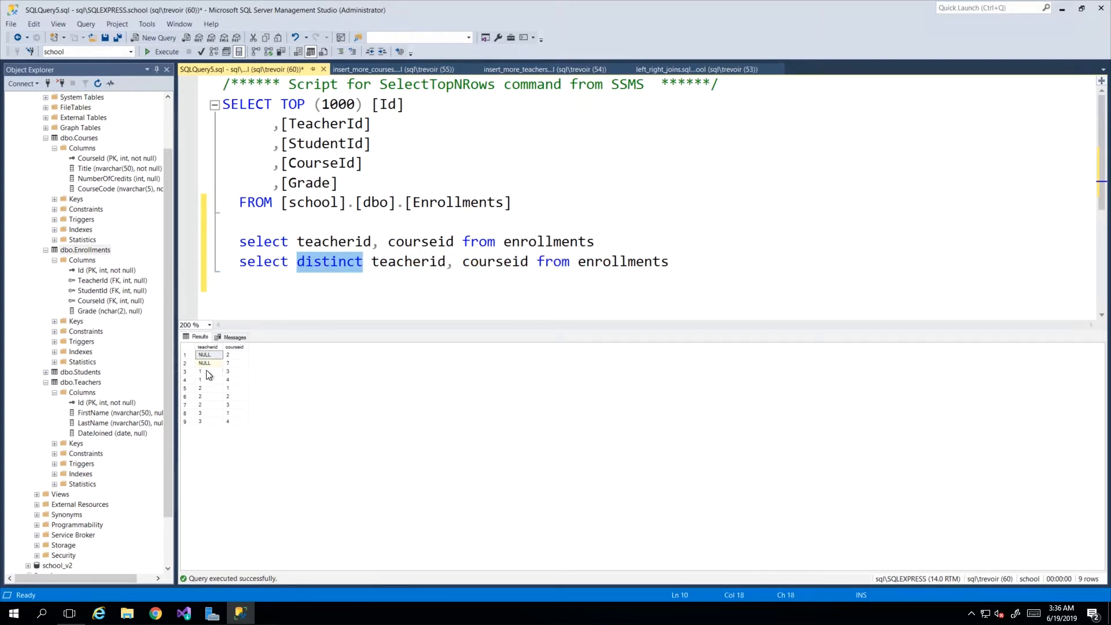
left_click(204, 395)
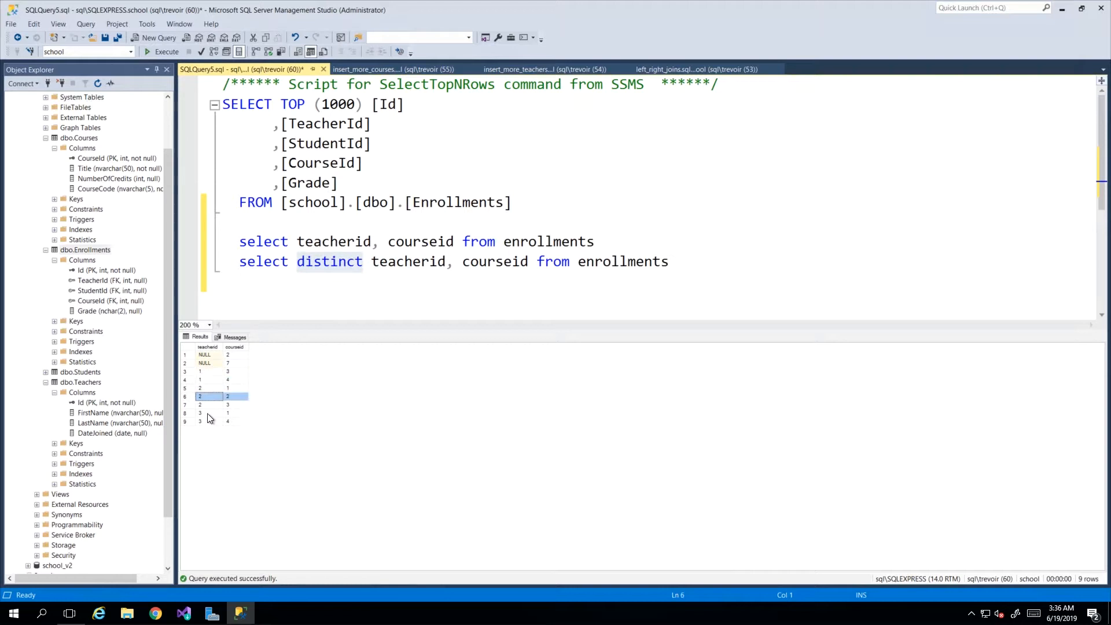
left_click(219, 421)
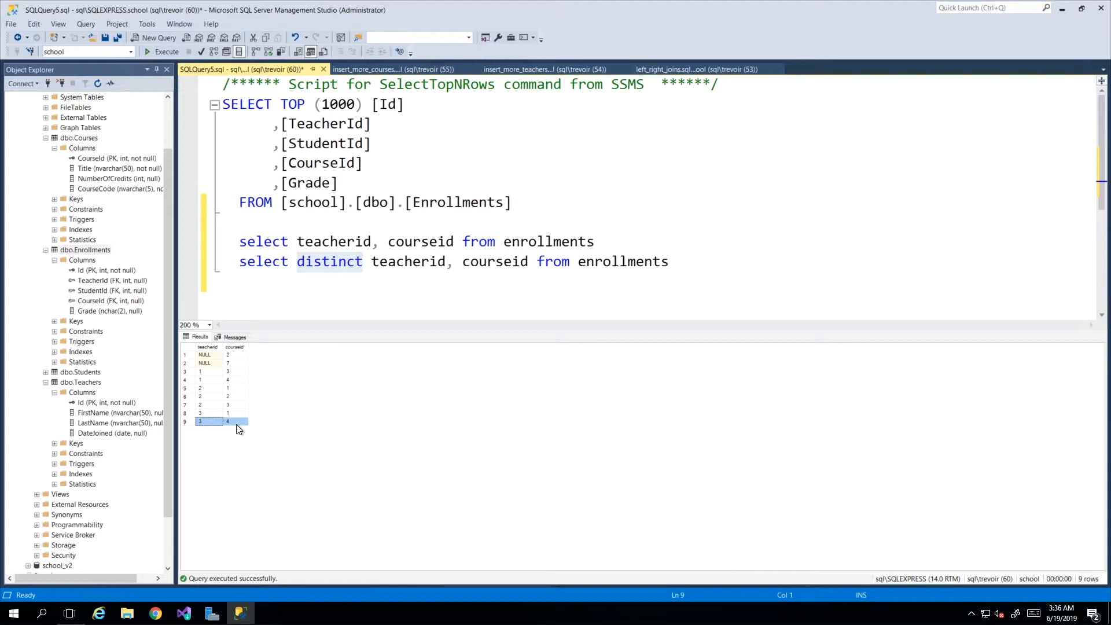
mouse_move(347, 264)
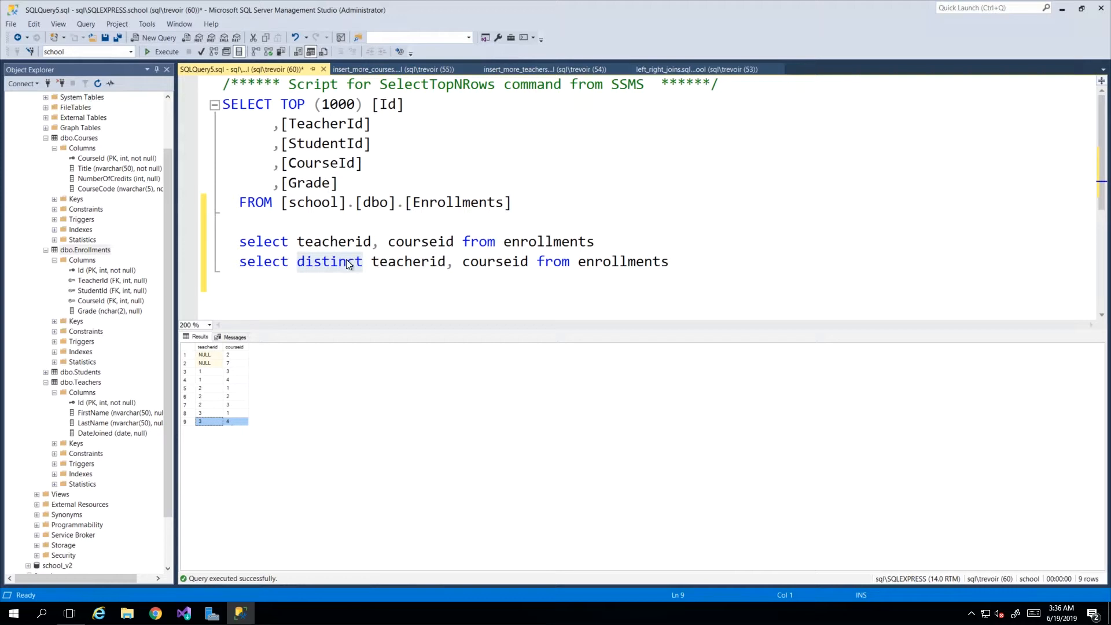
double_click(329, 261)
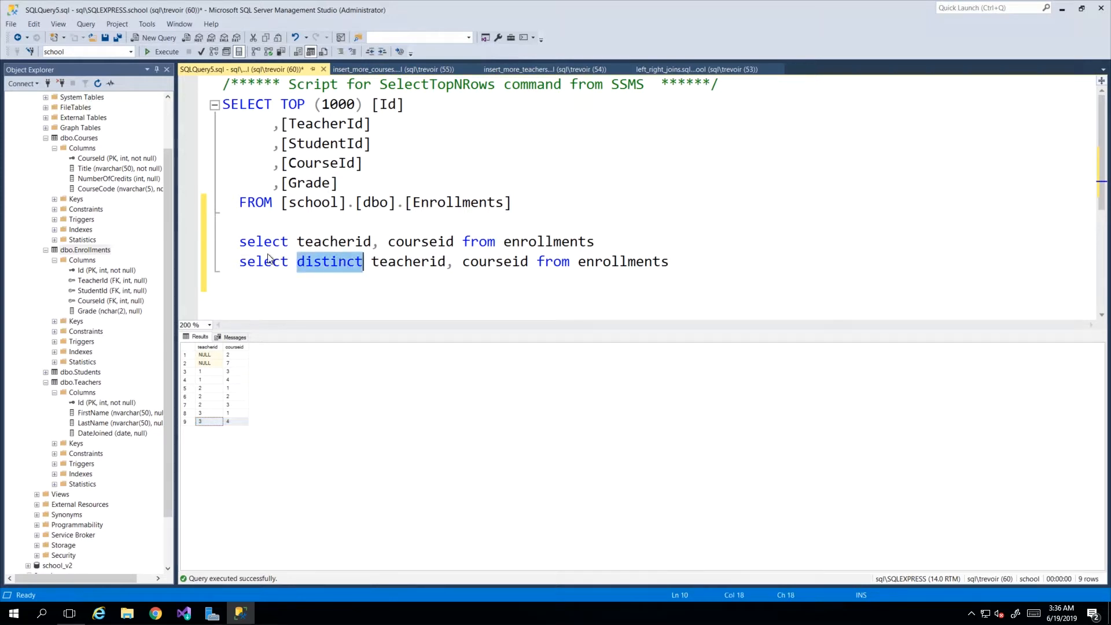
left_click(395, 262)
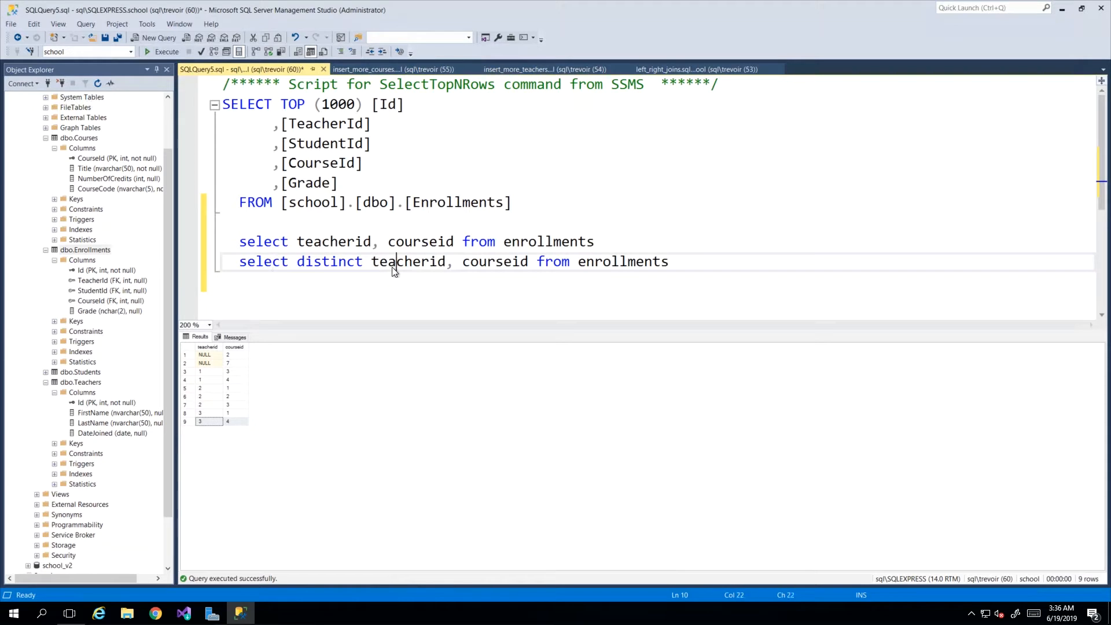
double_click(264, 262)
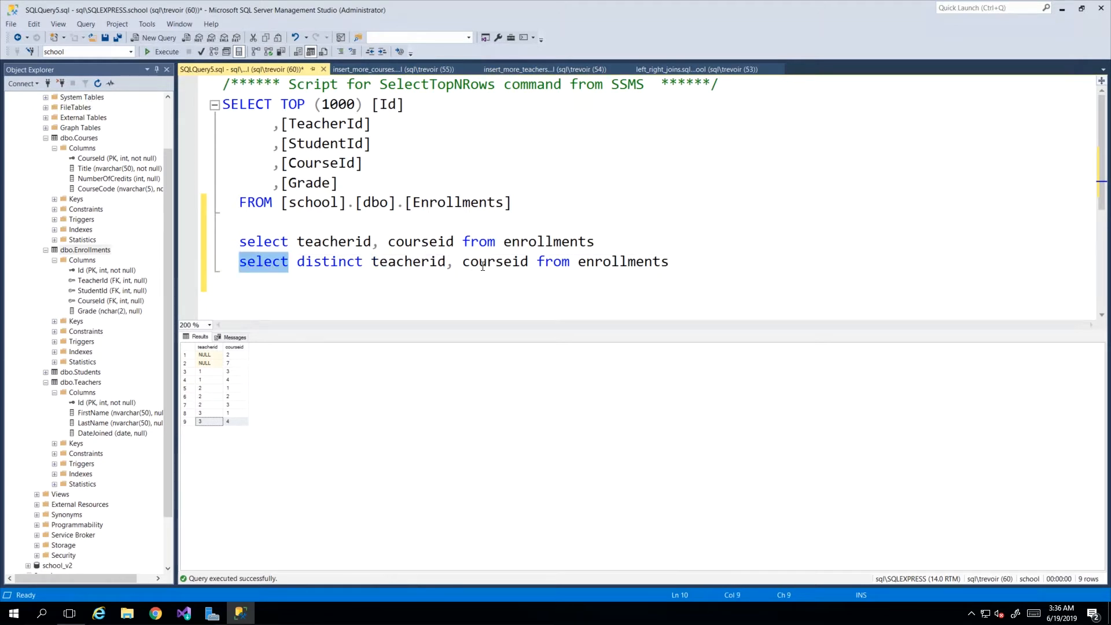
left_click(341, 276)
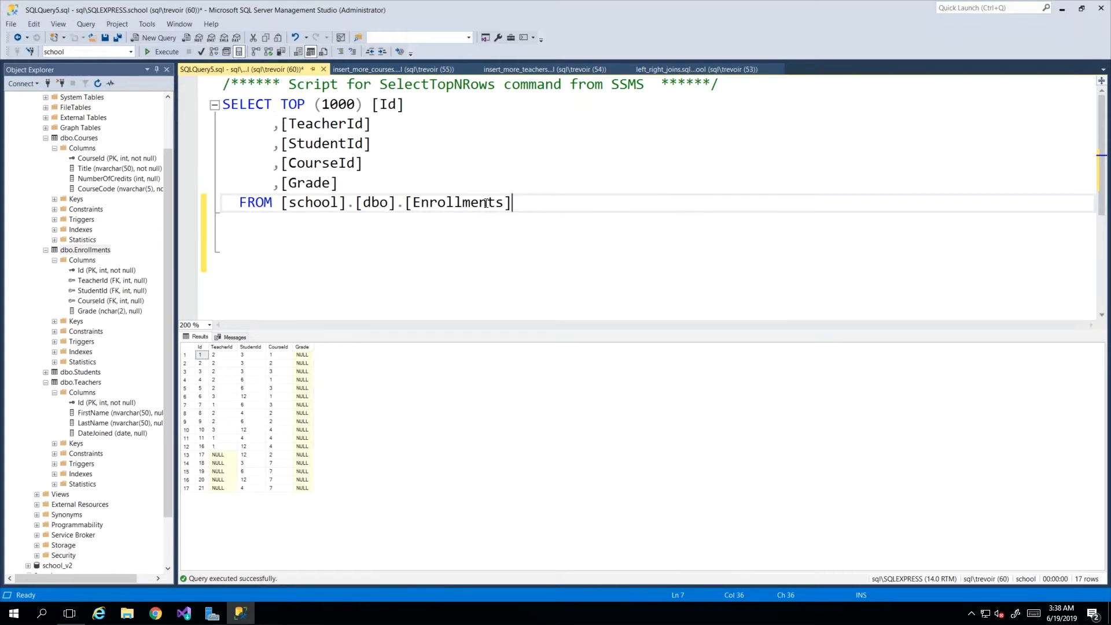
mouse_move(561, 205)
type("group")
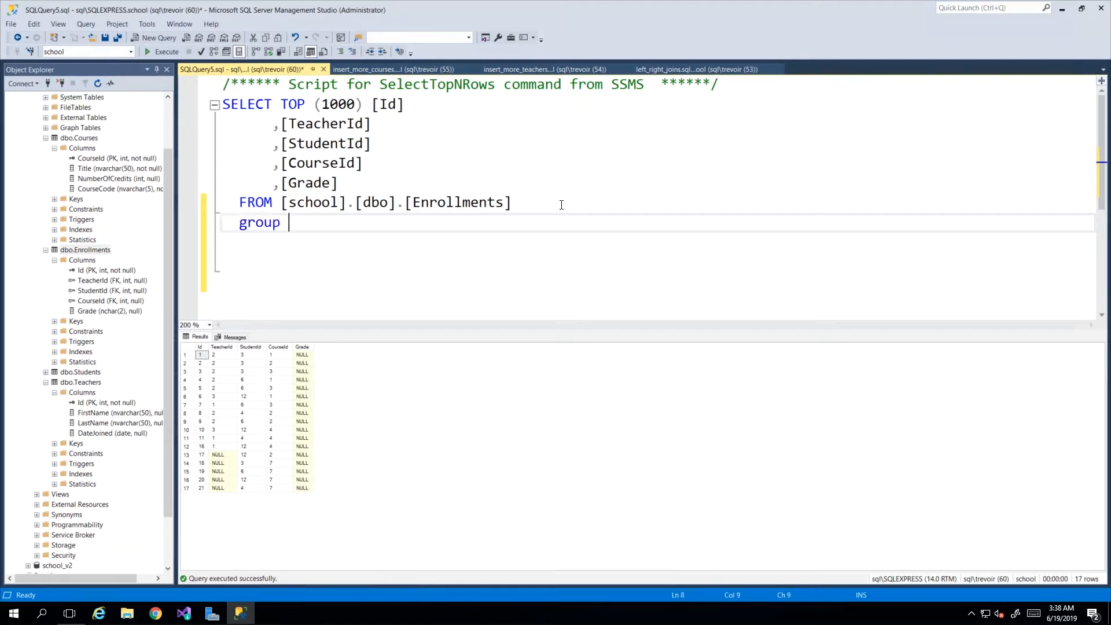
Add 'where teacherid = 2' above an empty 'group by' line in the Enrollments query
type("by")
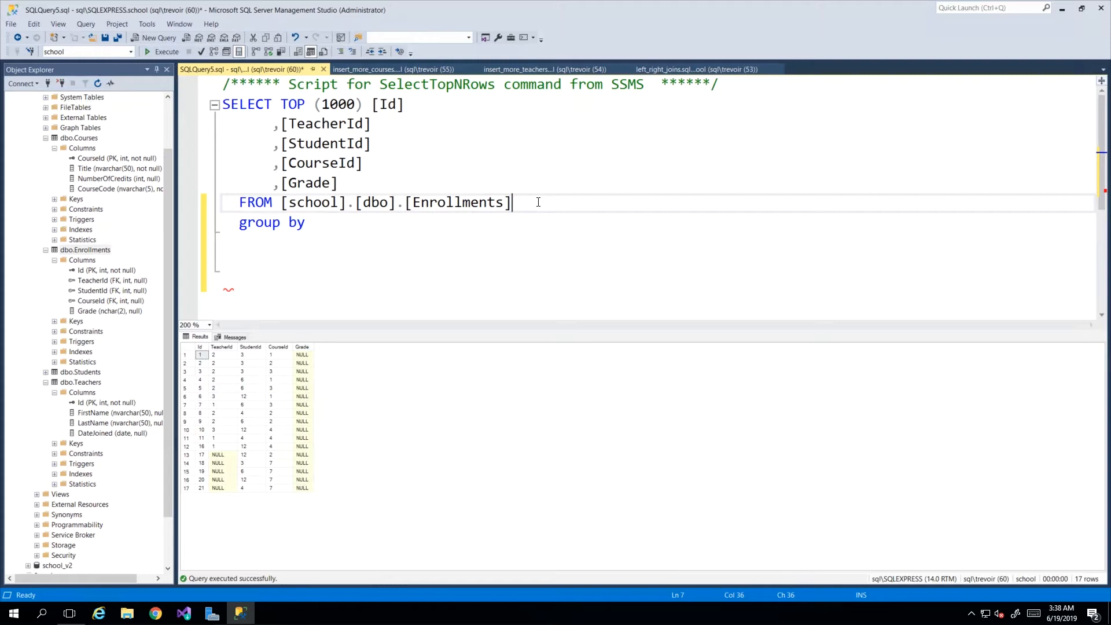
key("Enter")
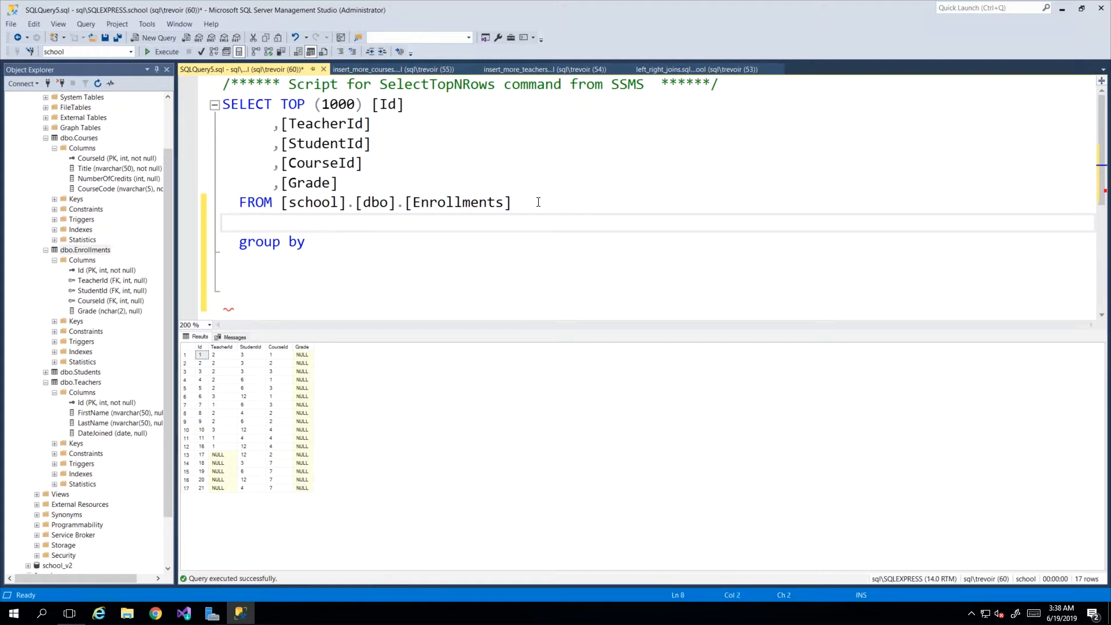
type("where")
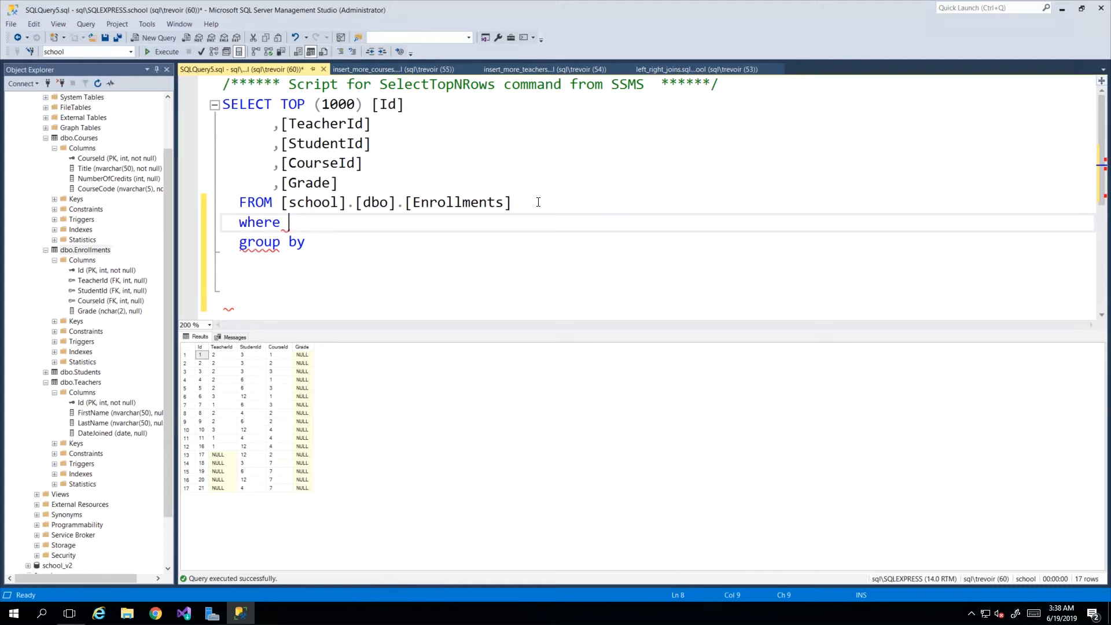
type("teacherid =")
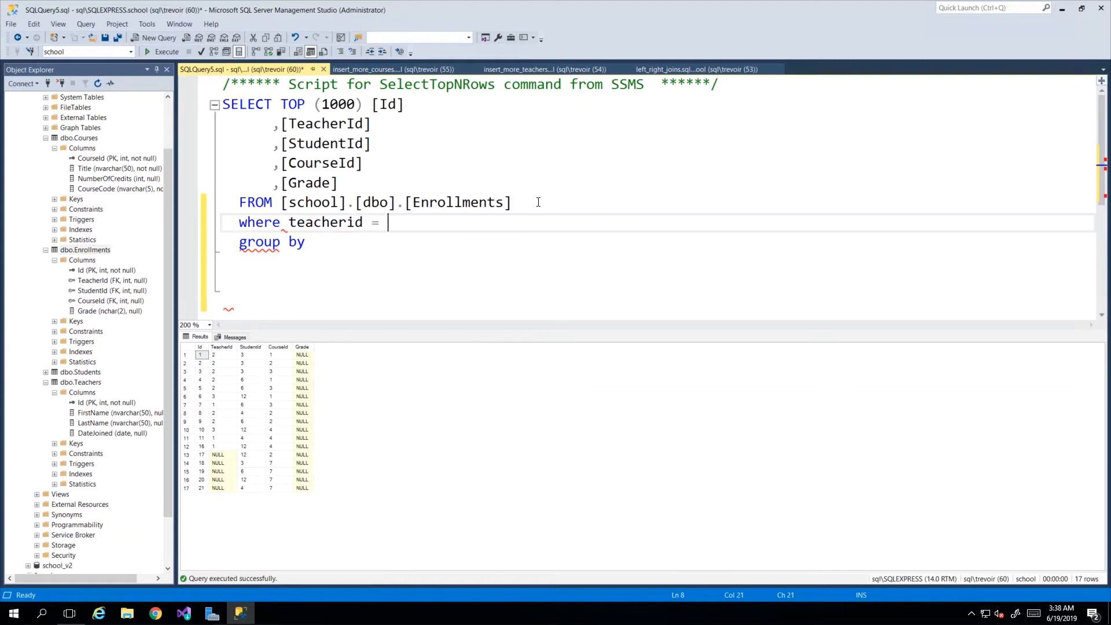
type("2")
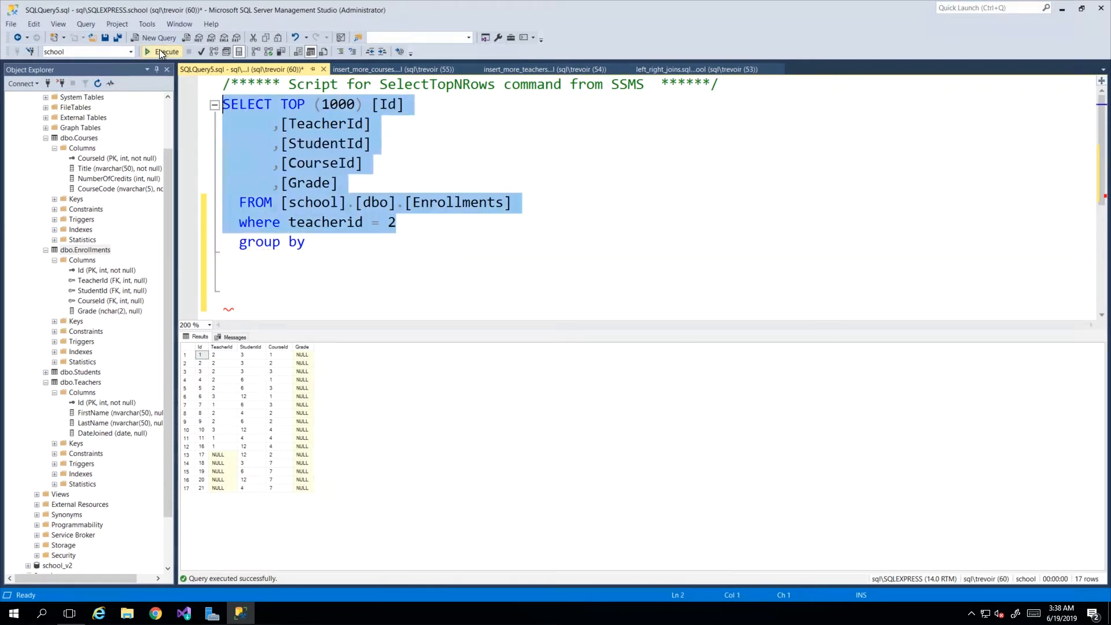
Run the where teacherid = 2 query, returning 7 rows, and move to the line under group by
left_click(146, 52)
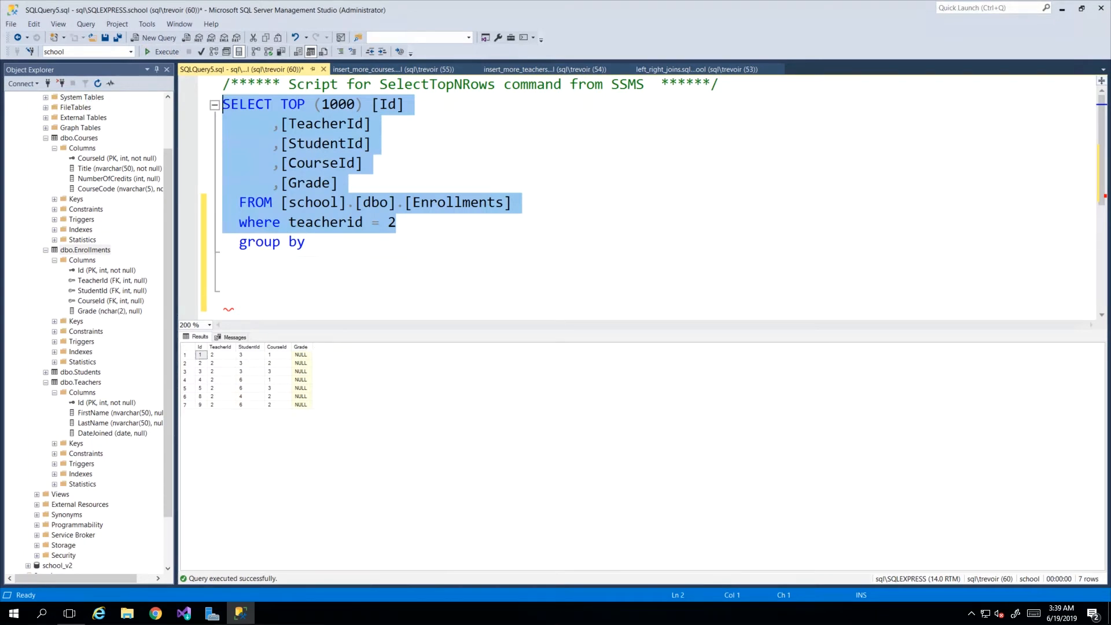
left_click(319, 242)
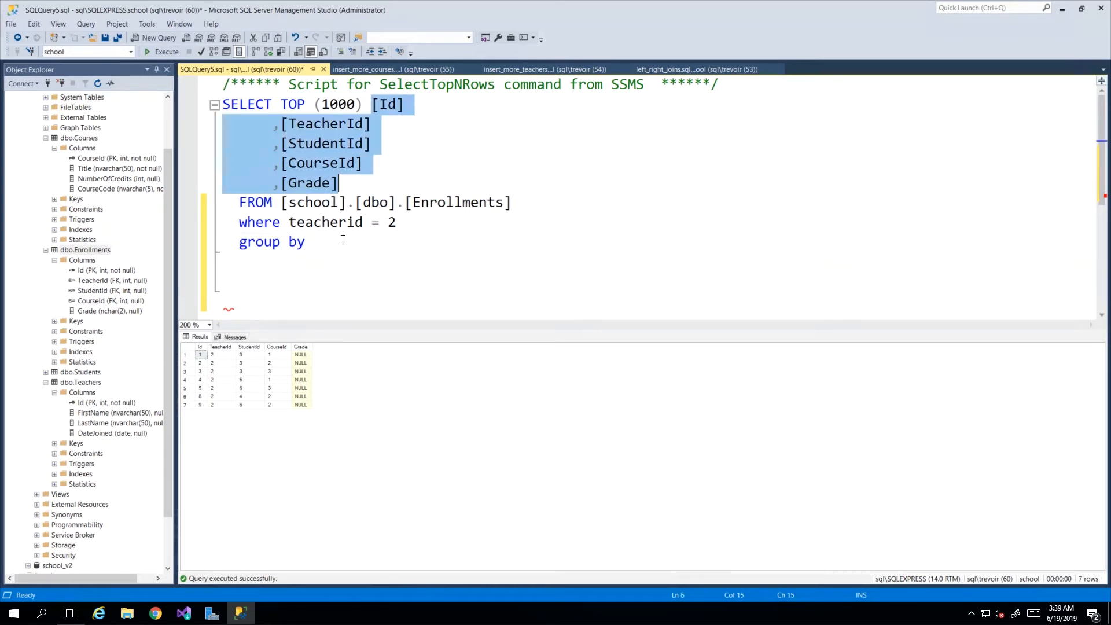
left_click(315, 242)
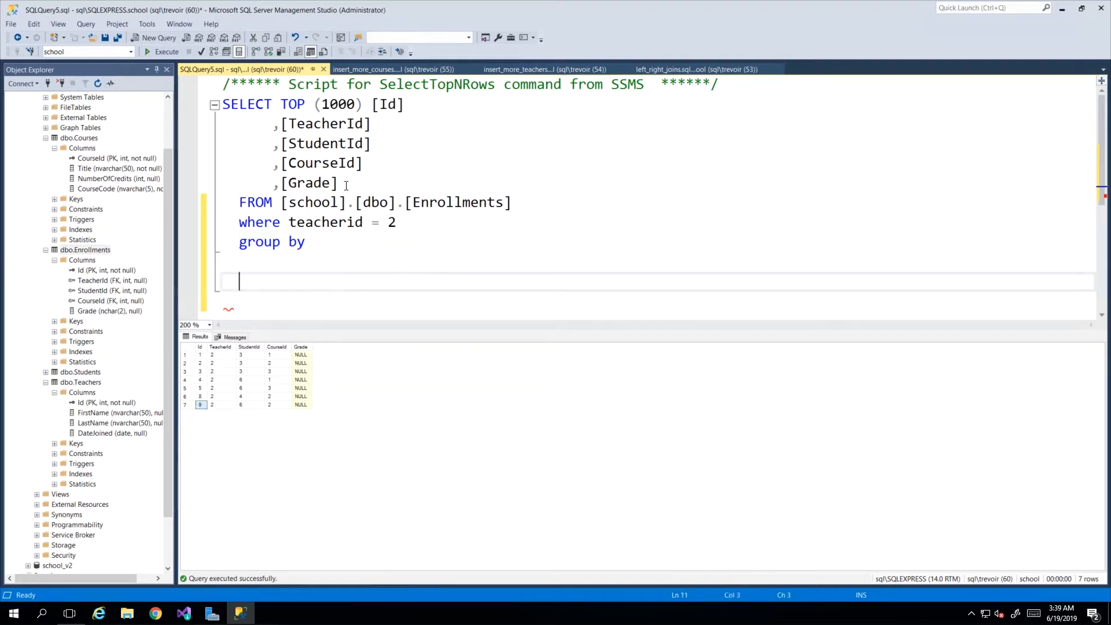
Fill the group by with Id, TeacherId, StudentId, CourseId and Grade and run it
left_click_drag(376, 104, 337, 183)
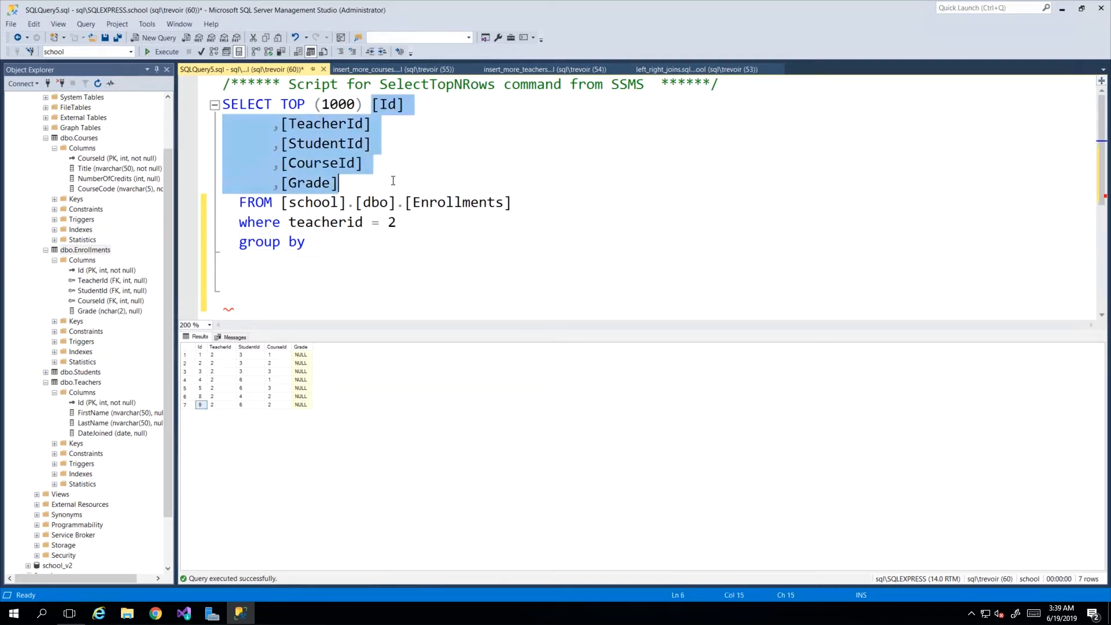
type("[Id]")
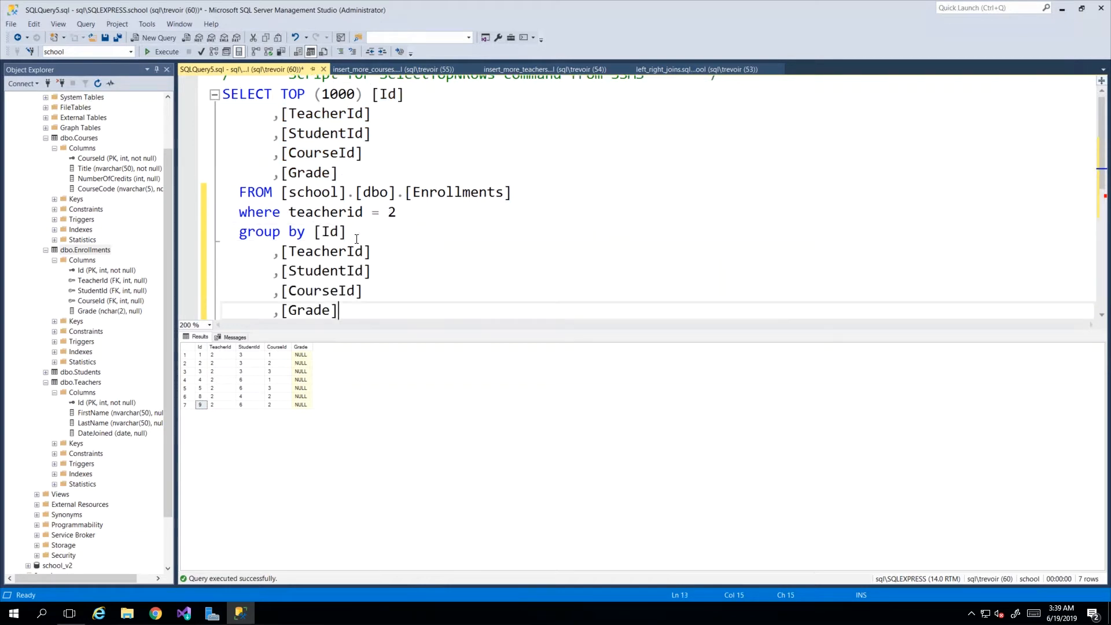
mouse_move(279, 103)
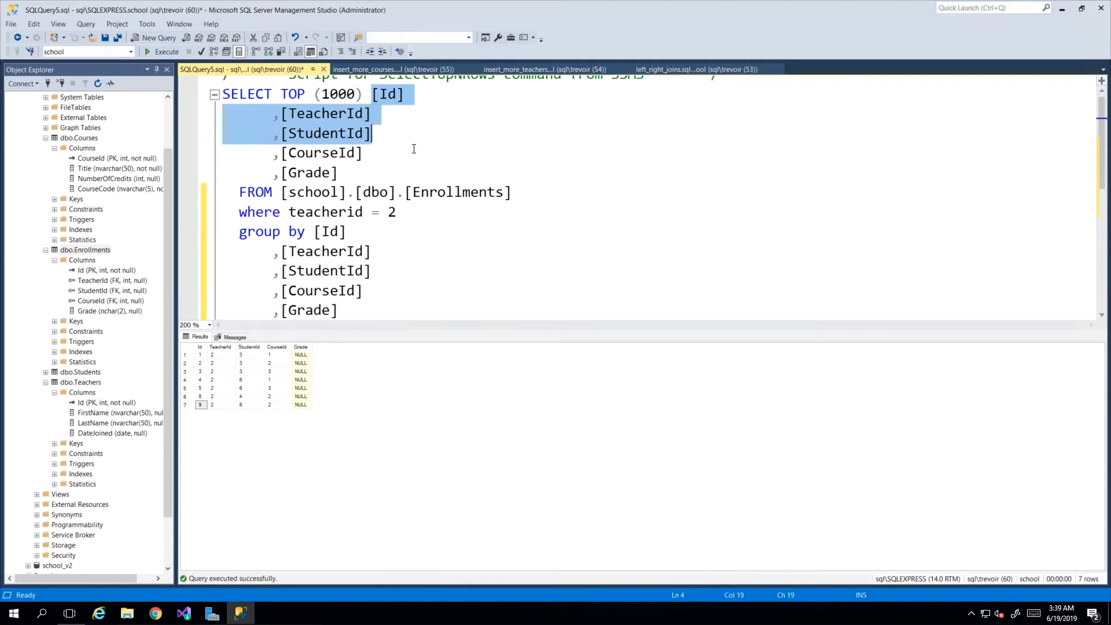
left_click(331, 251)
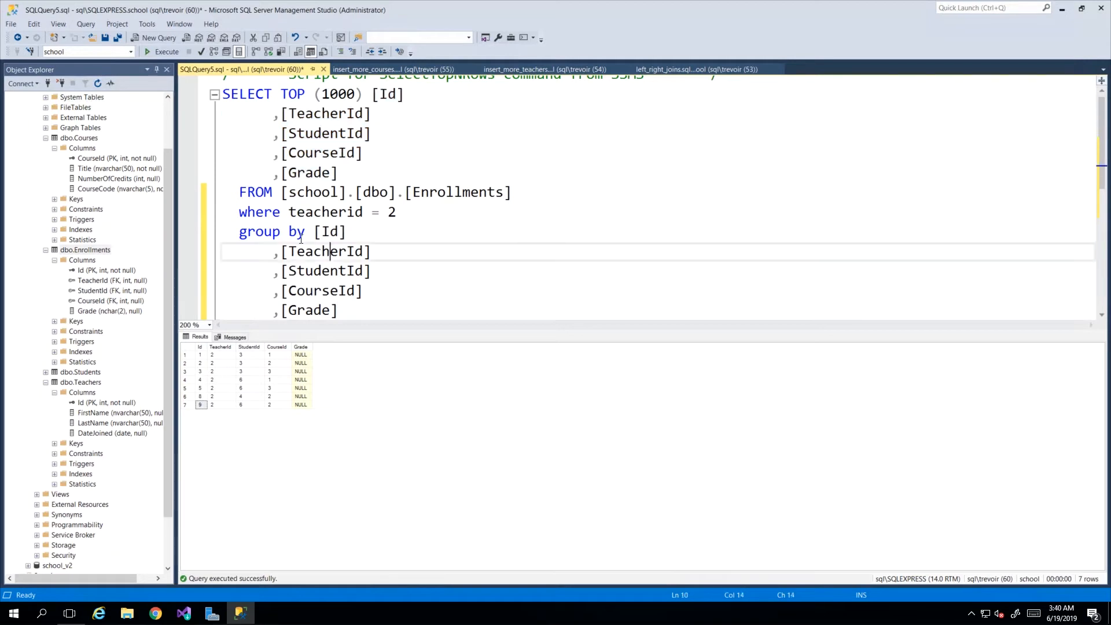
double_click(331, 231)
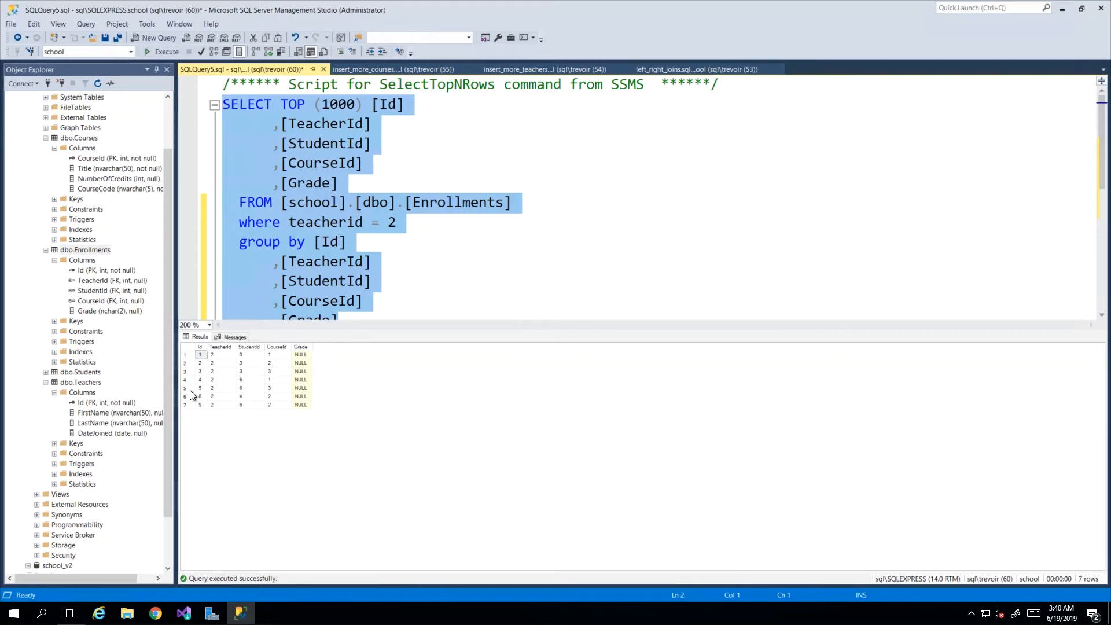
mouse_move(197, 362)
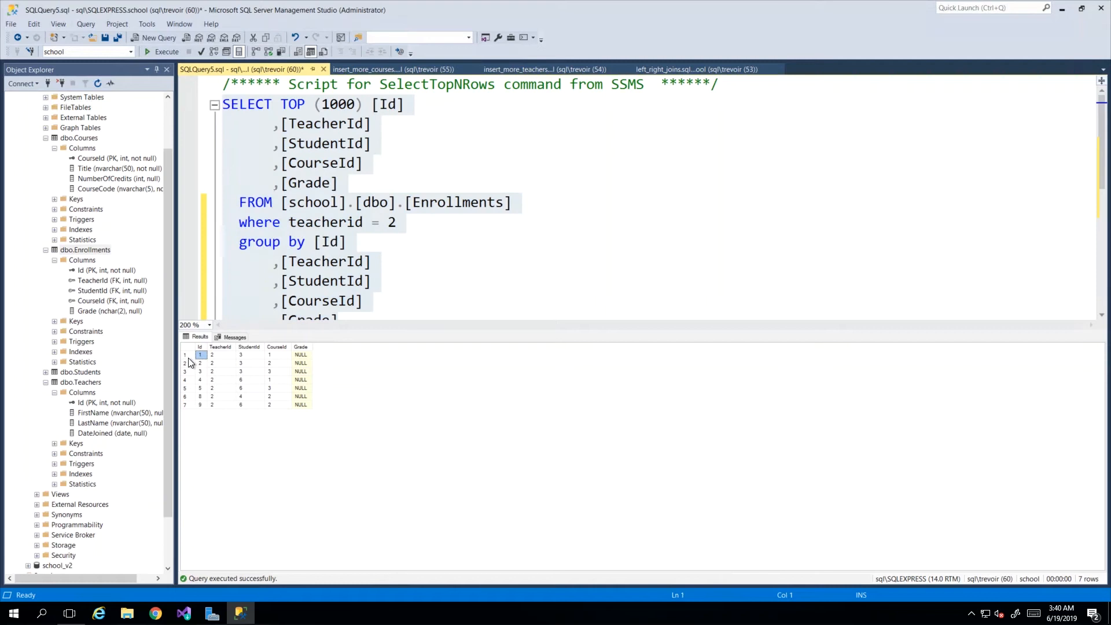
Inspect the 7 grouped result rows for teacher 2
left_click(199, 362)
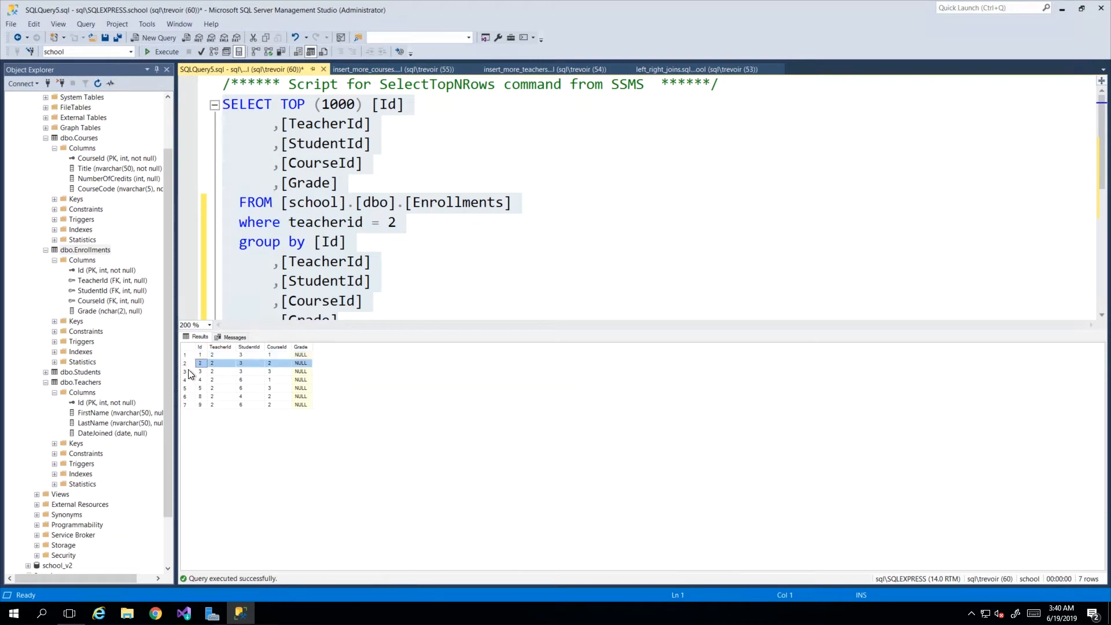
left_click(199, 370)
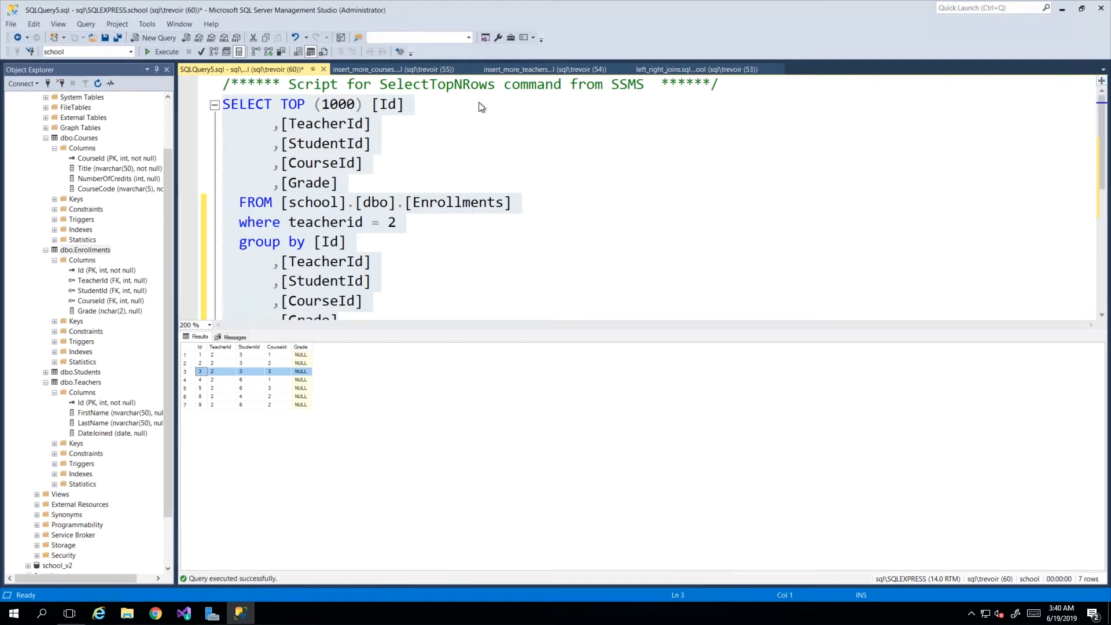
left_click(512, 202)
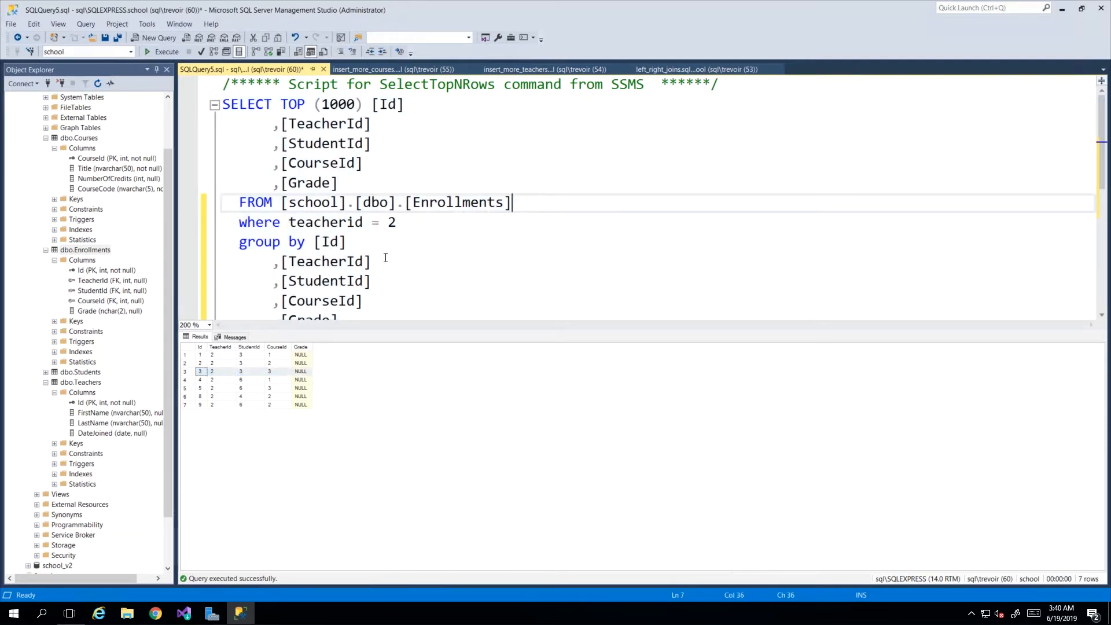
mouse_move(301, 301)
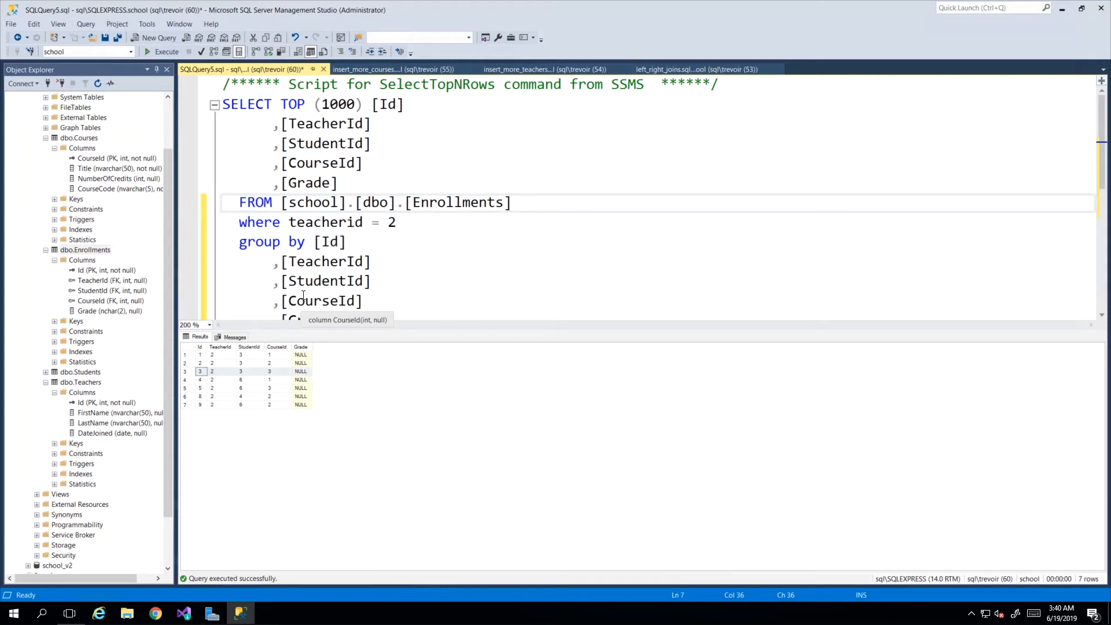
double_click(328, 241)
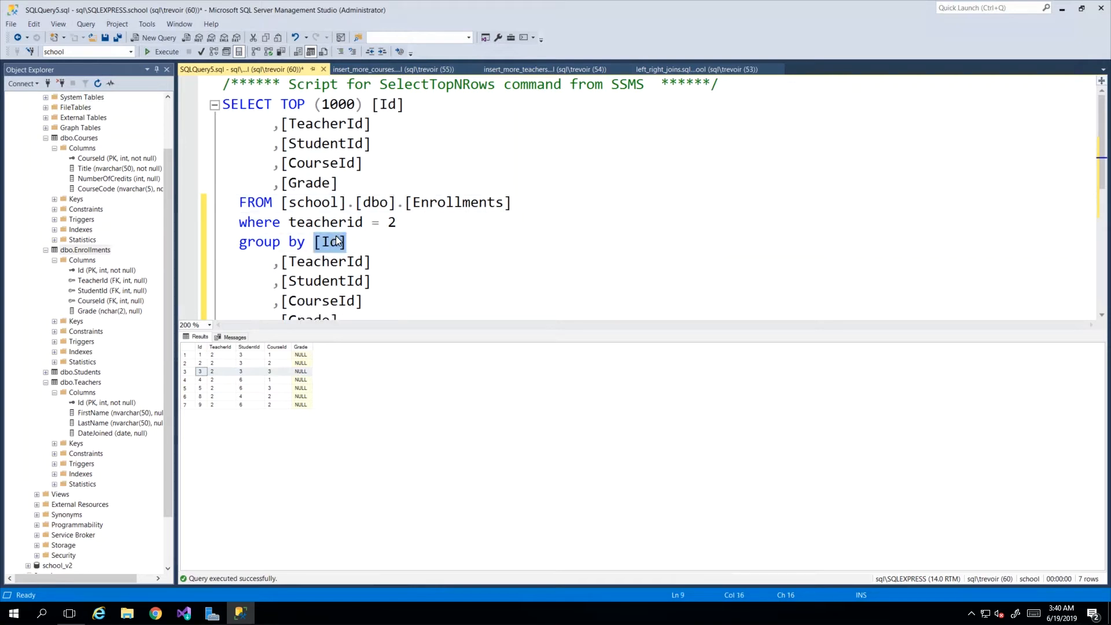
key("Delete")
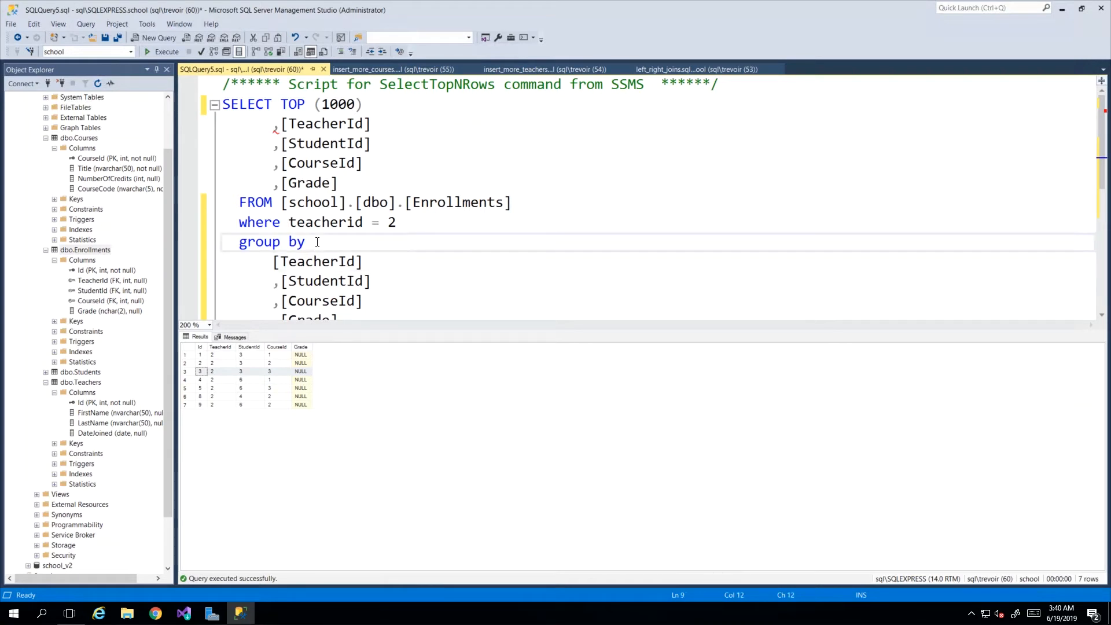
type("[TeacherId],[StudentId],[CourseId],[Grade")
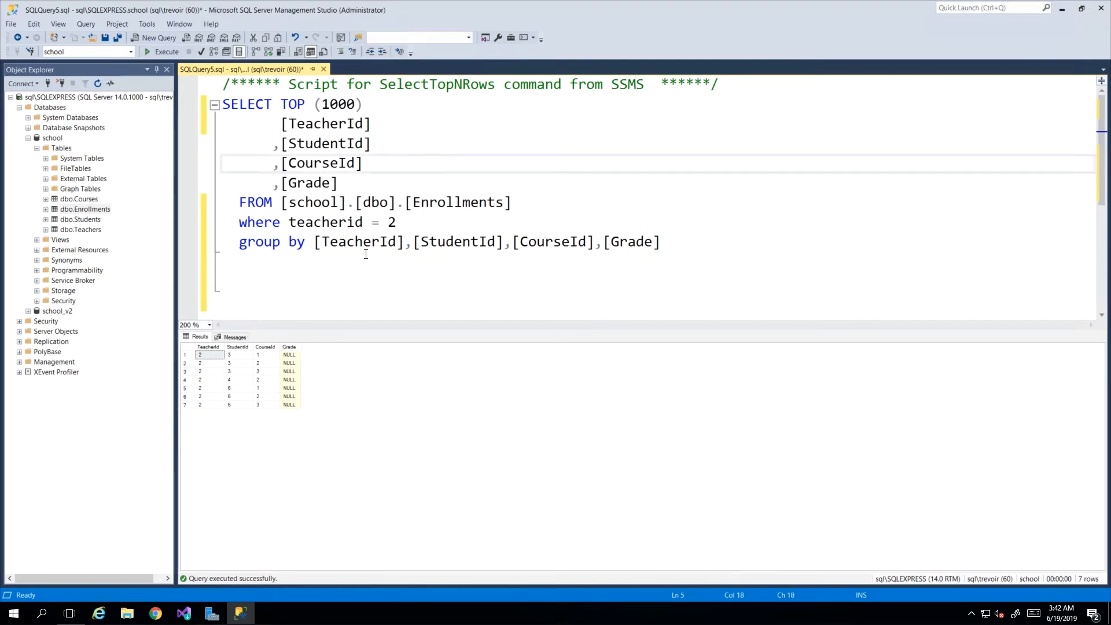
mouse_move(371, 264)
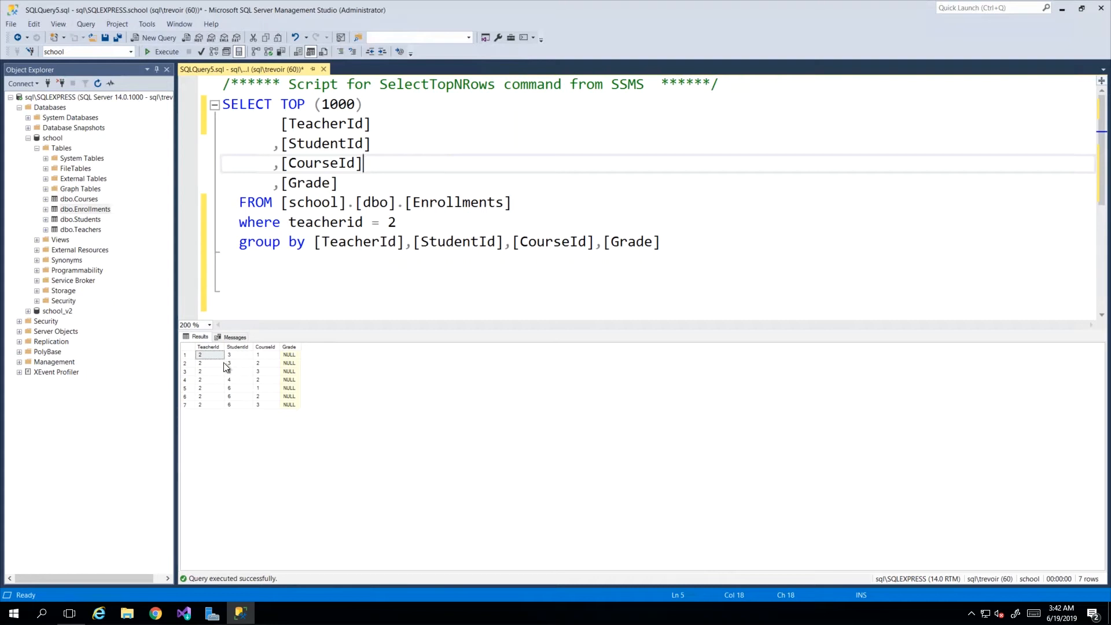
left_click(207, 355)
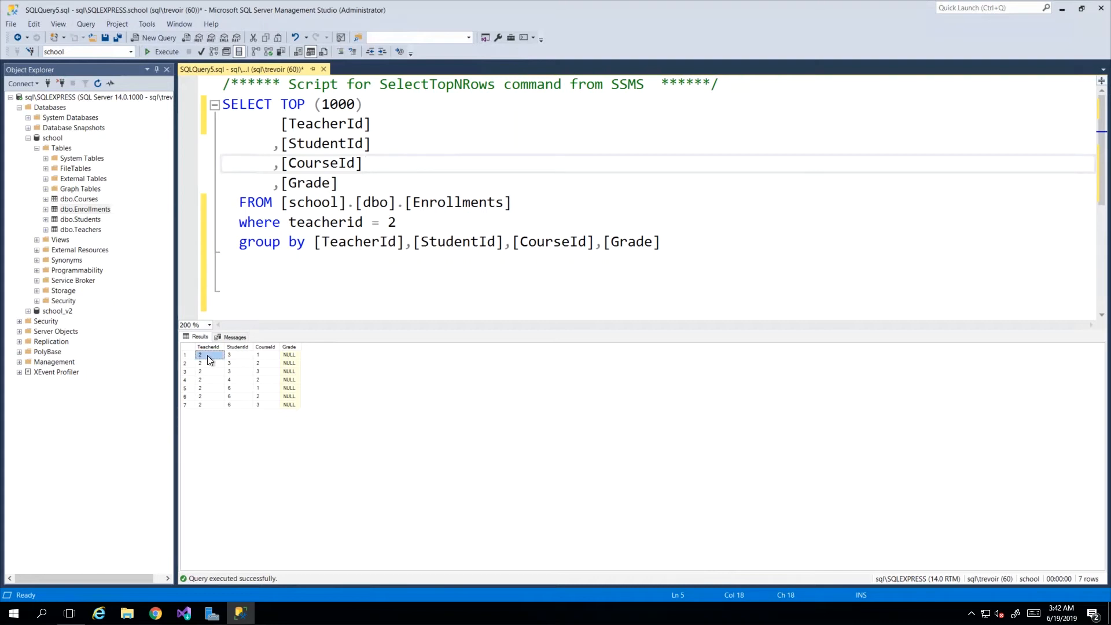
left_click(199, 403)
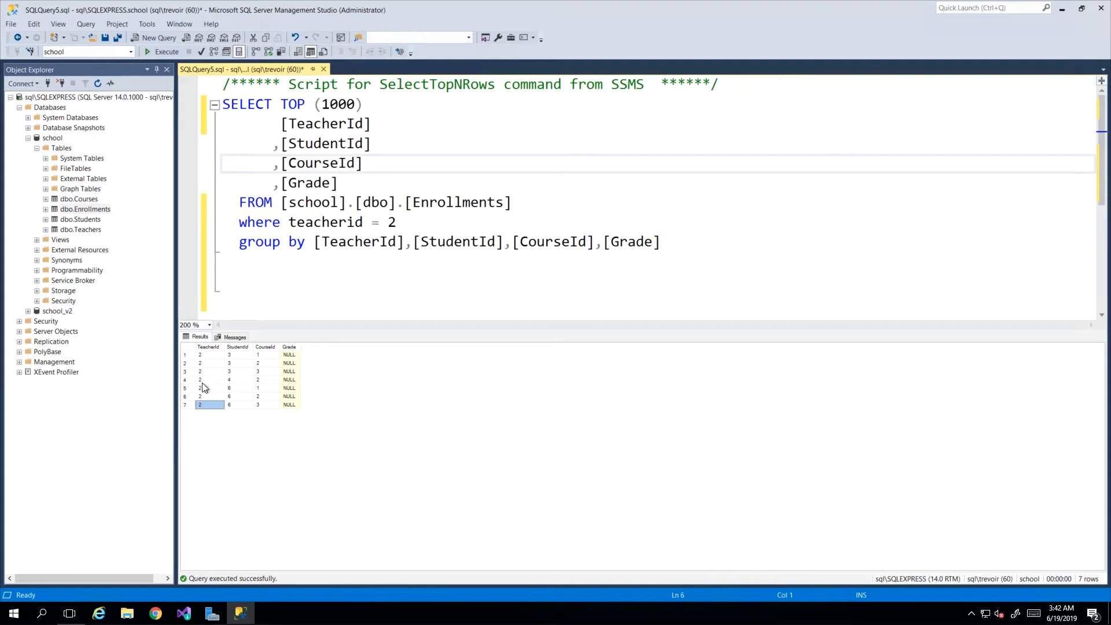
left_click(208, 355)
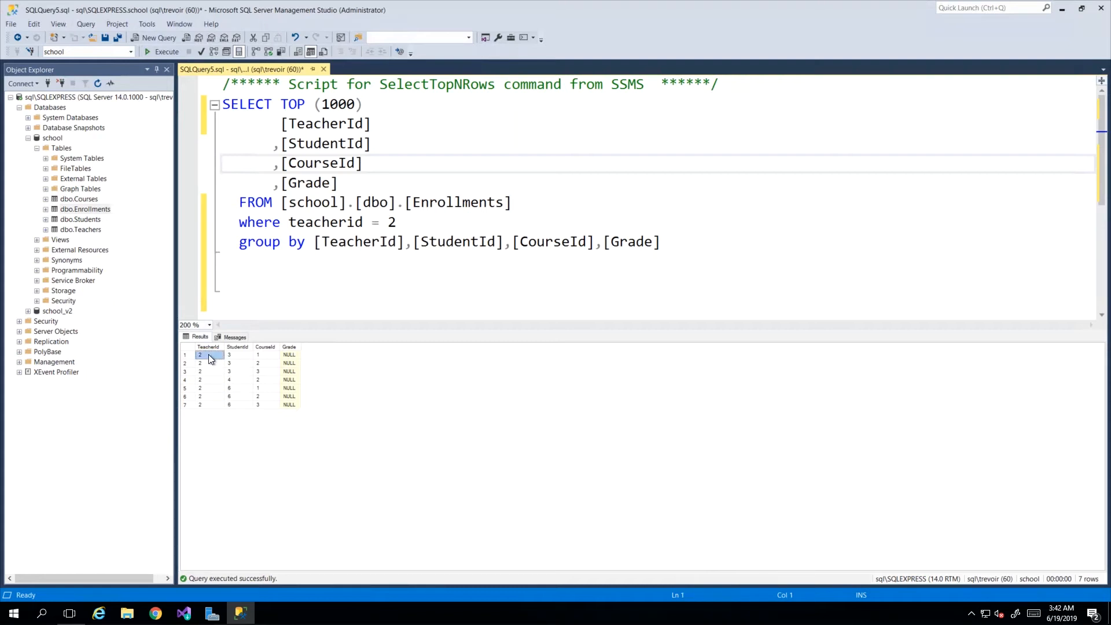
left_click(263, 355)
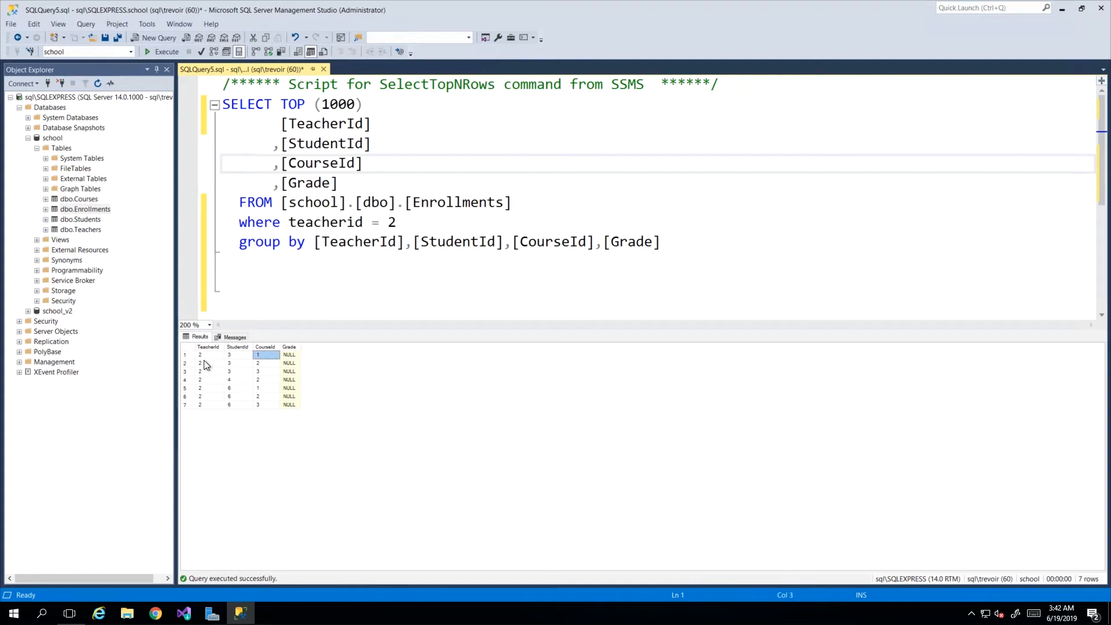
left_click(208, 370)
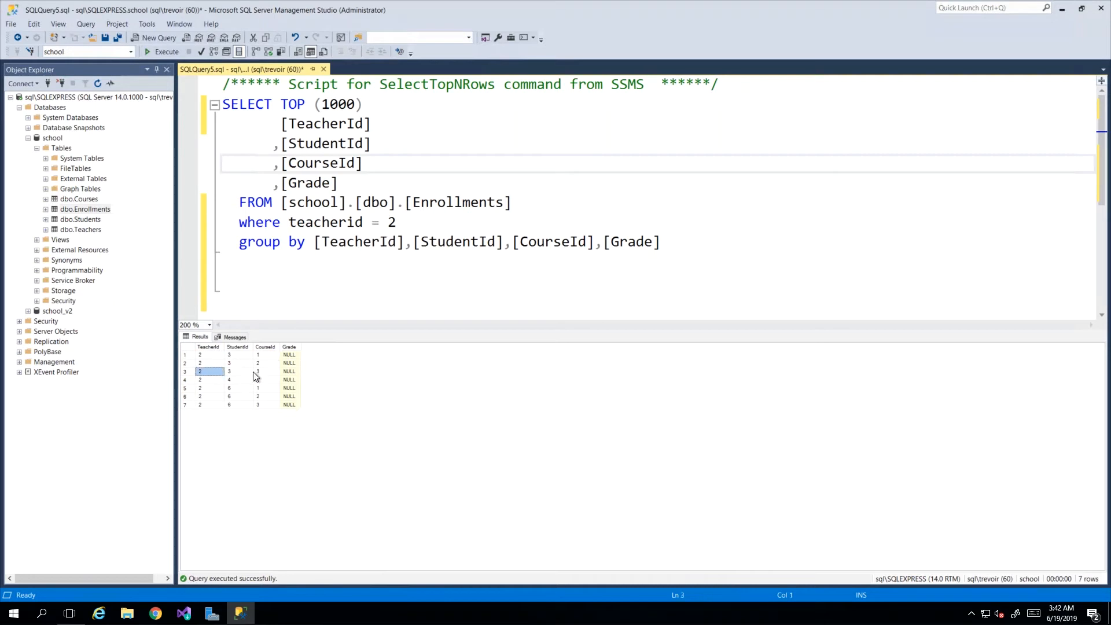
left_click(209, 380)
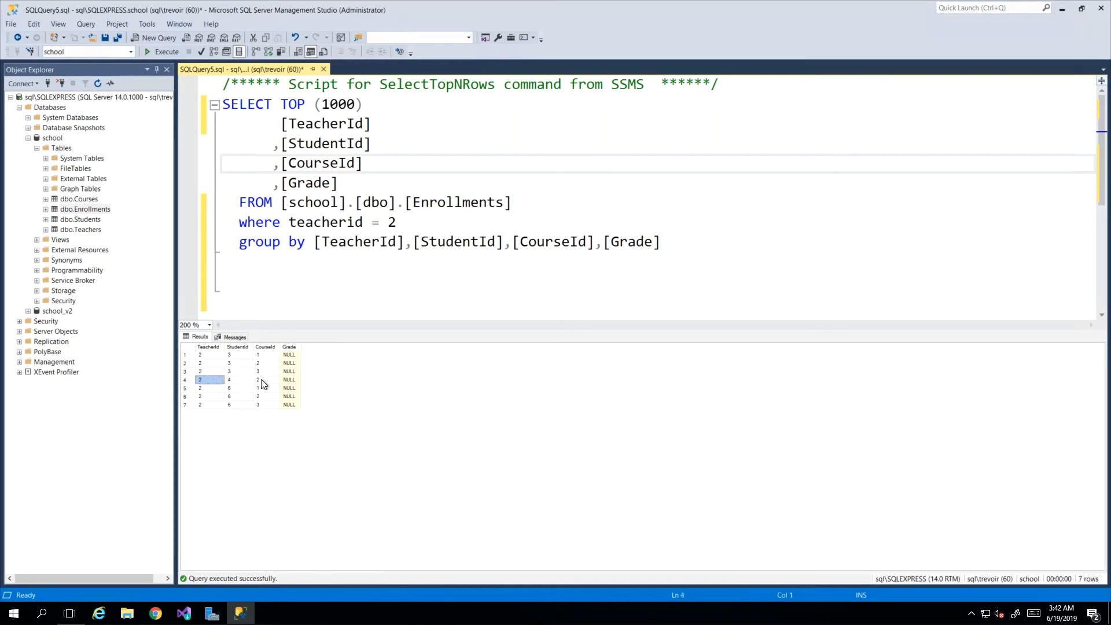
left_click(199, 362)
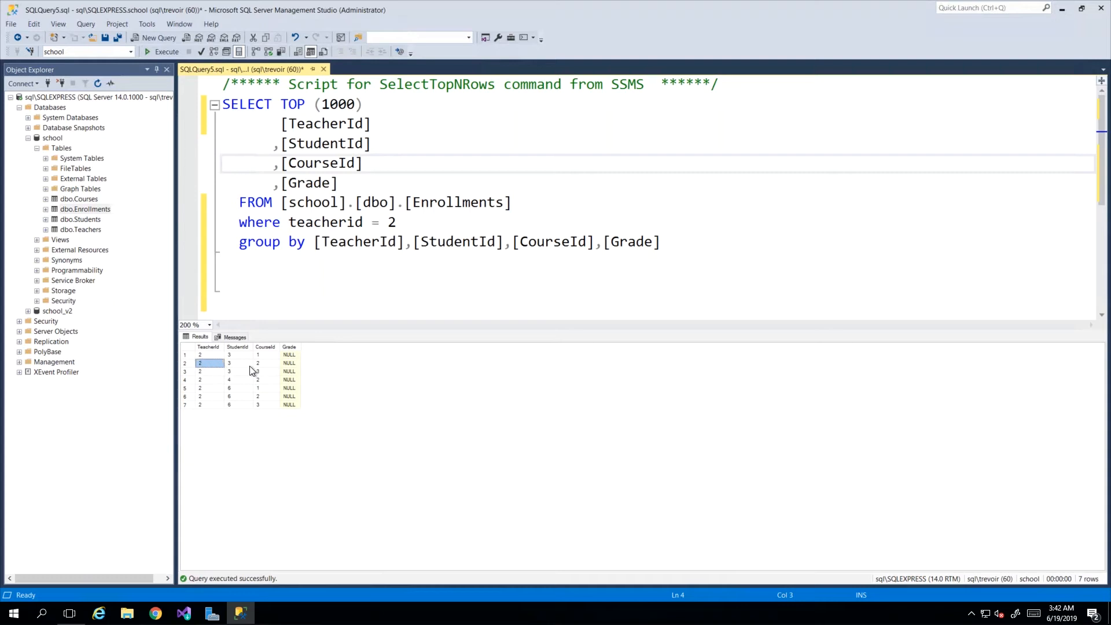
left_click(264, 362)
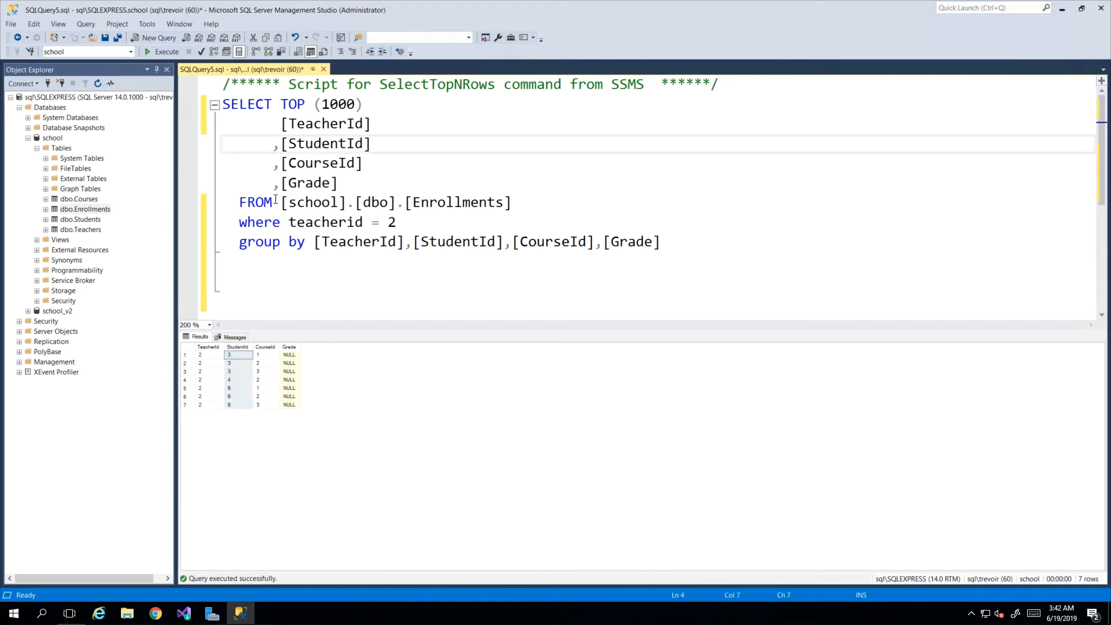
Comment out StudentId in the select list and group by, moving CourseId, Grade to a new line
type("--")
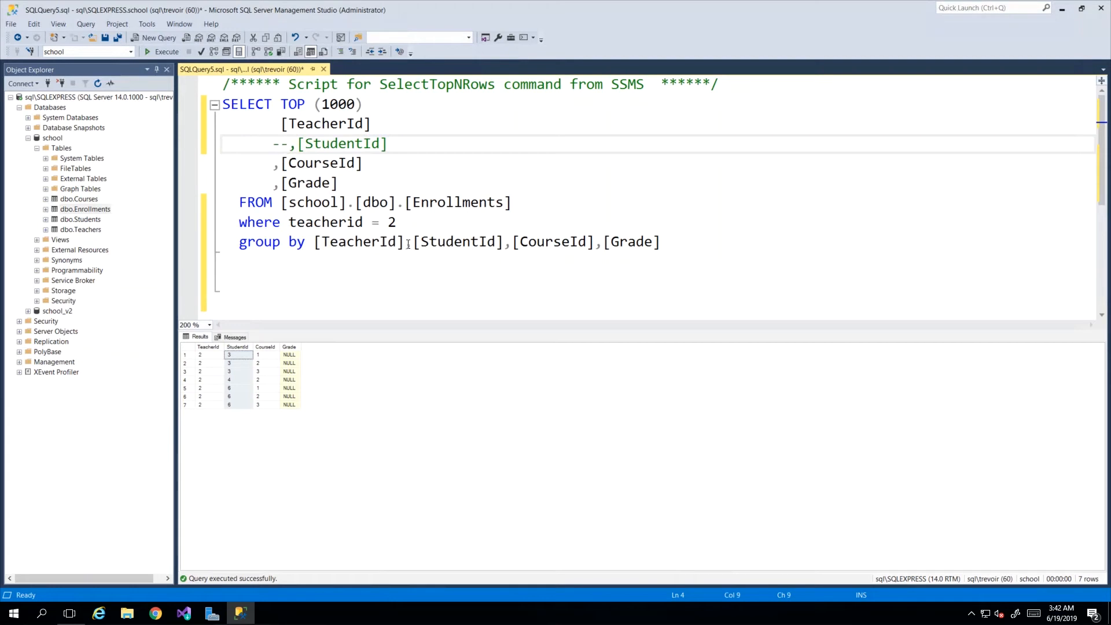
type("--")
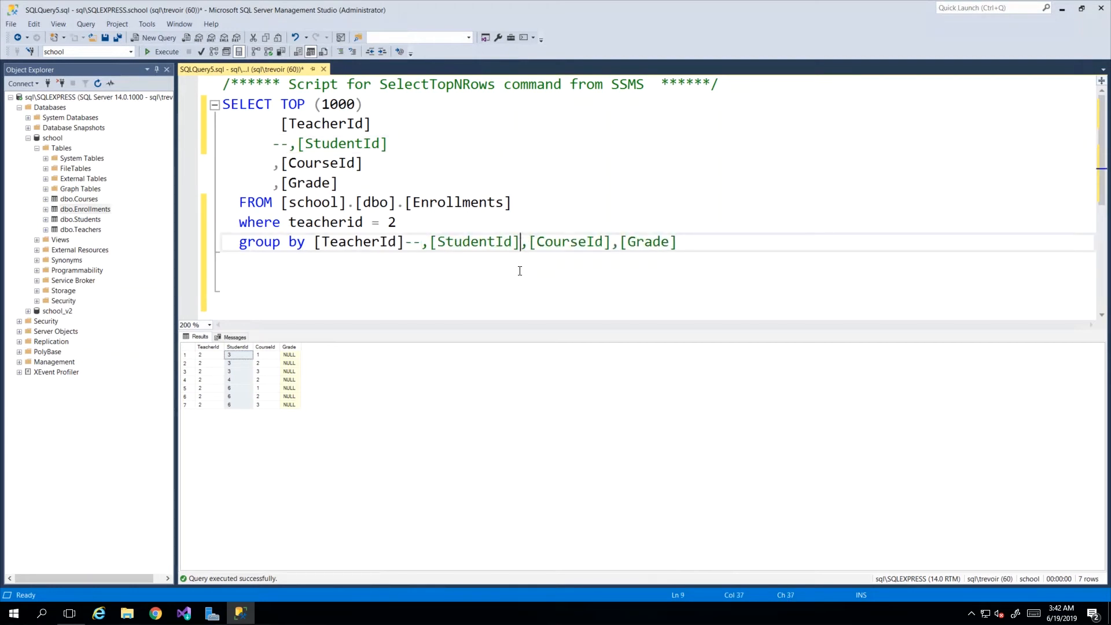
key("Enter")
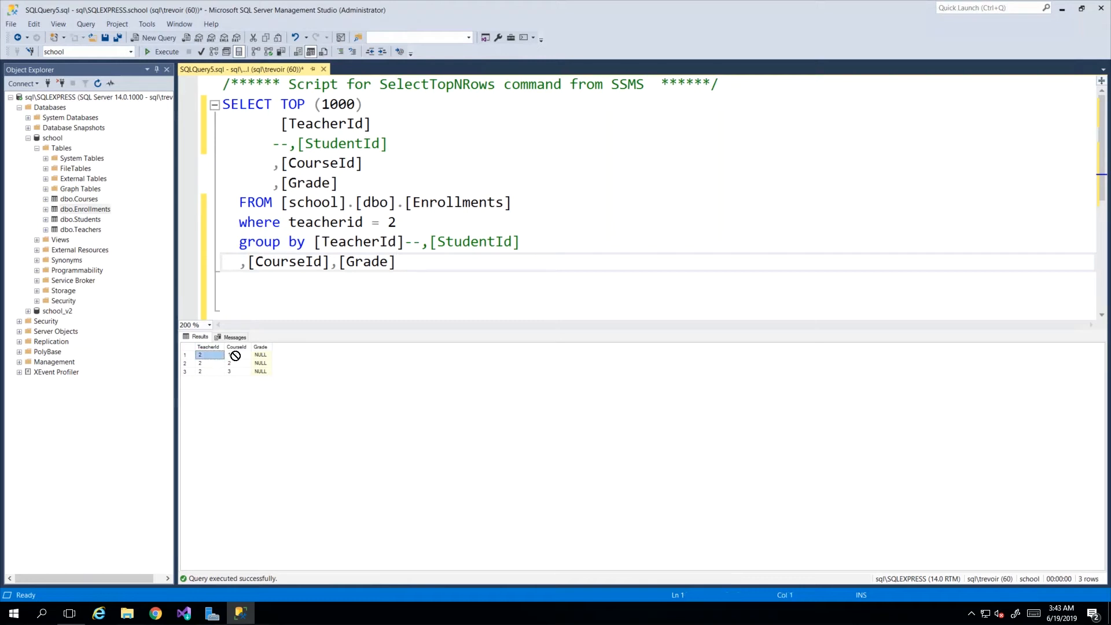
Check the three TeacherId/CourseId rows including the NULL grade, then select Grade for removal
left_click(236, 355)
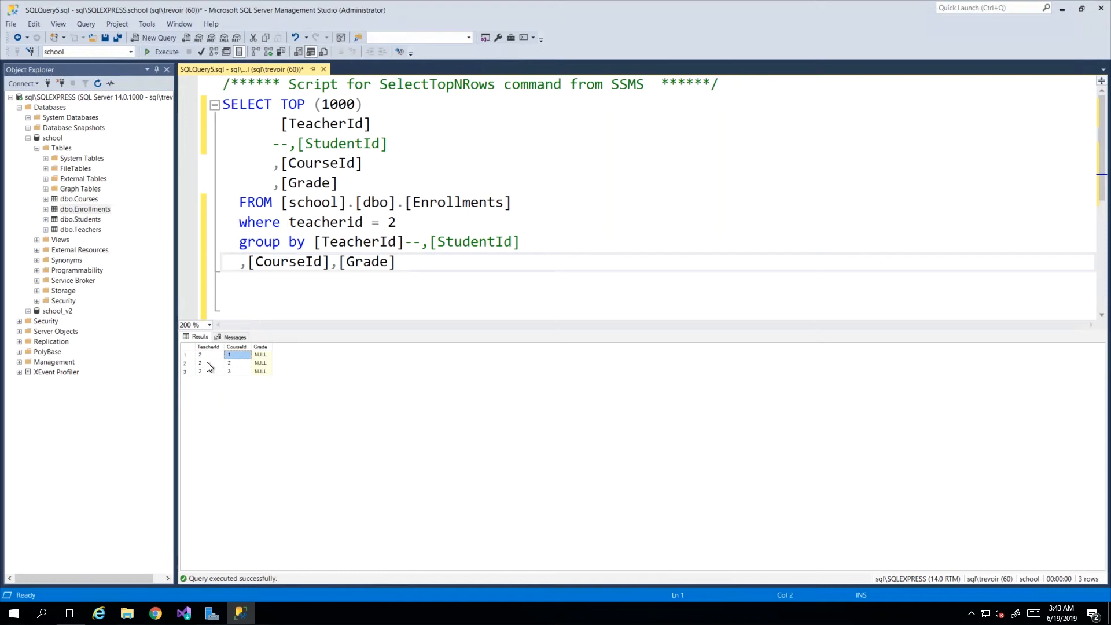
left_click(208, 370)
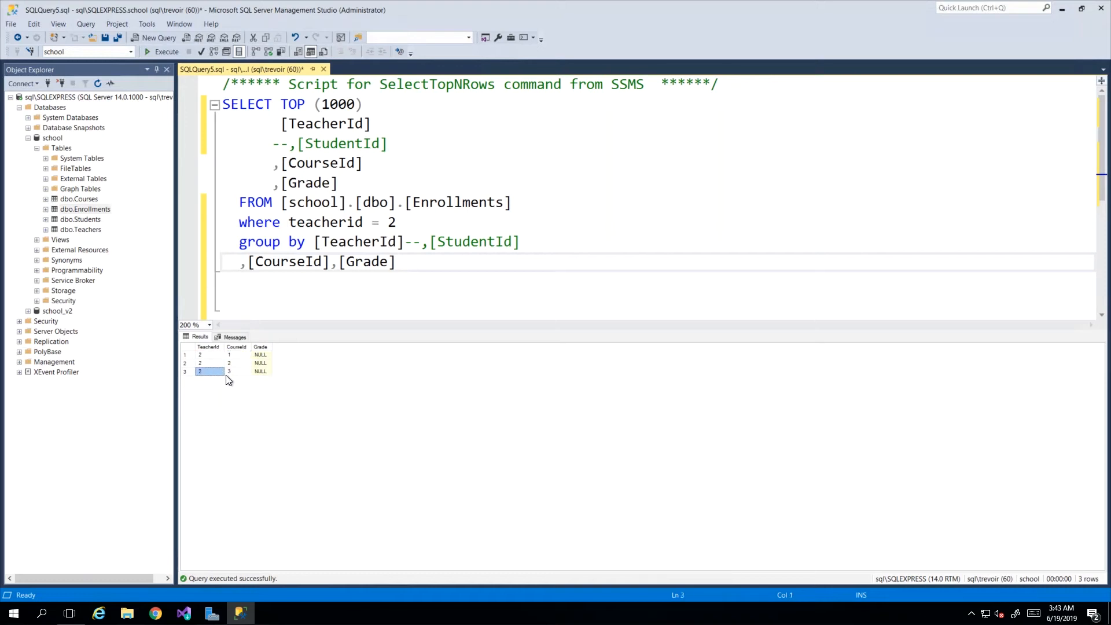
mouse_move(234, 379)
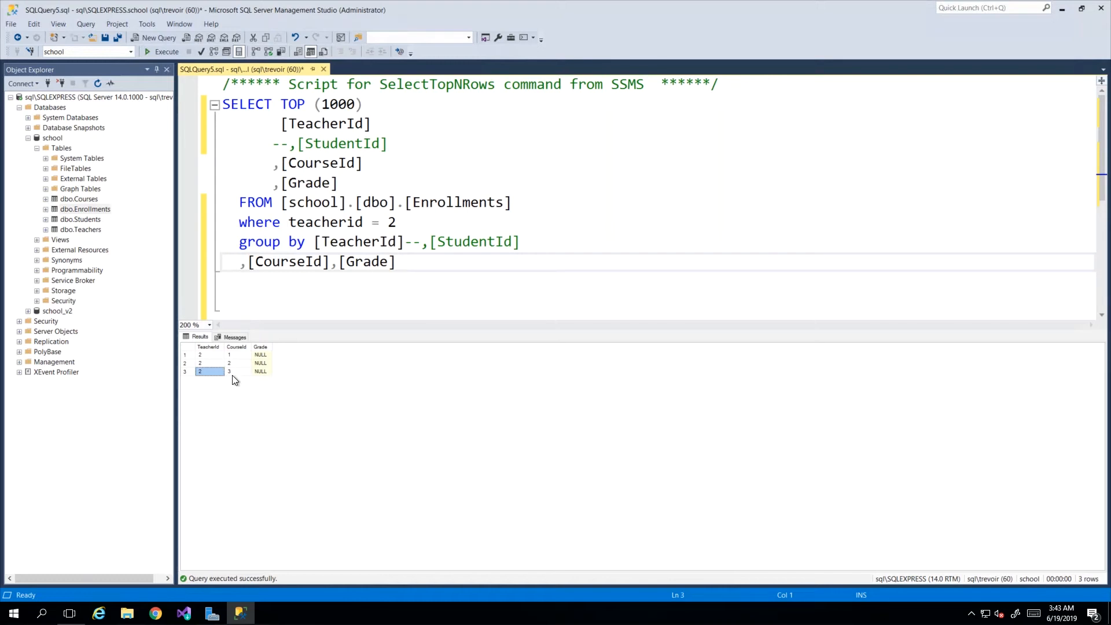
mouse_move(220, 352)
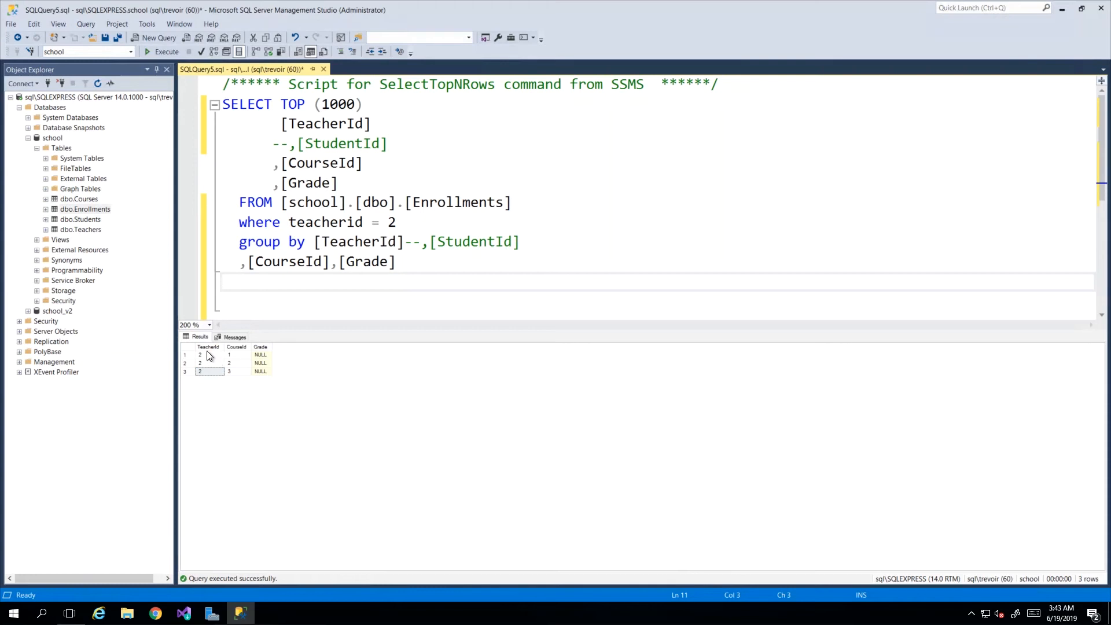
left_click(259, 355)
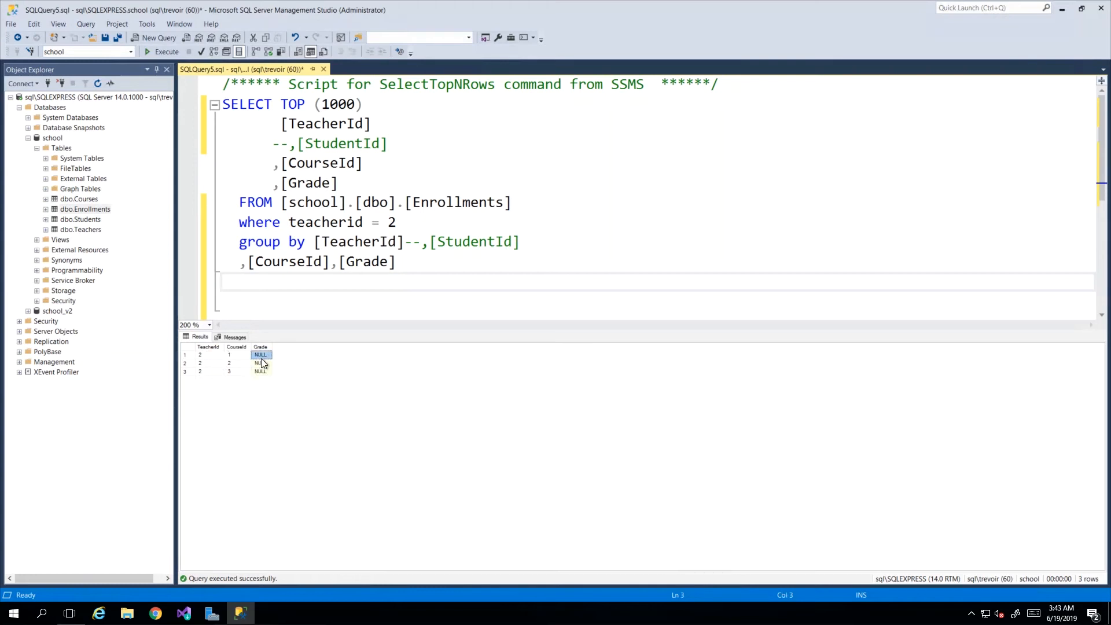
left_click(260, 371)
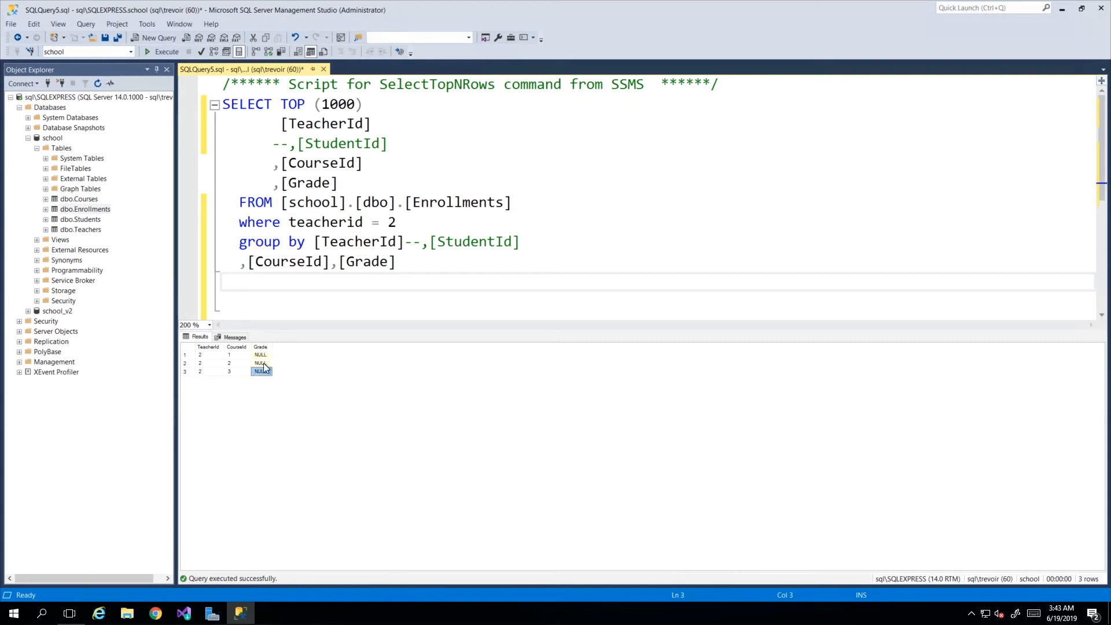
mouse_move(230, 412)
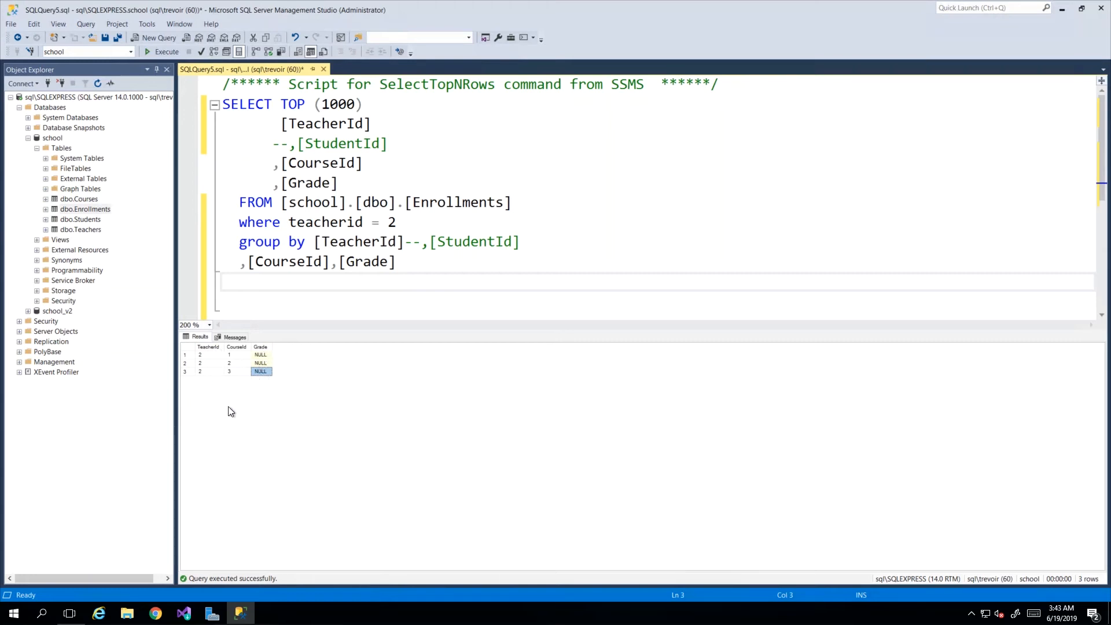
double_click(367, 261)
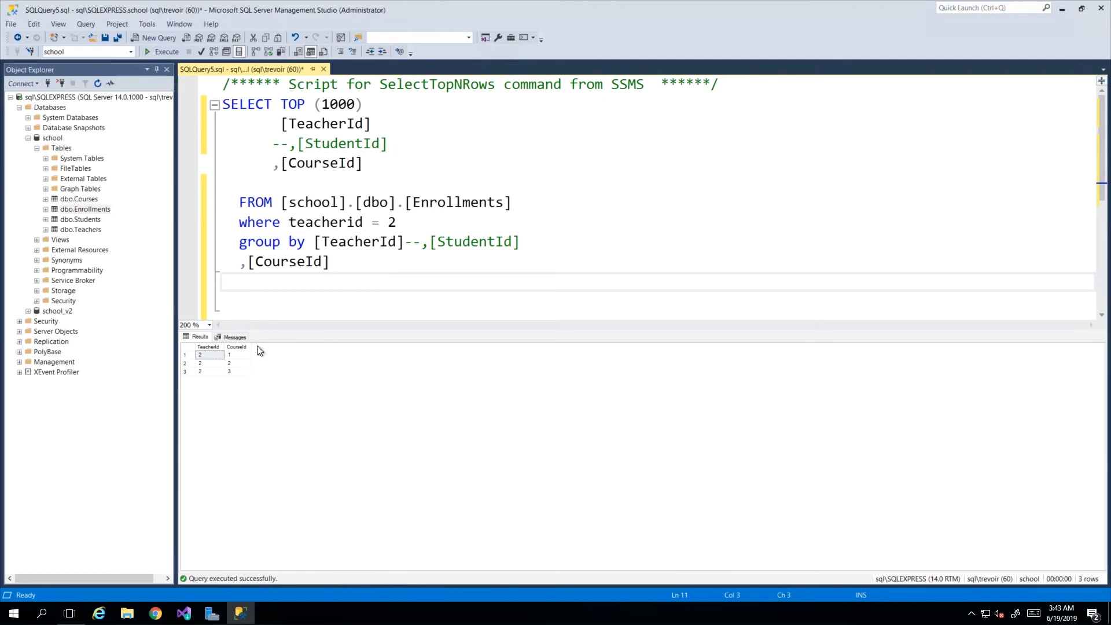
mouse_move(243, 386)
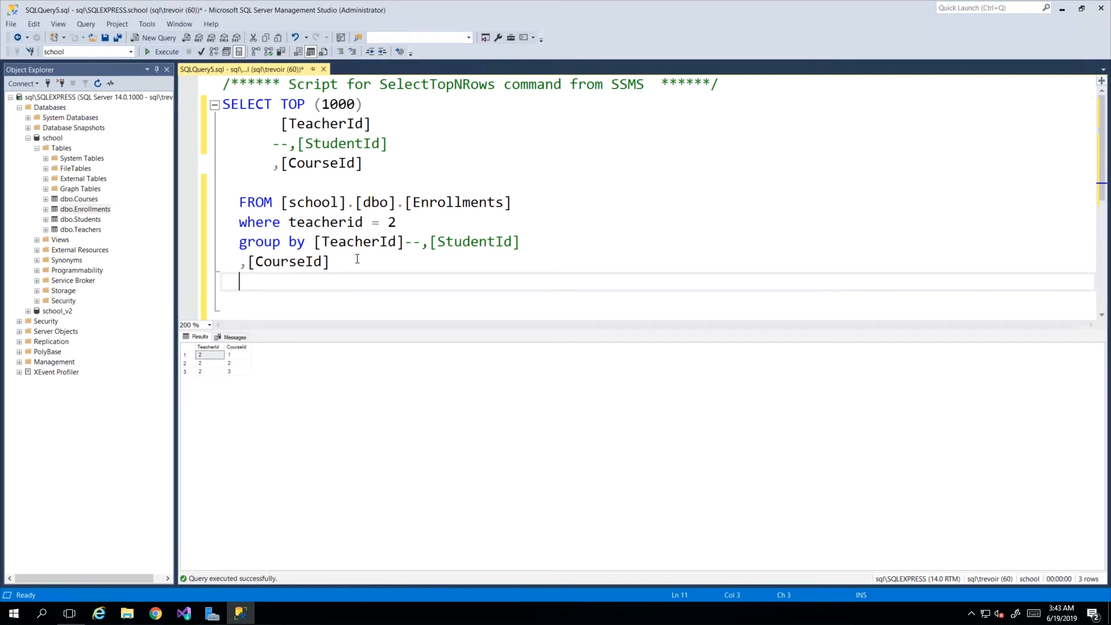
Restore StudentId, comment out CourseId, and run the TeacherId/StudentId query returning 3 rows
double_click(356, 242)
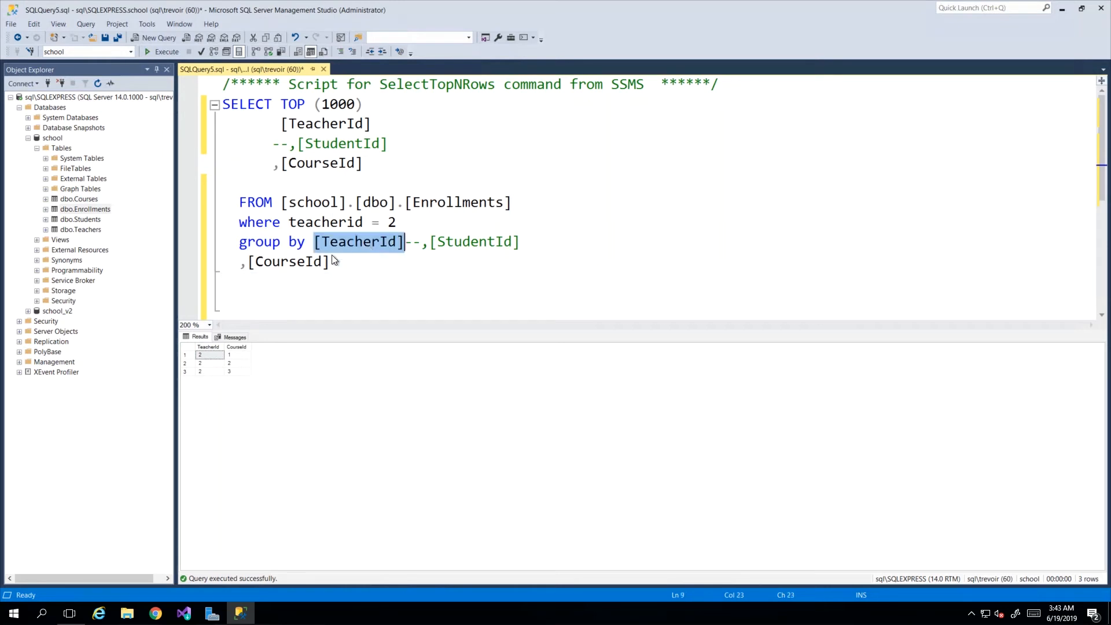
mouse_move(368, 242)
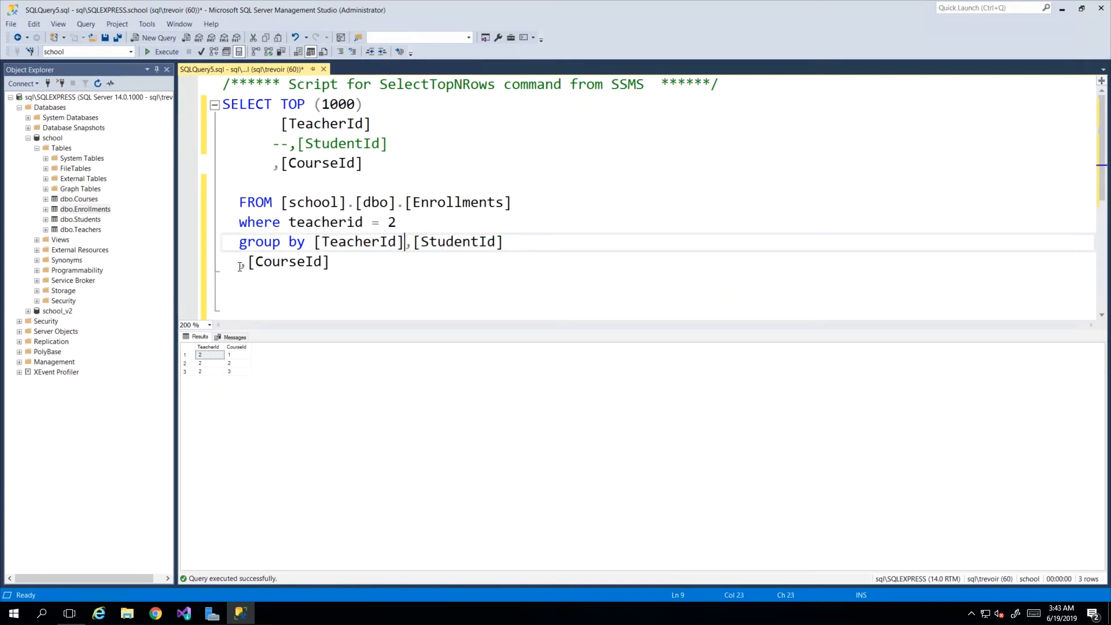
type("--")
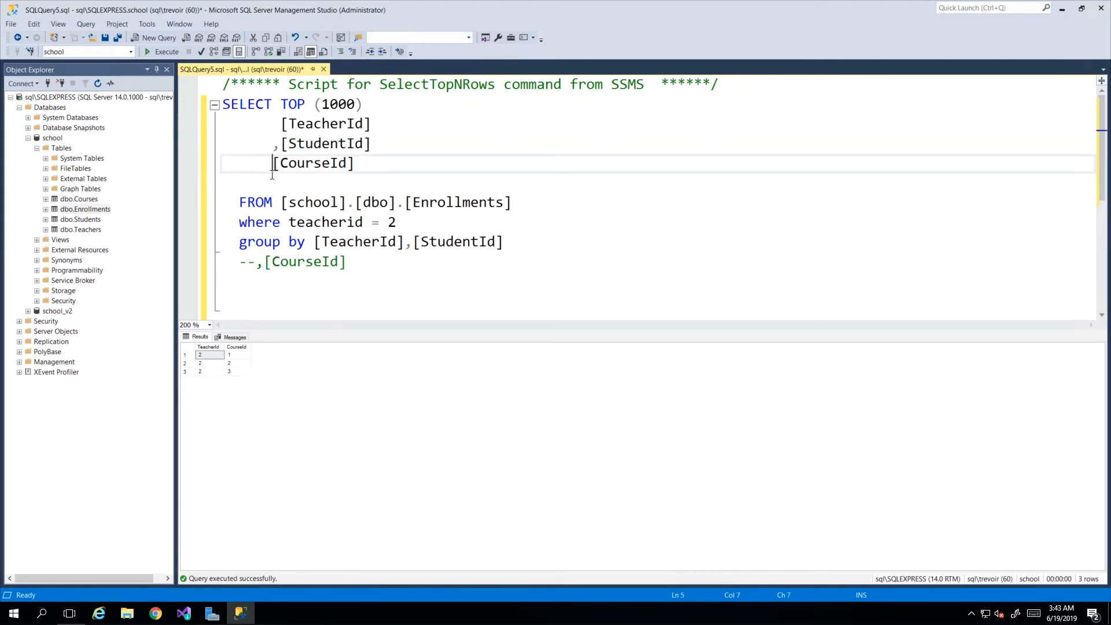
type("--")
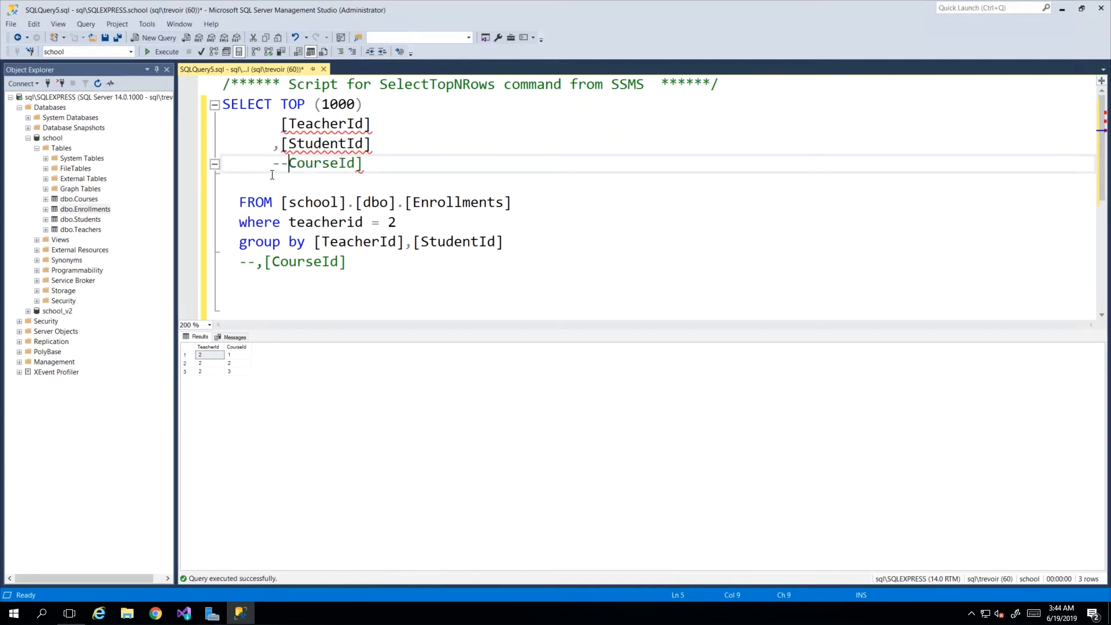
left_click(382, 164)
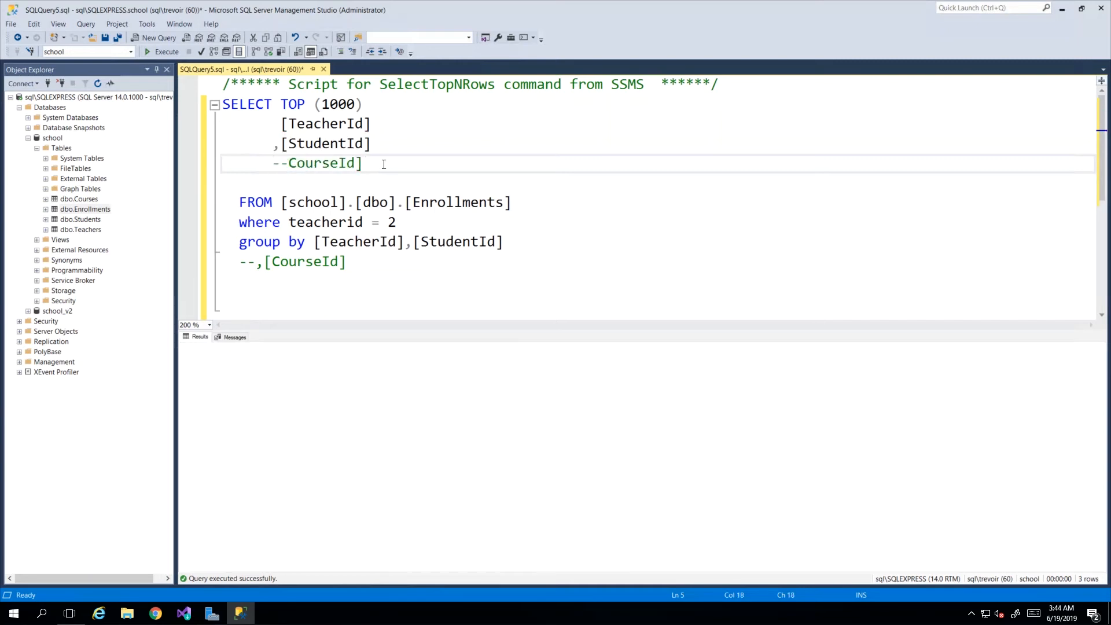
left_click(161, 51)
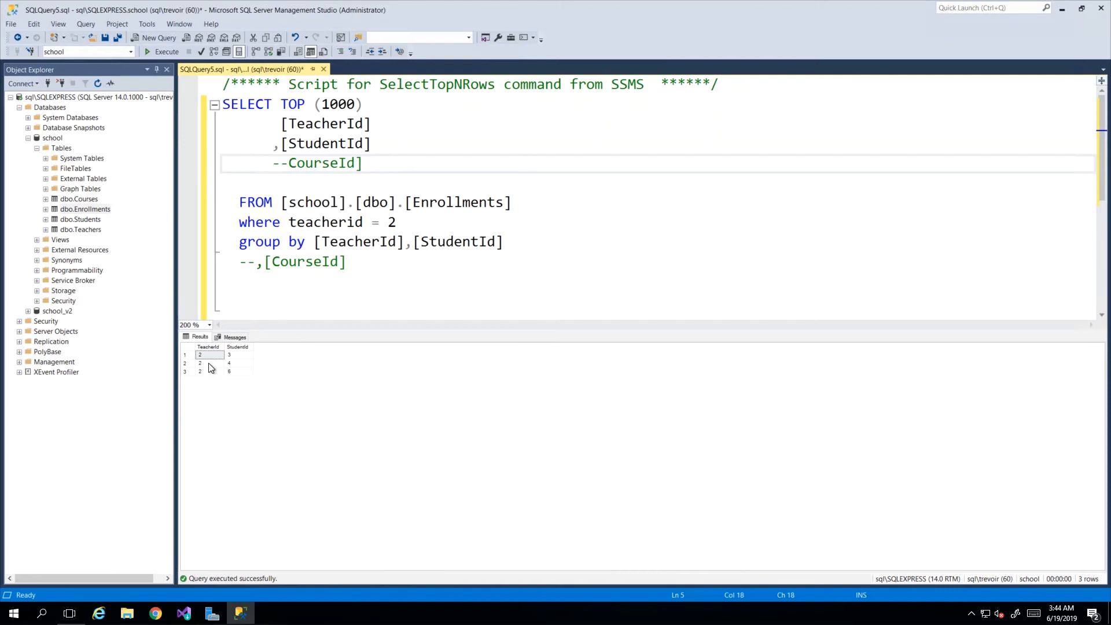
left_click(199, 371)
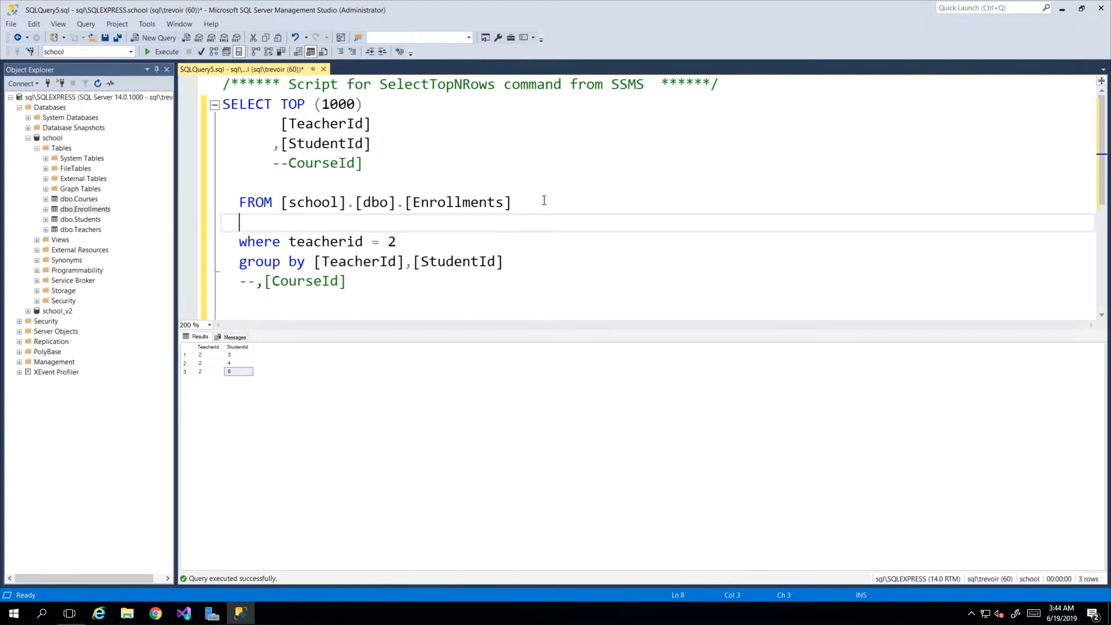
Add inner joins to teachers t and students s, qualifying the ambiguous id as t.id and s.id
type("inner join students on id = StudentId")
type("inner join teachers on id = teacherid")
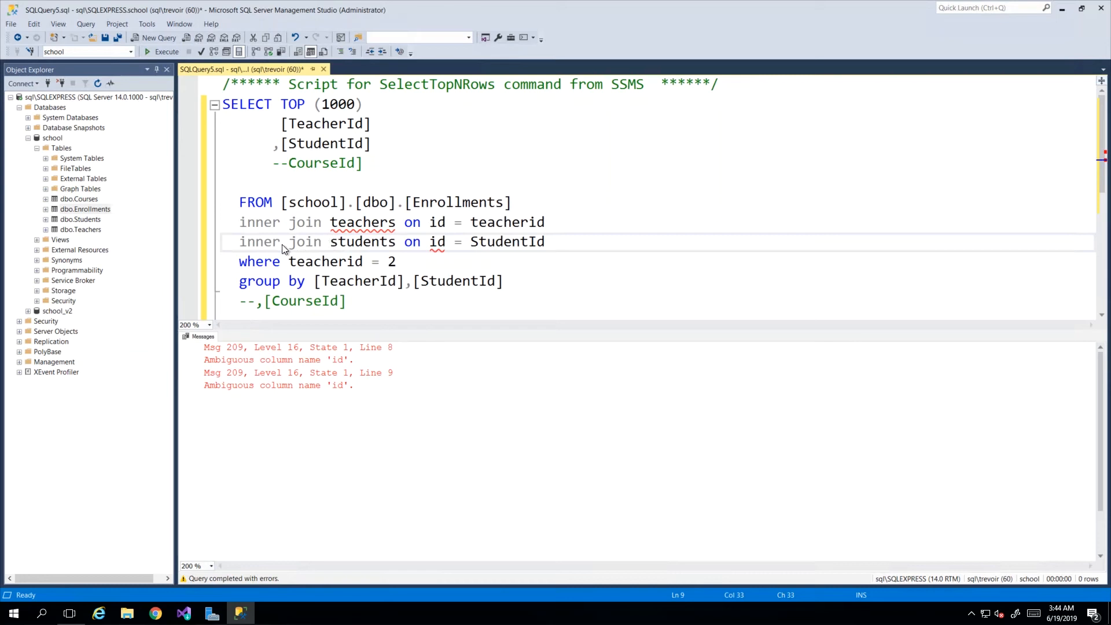
left_click(280, 270)
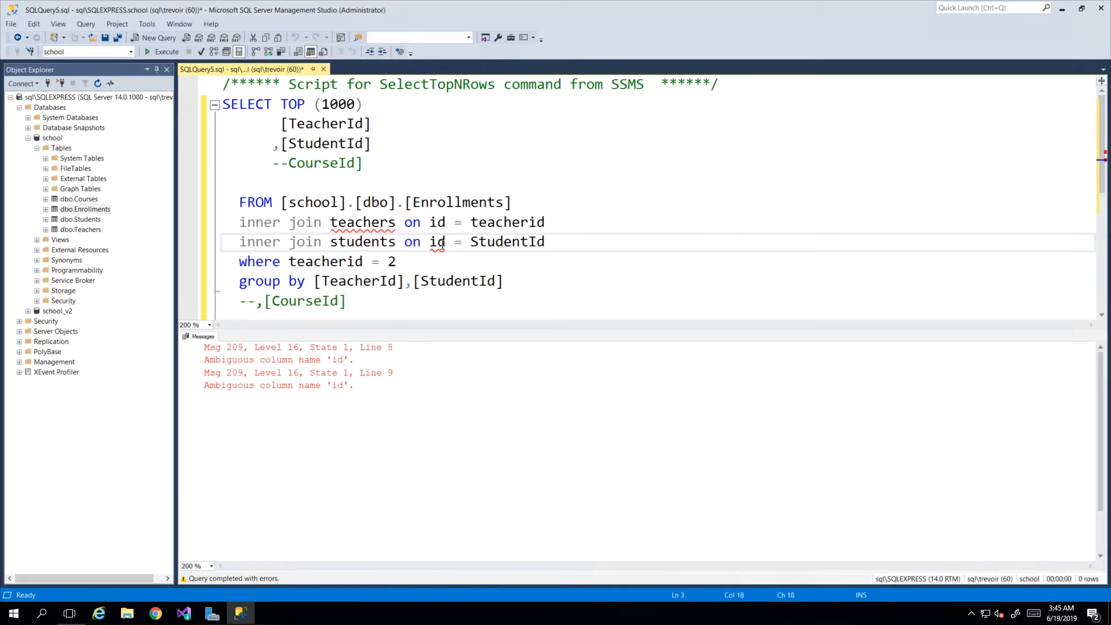
double_click(437, 242)
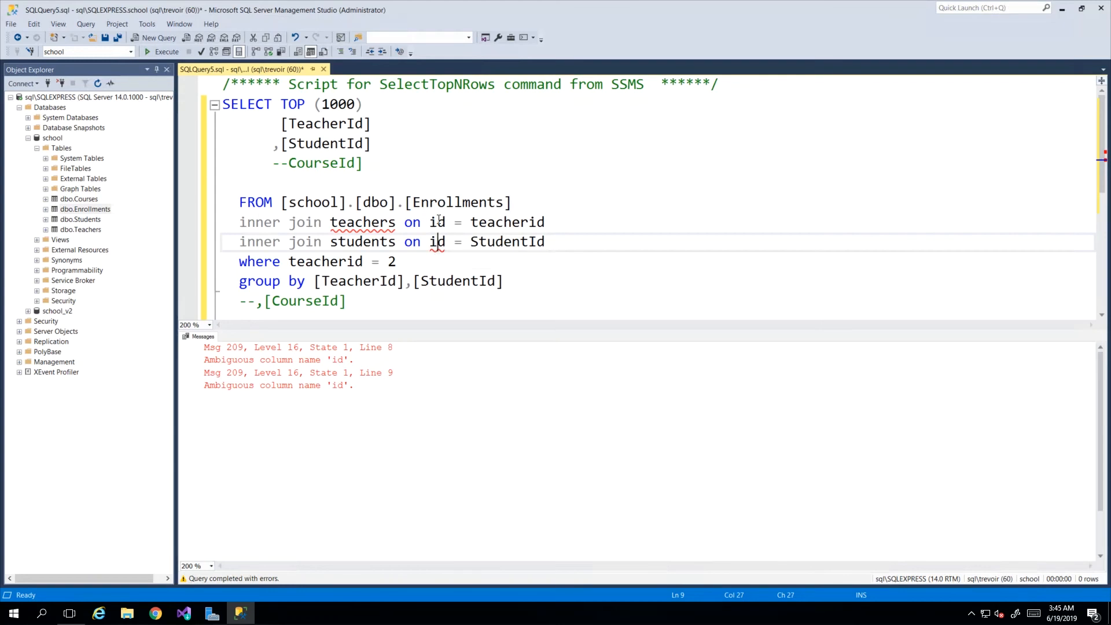
double_click(436, 241)
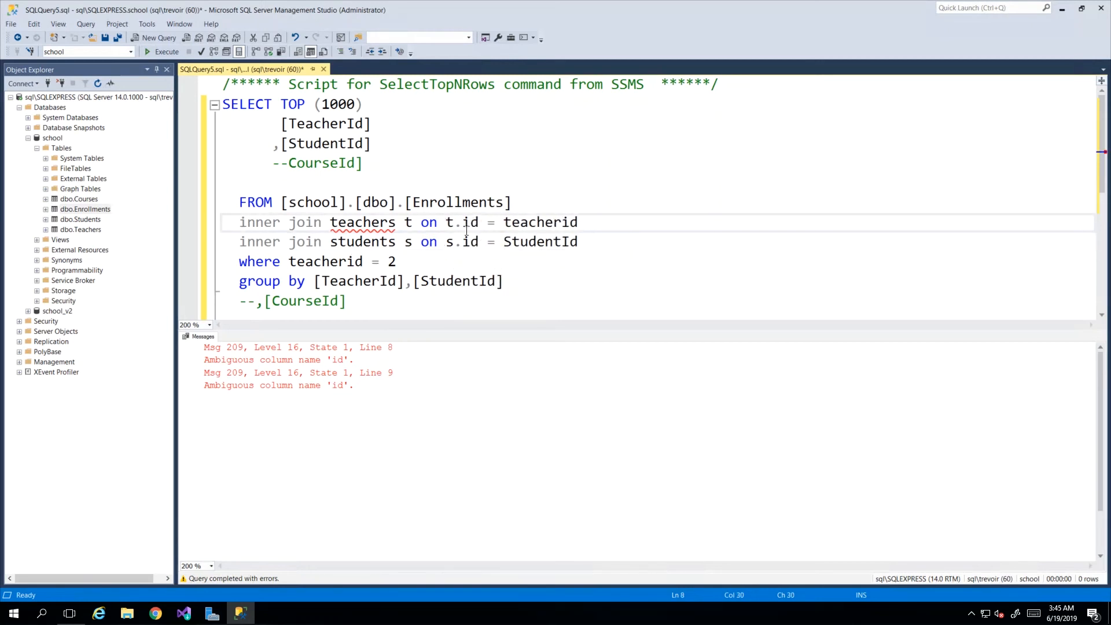
Replace CourseId with concatenated [Student Name] and [Teacher Name] columns and select the column list
left_click(145, 52)
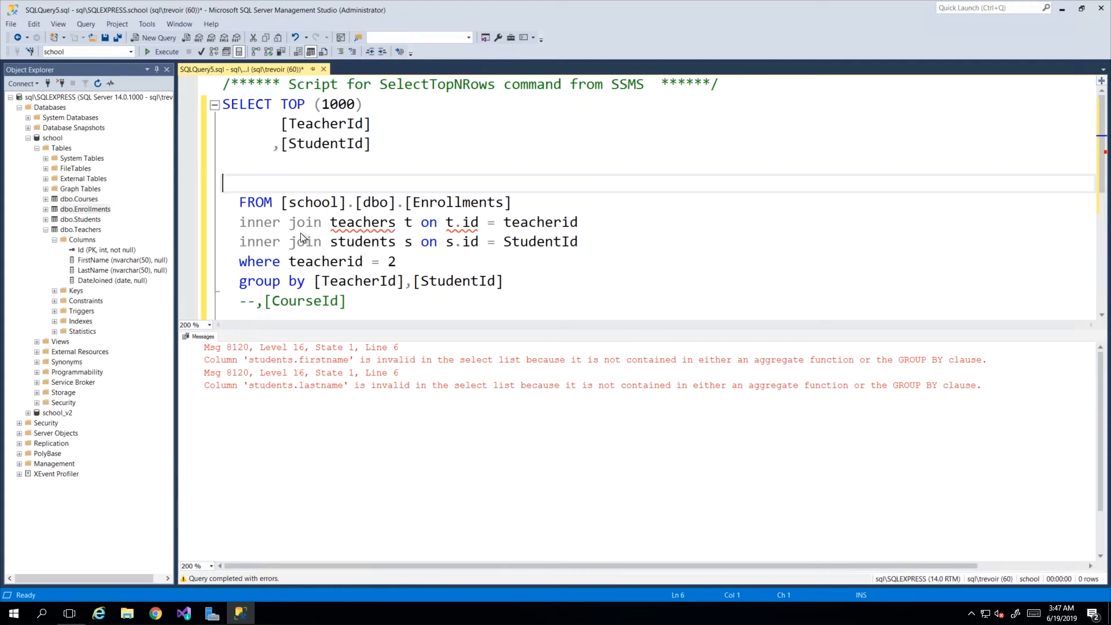
mouse_move(287, 174)
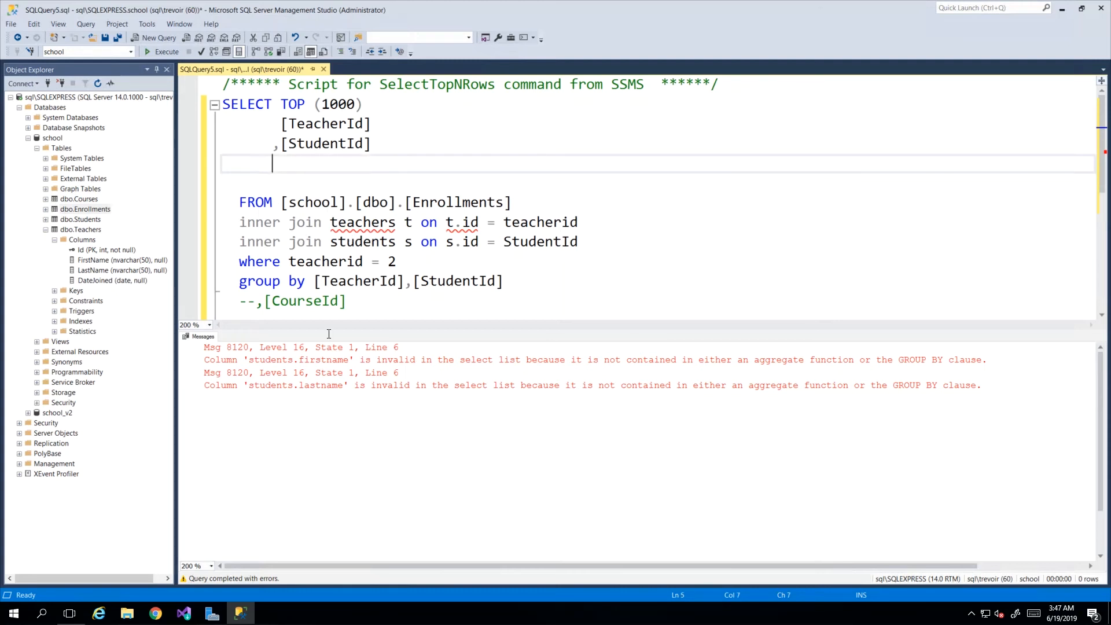
mouse_move(456, 372)
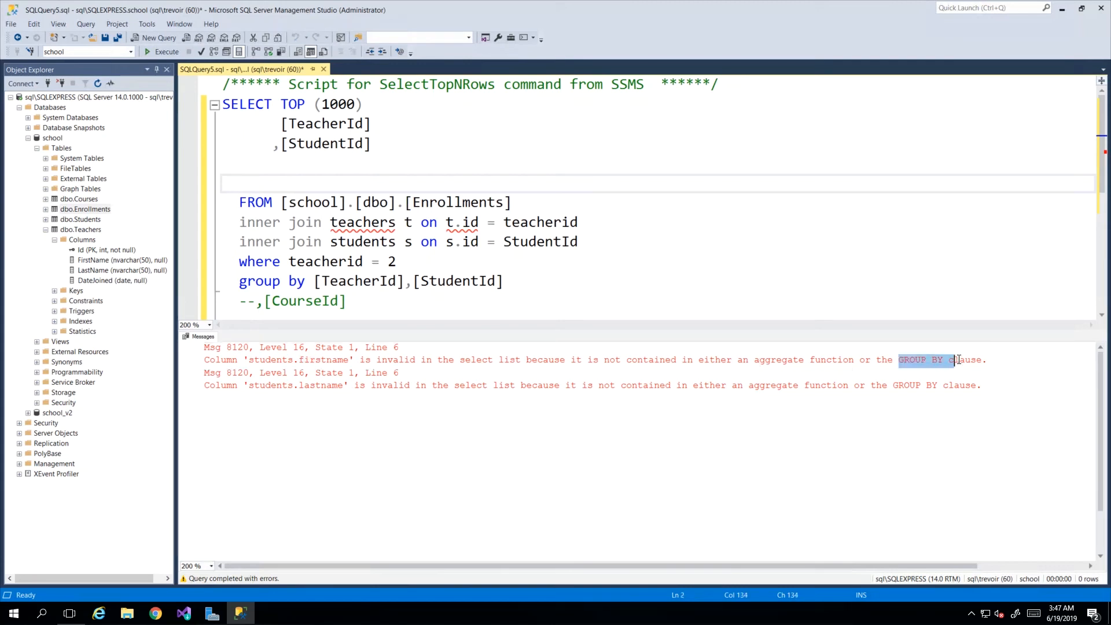
left_click(294, 169)
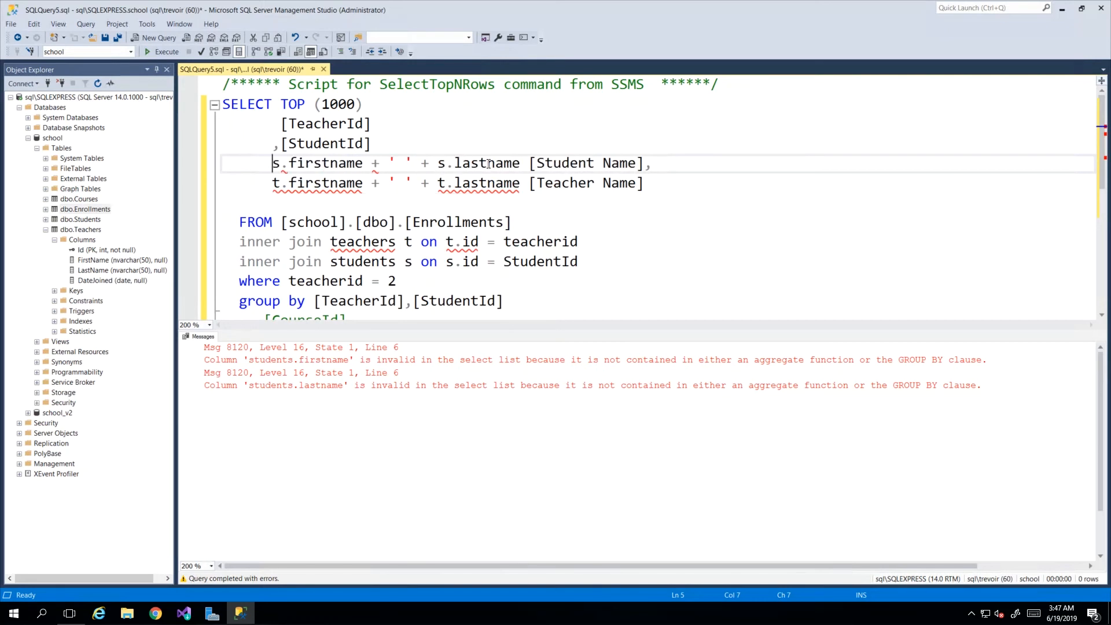
double_click(486, 163)
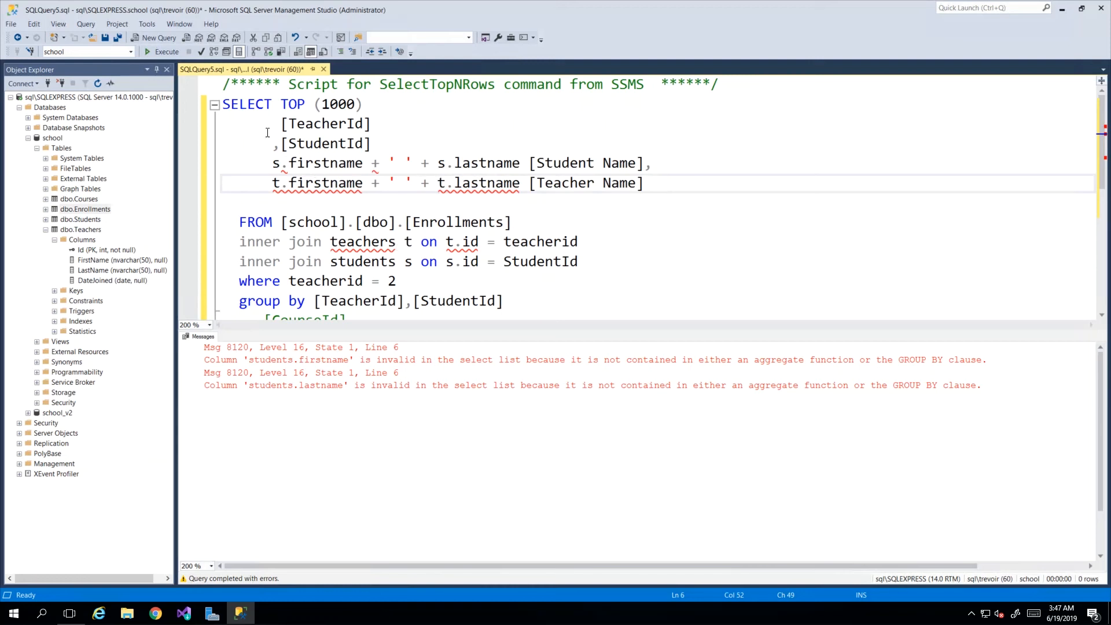
left_click_drag(283, 124, 610, 182)
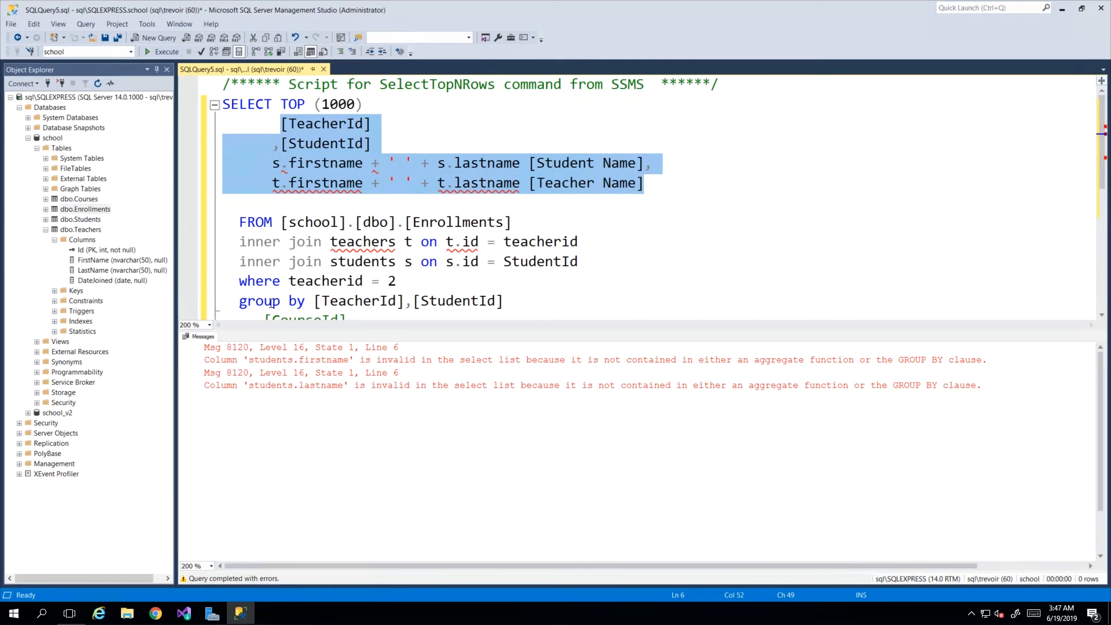
Append s.firstname and s.lastname to the GROUP BY clause and execute the query
left_click(521, 301)
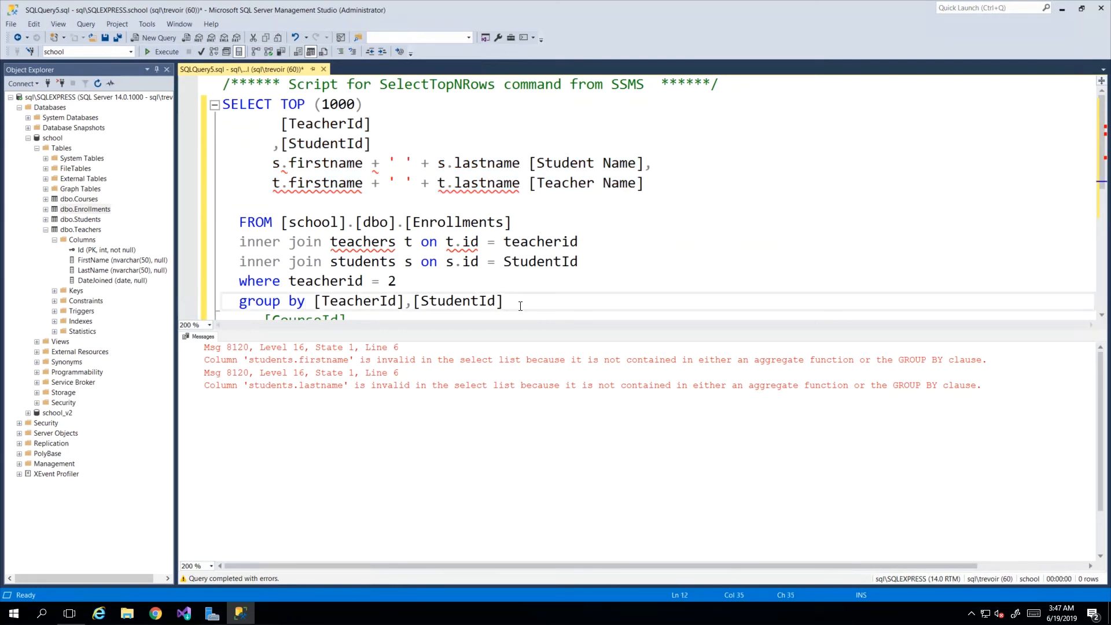
type(",")
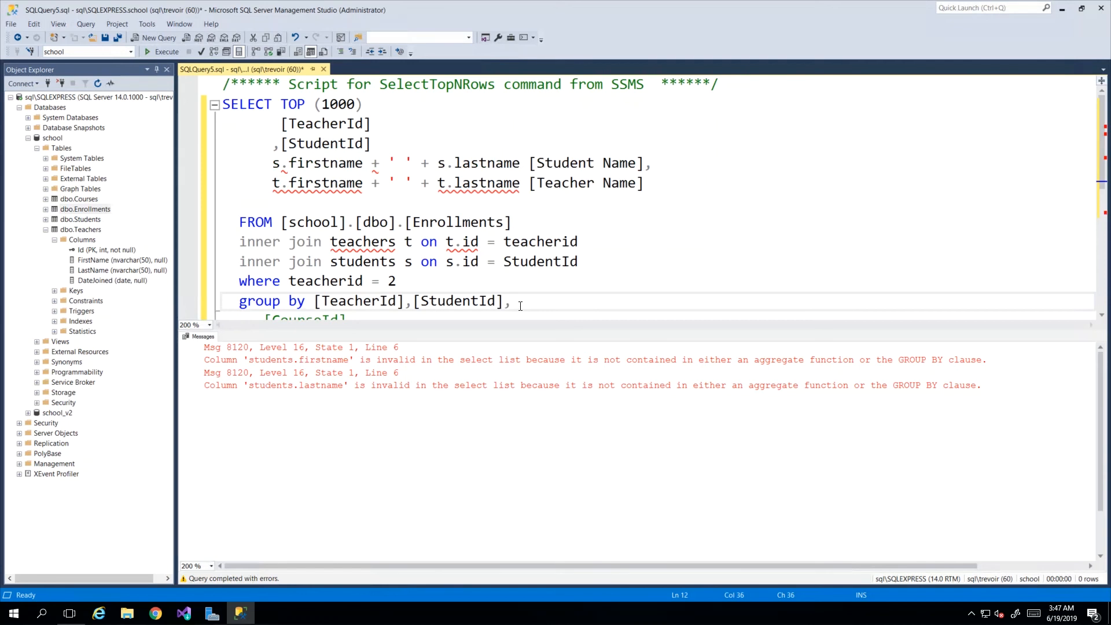
type("s.f")
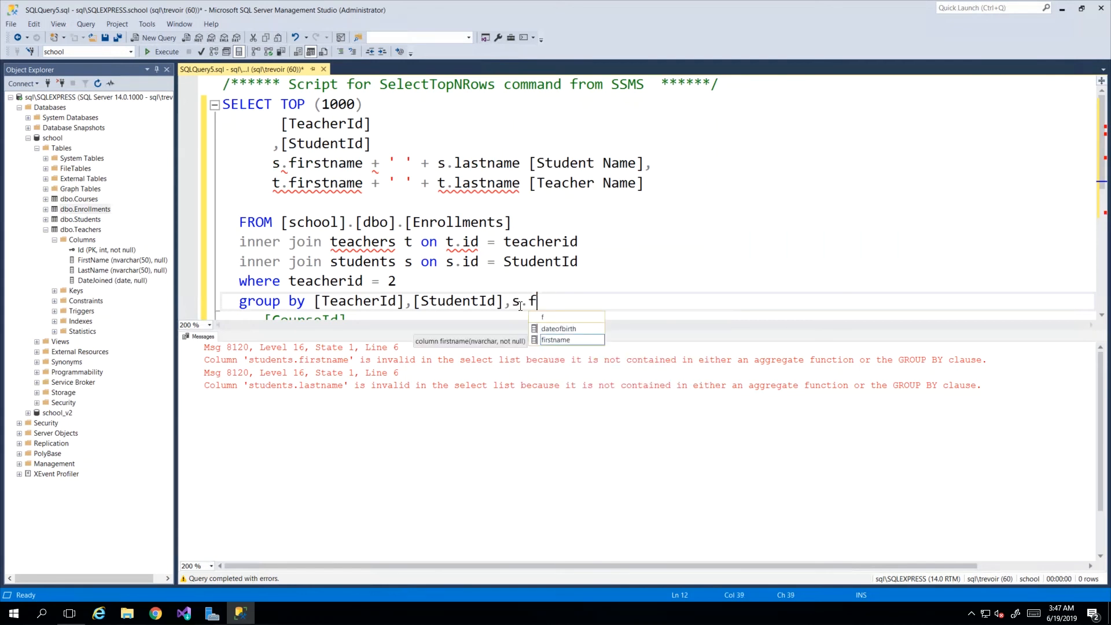
type("irstname,")
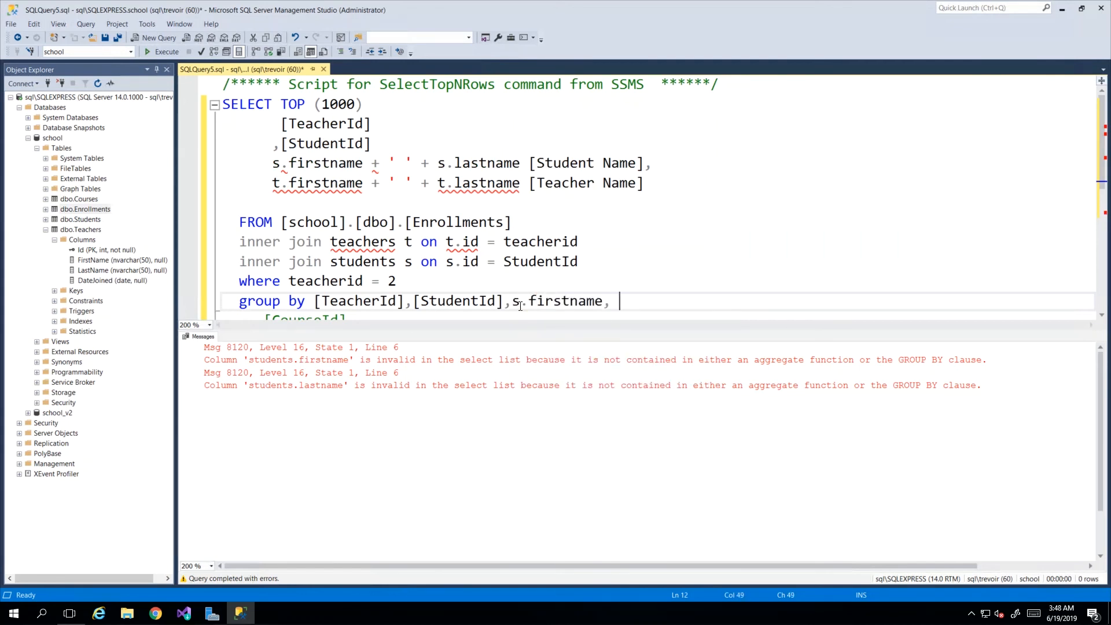
type("s.las")
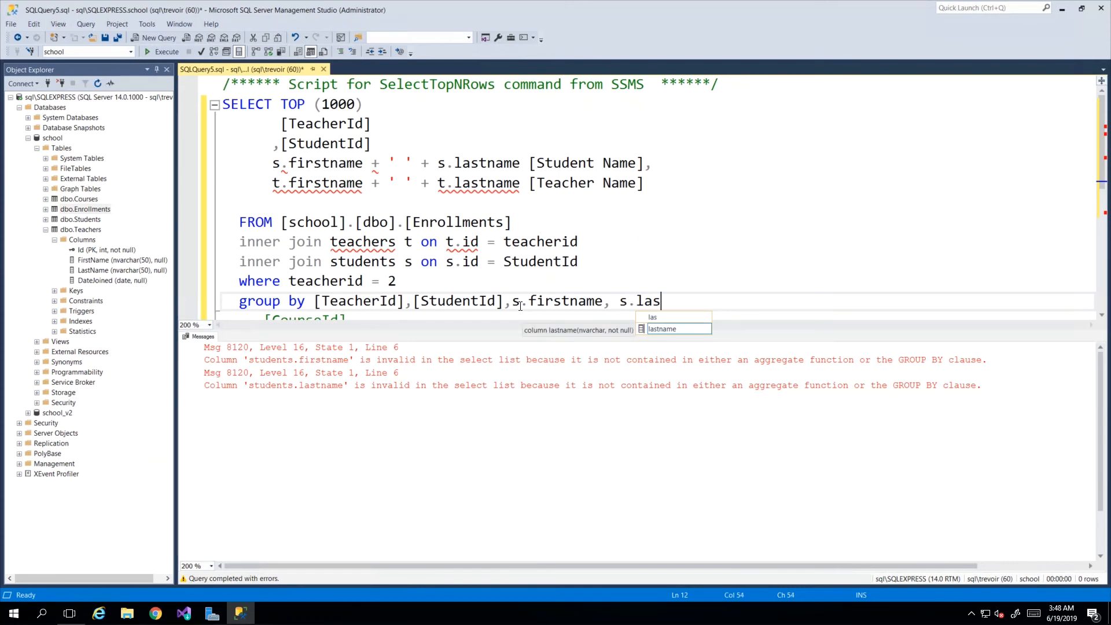
key("Tab")
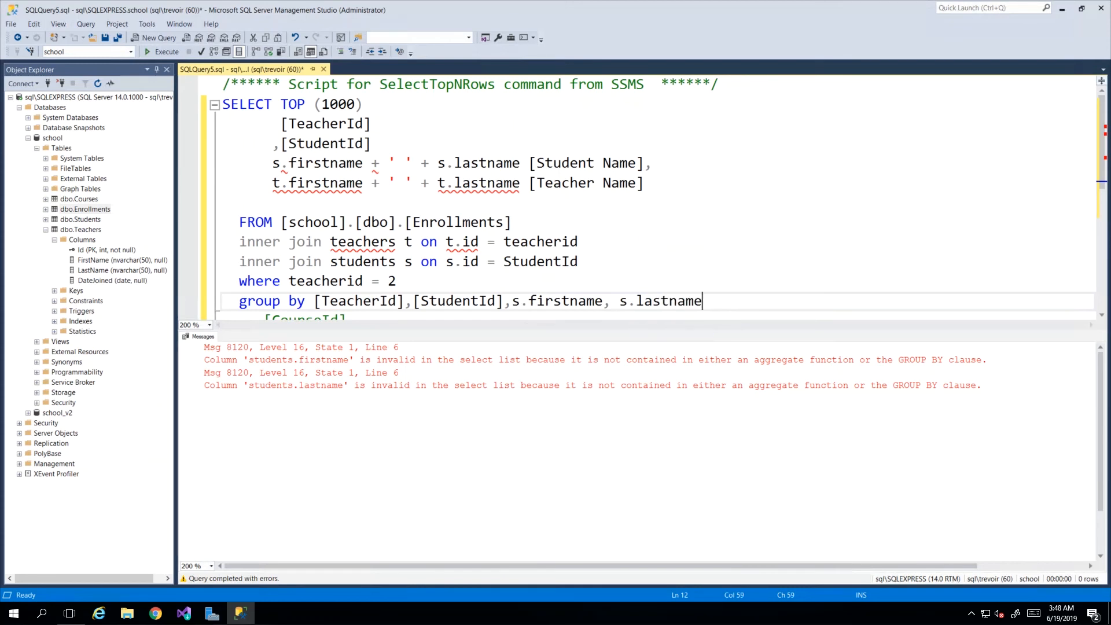
left_click(165, 52)
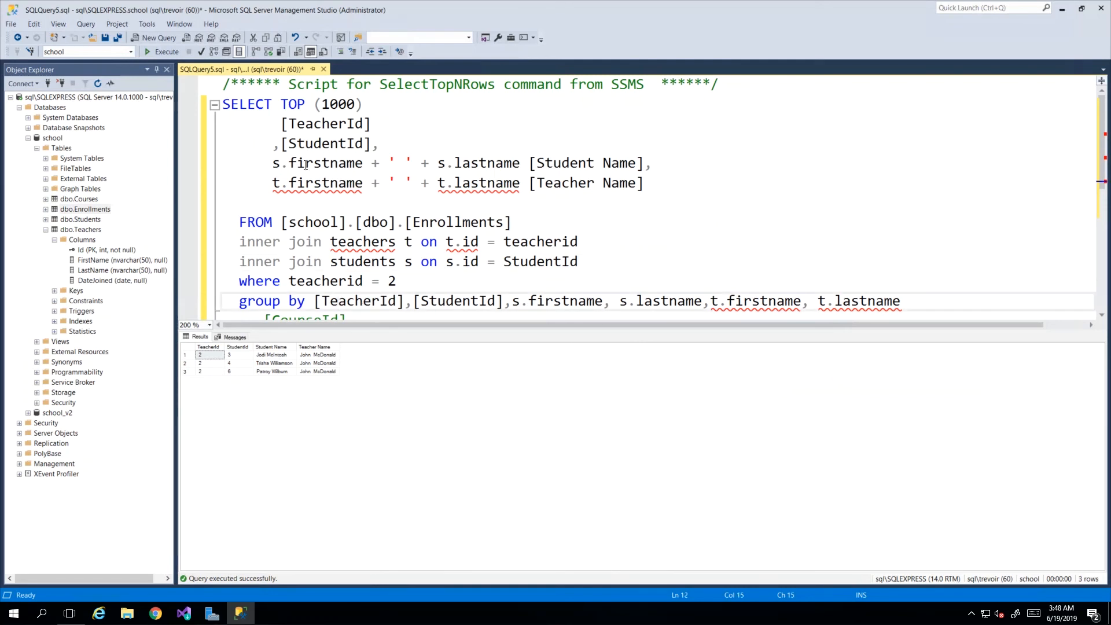
left_click_drag(525, 301, 901, 301)
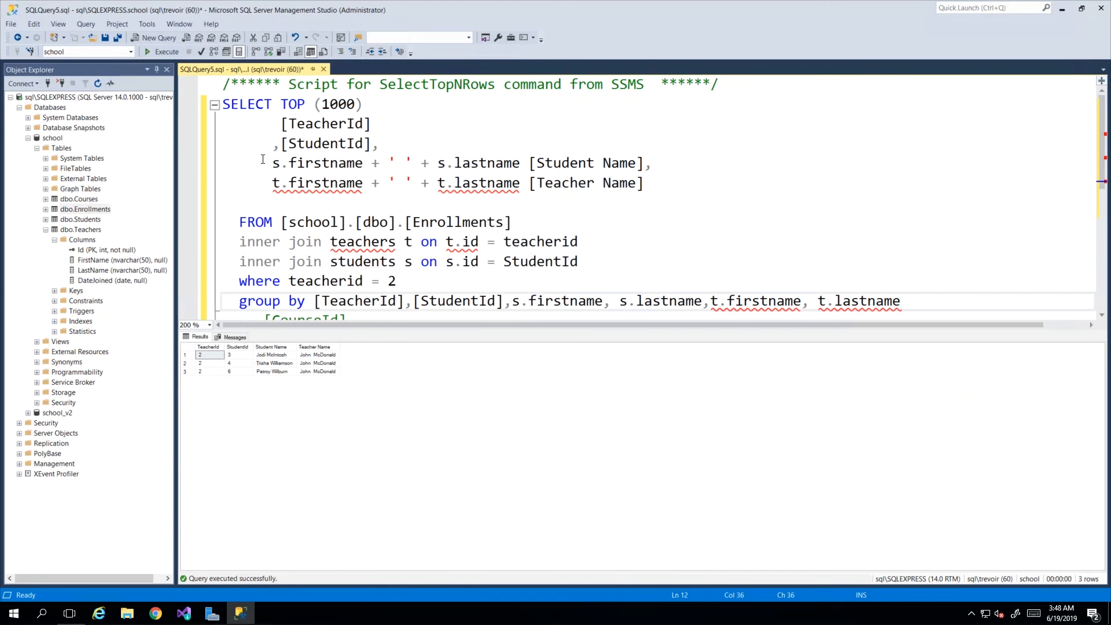
double_click(400, 162)
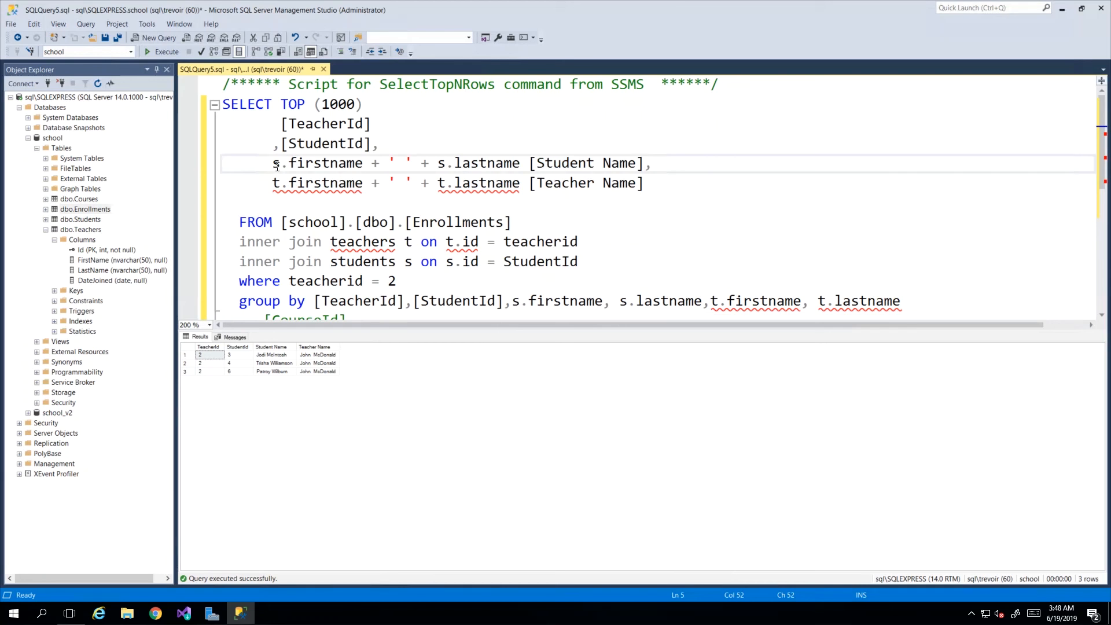
left_click_drag(271, 163, 520, 163)
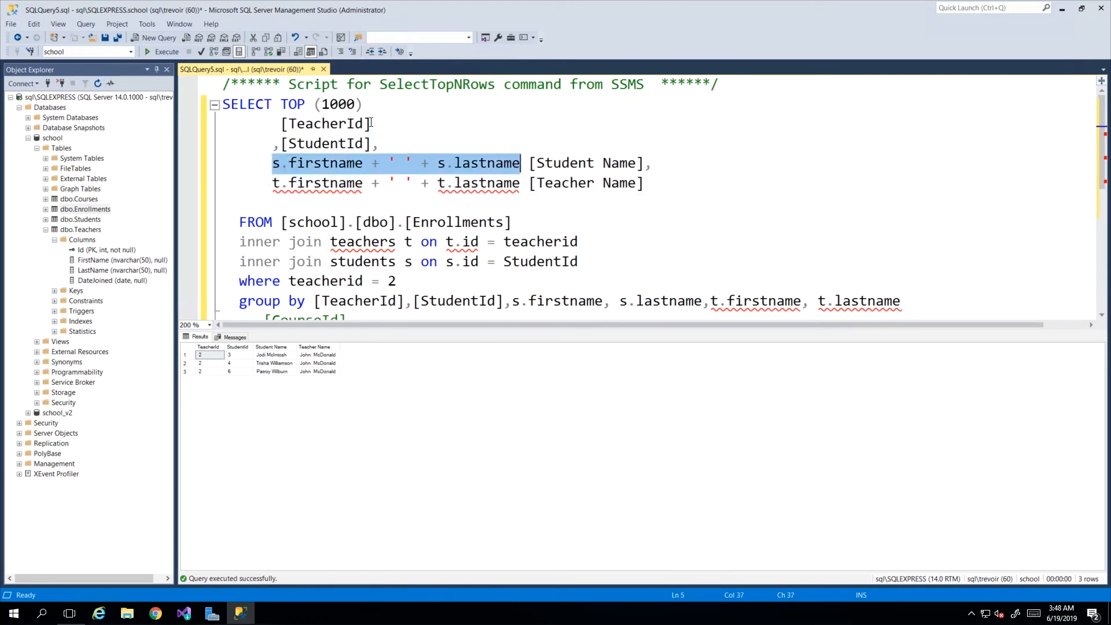
left_click(282, 301)
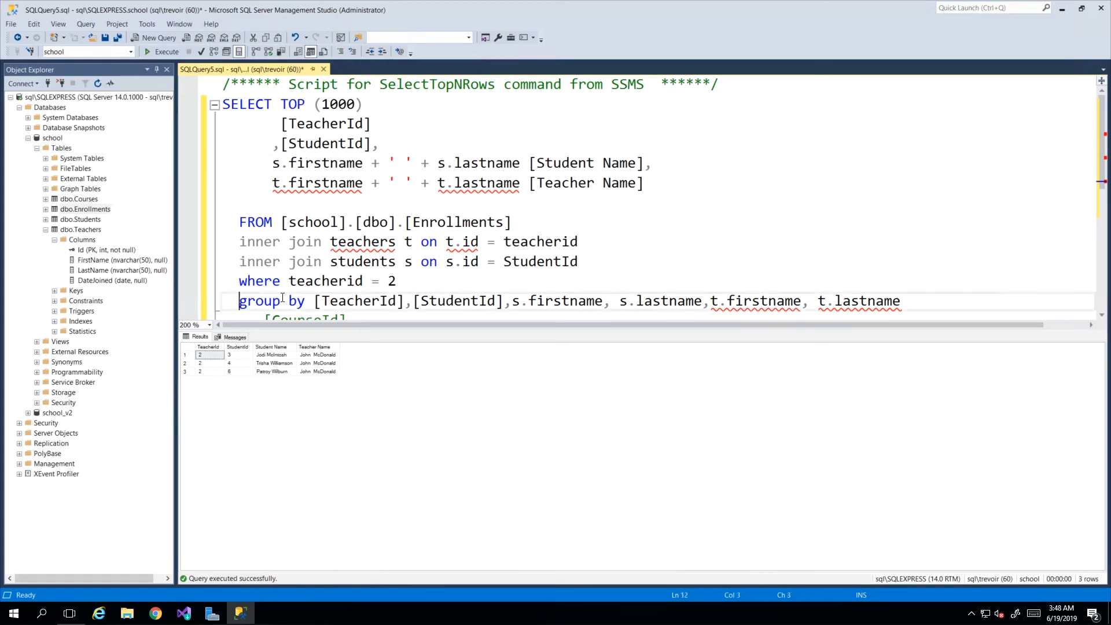
left_click(514, 301)
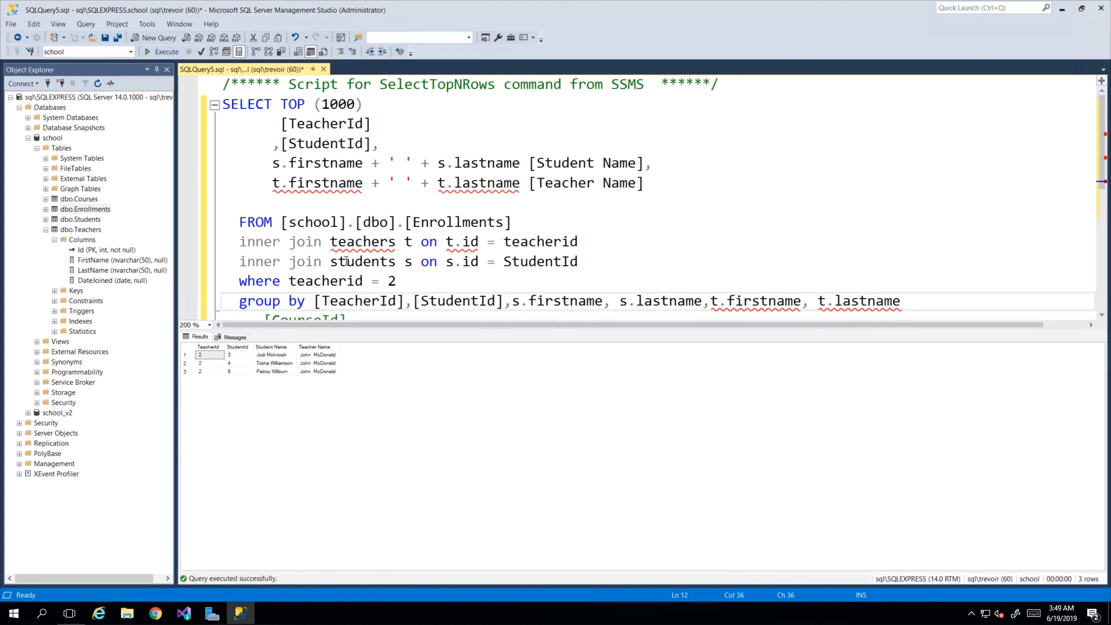
left_click(435, 242)
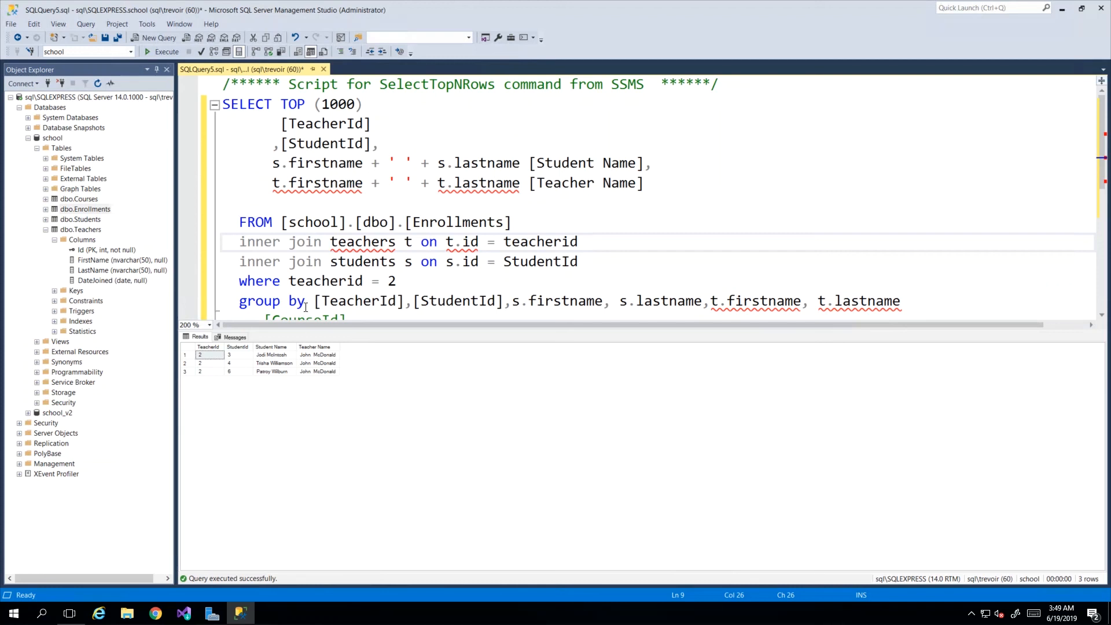
mouse_move(683, 300)
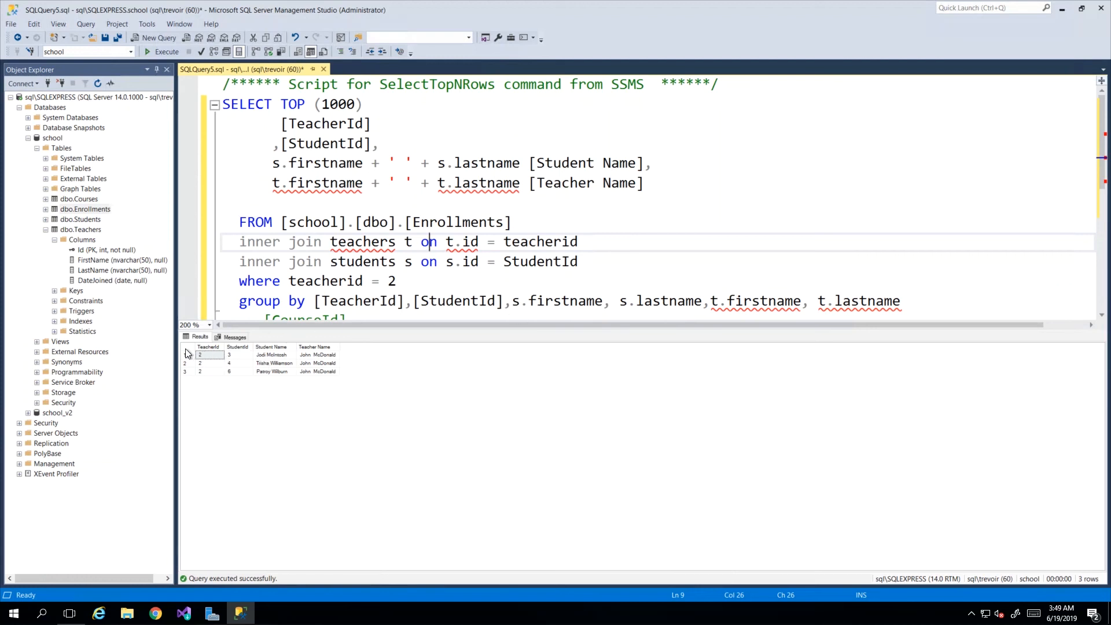
left_click(229, 354)
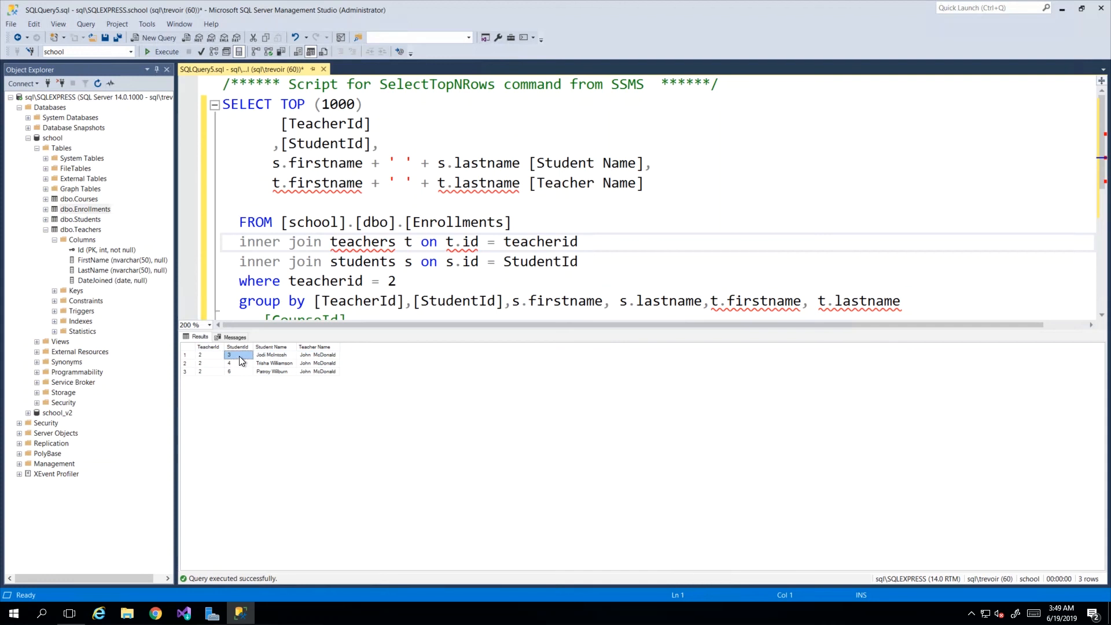
left_click(273, 347)
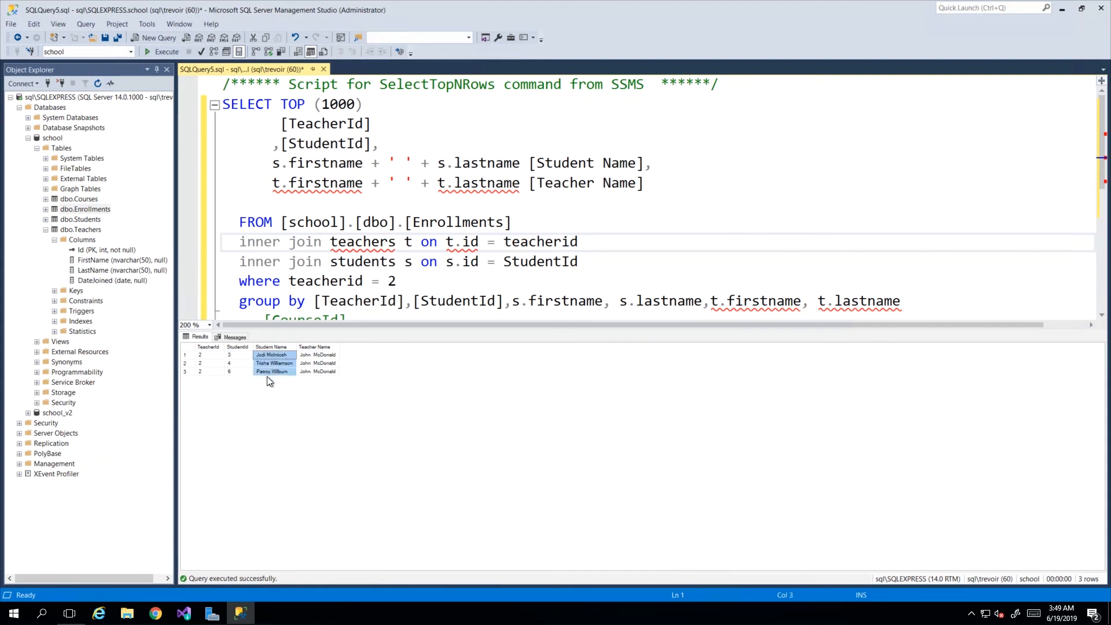
left_click(317, 354)
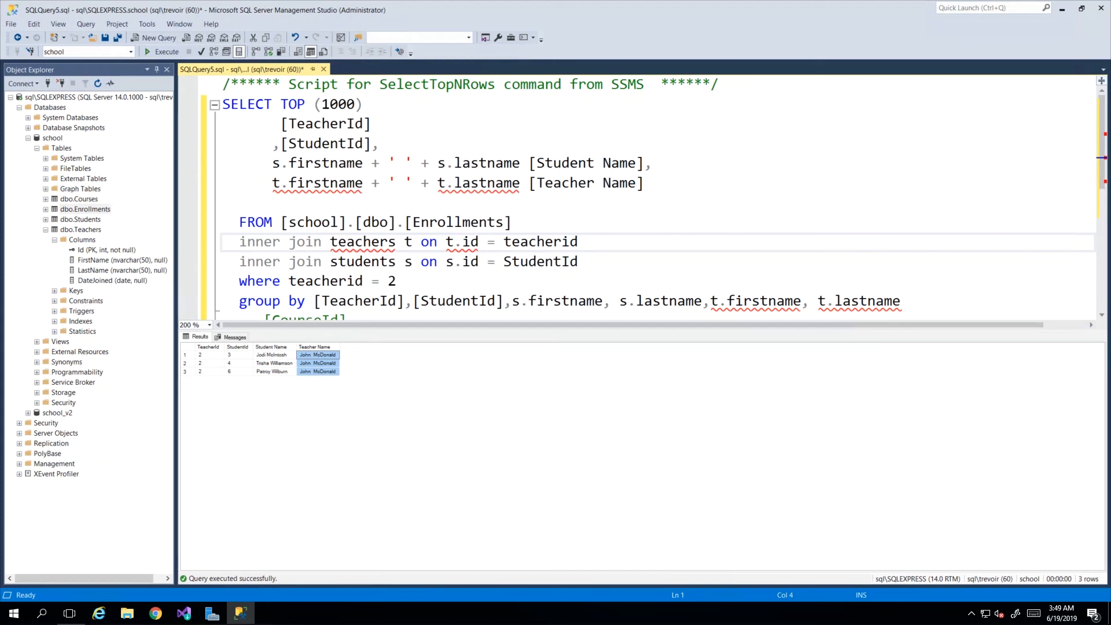
left_click(303, 124)
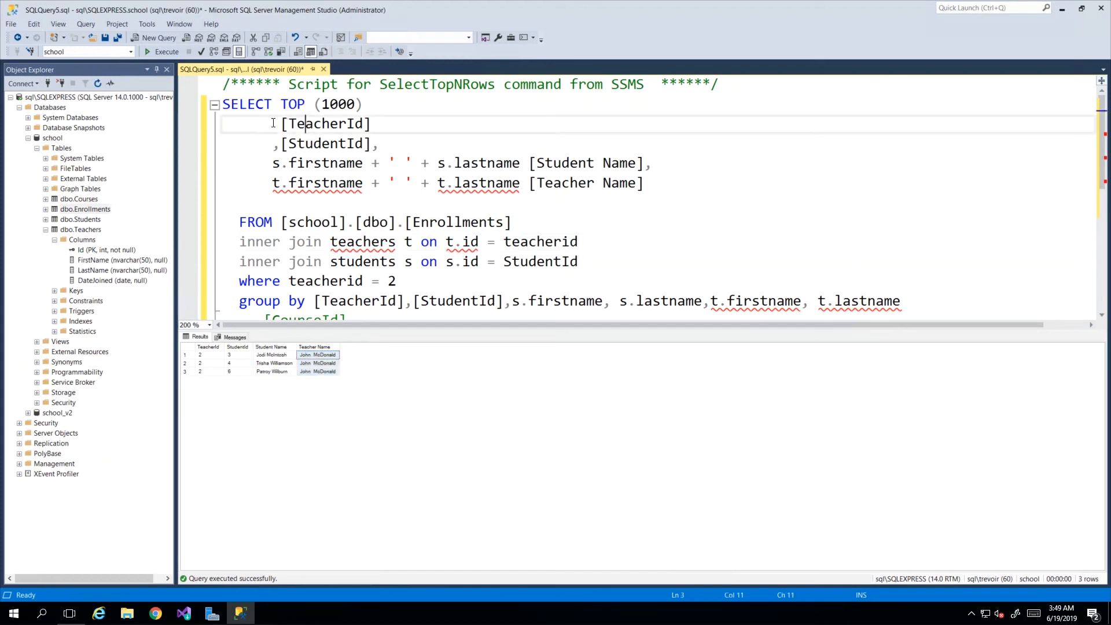
Remove TeacherId and StudentId from the SELECT list and grouping clause, leaving Student Name and Teacher Name
left_click_drag(272, 124, 381, 144)
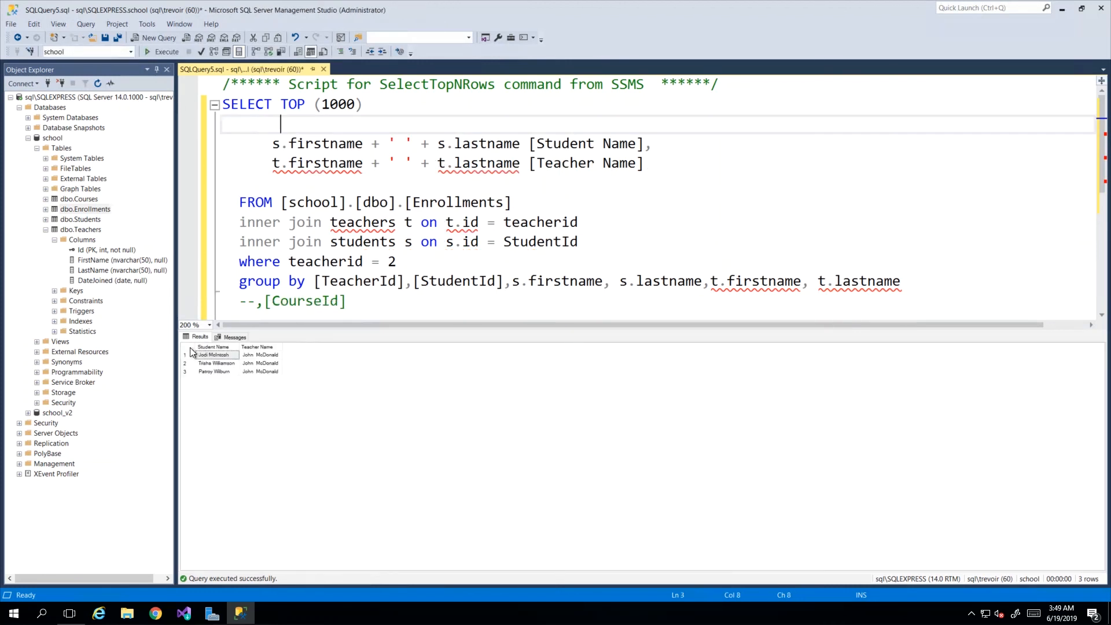
left_click(213, 348)
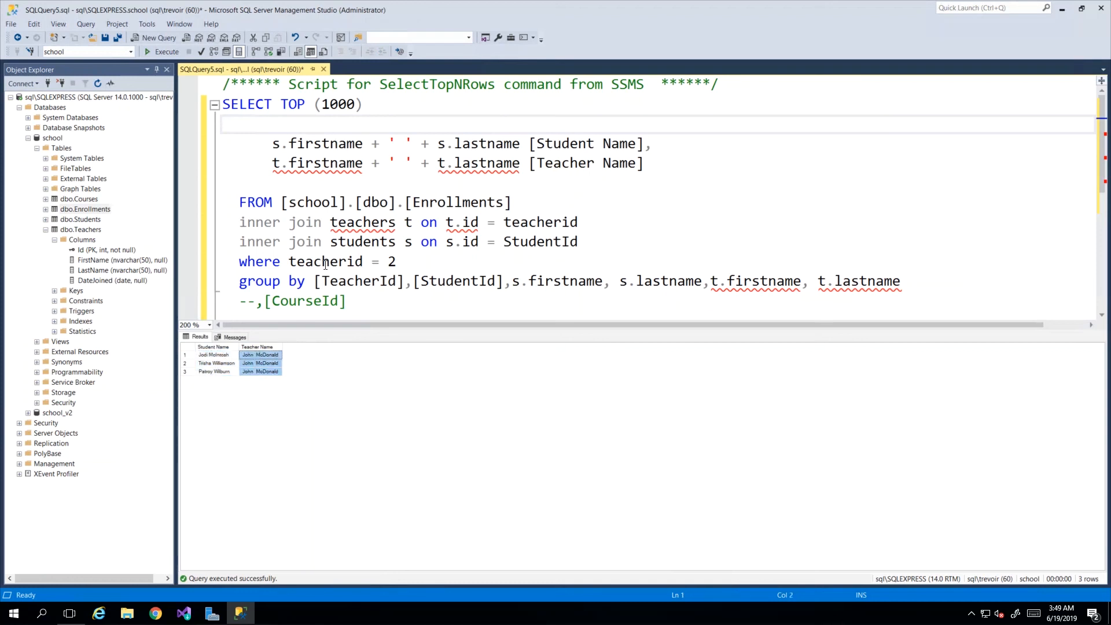
left_click_drag(316, 280, 498, 280)
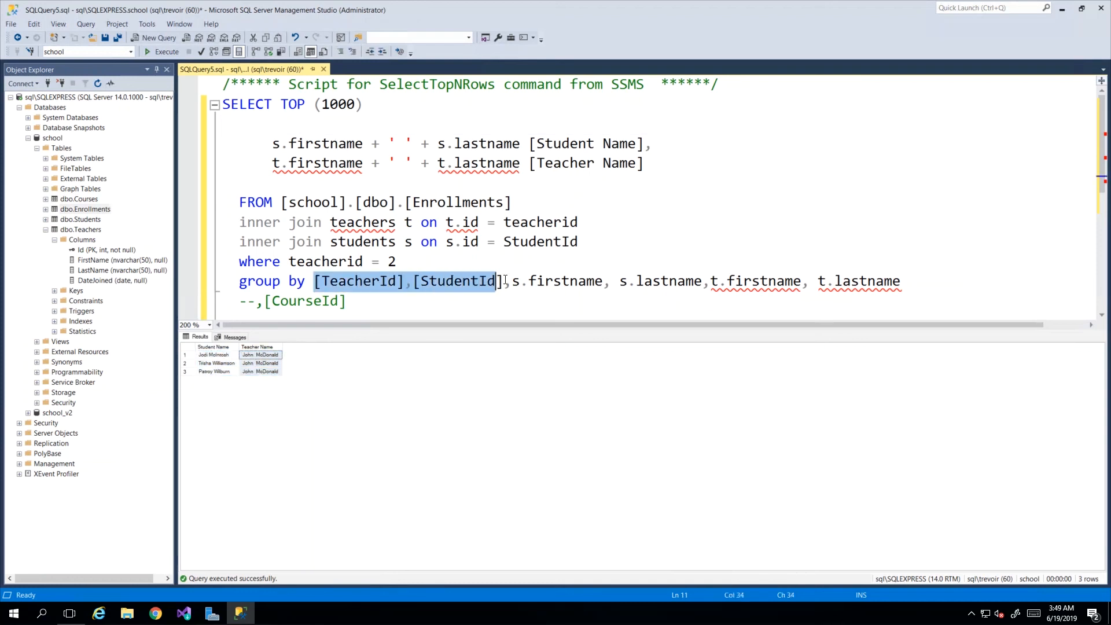